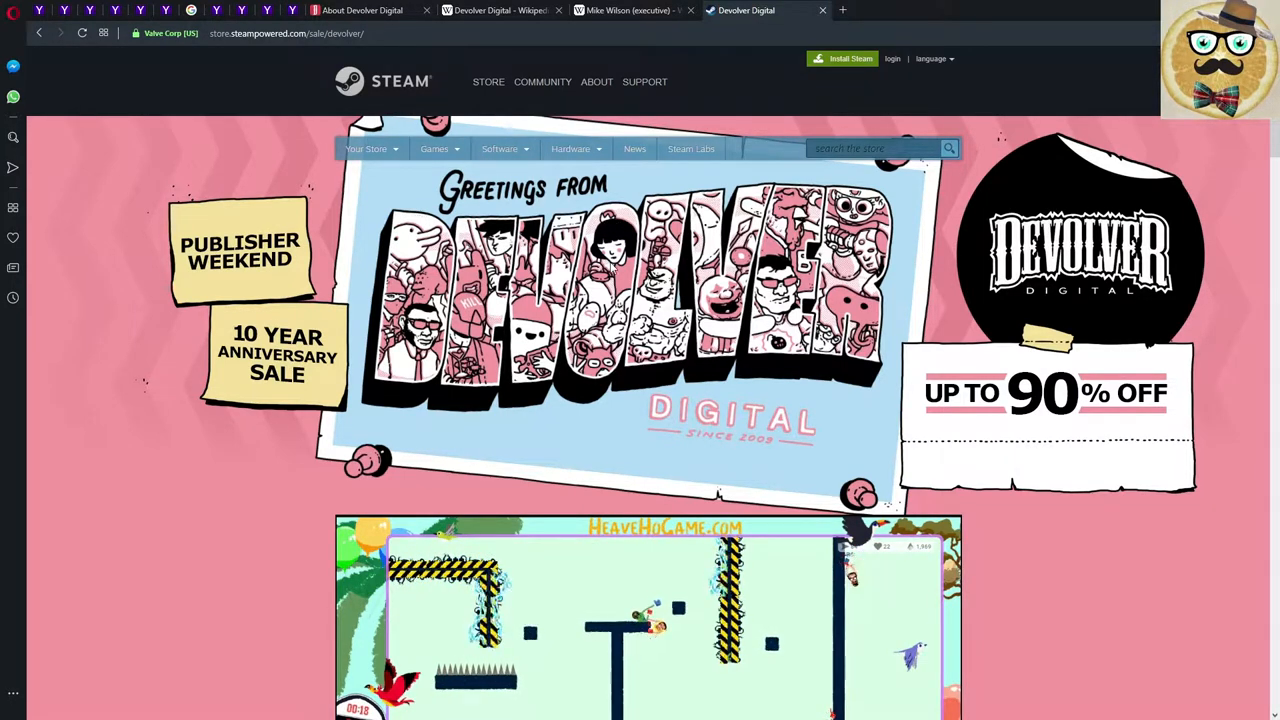
Scroll the Devolver Digital About page down to its footer and contact section.
{"action": "scroll", "scroll_direction": "down", "scroll_amount": 3}
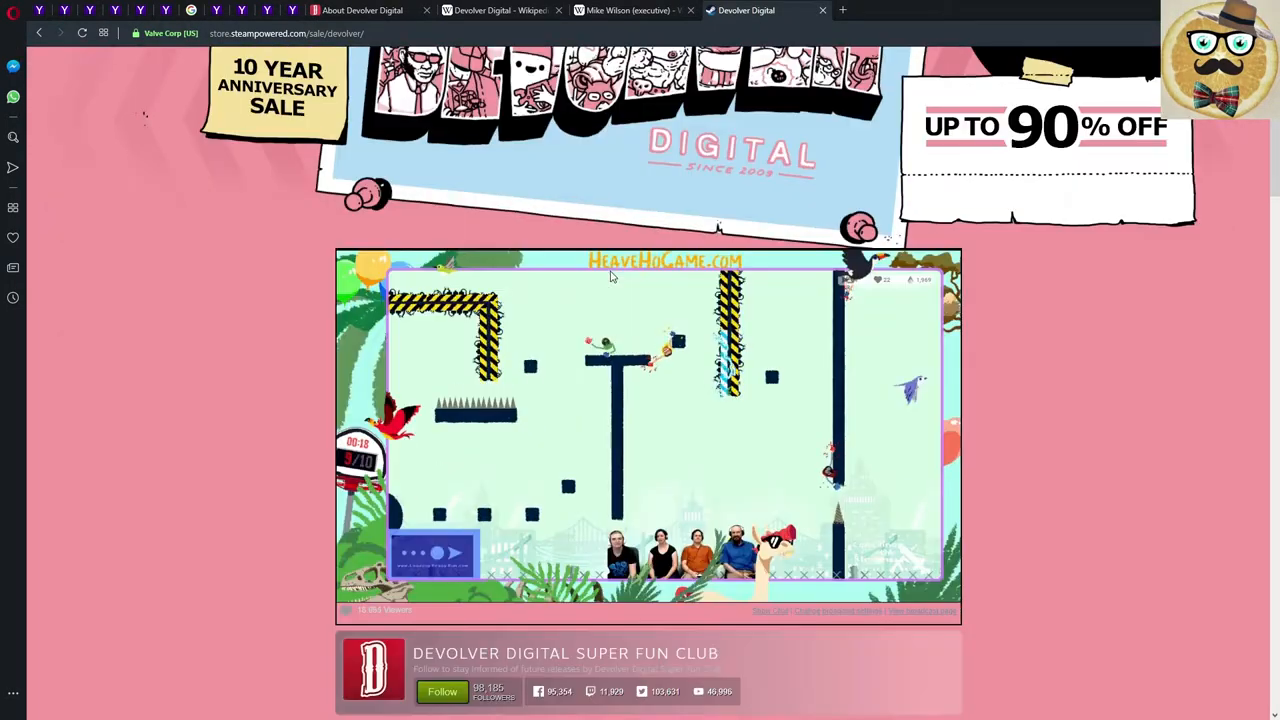
{"action": "scroll", "scroll_direction": "down", "scroll_amount": 3}
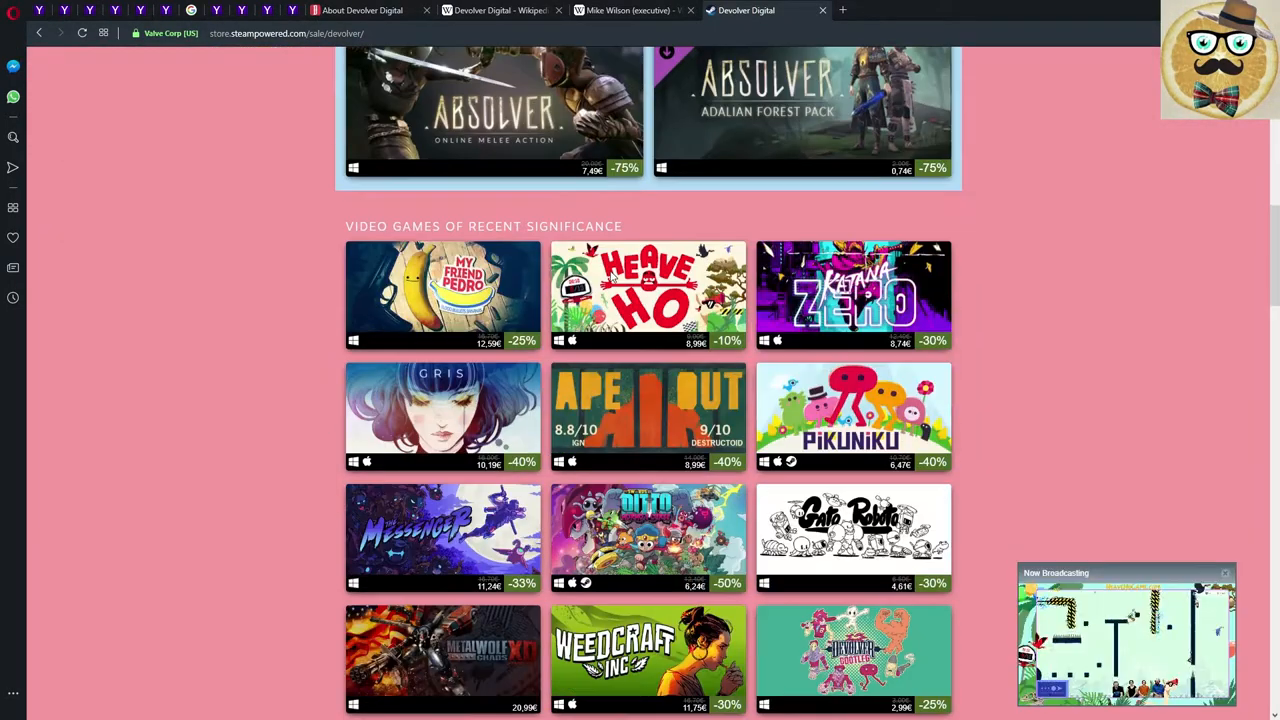
{"action": "scroll", "scroll_direction": "up", "scroll_amount": 3}
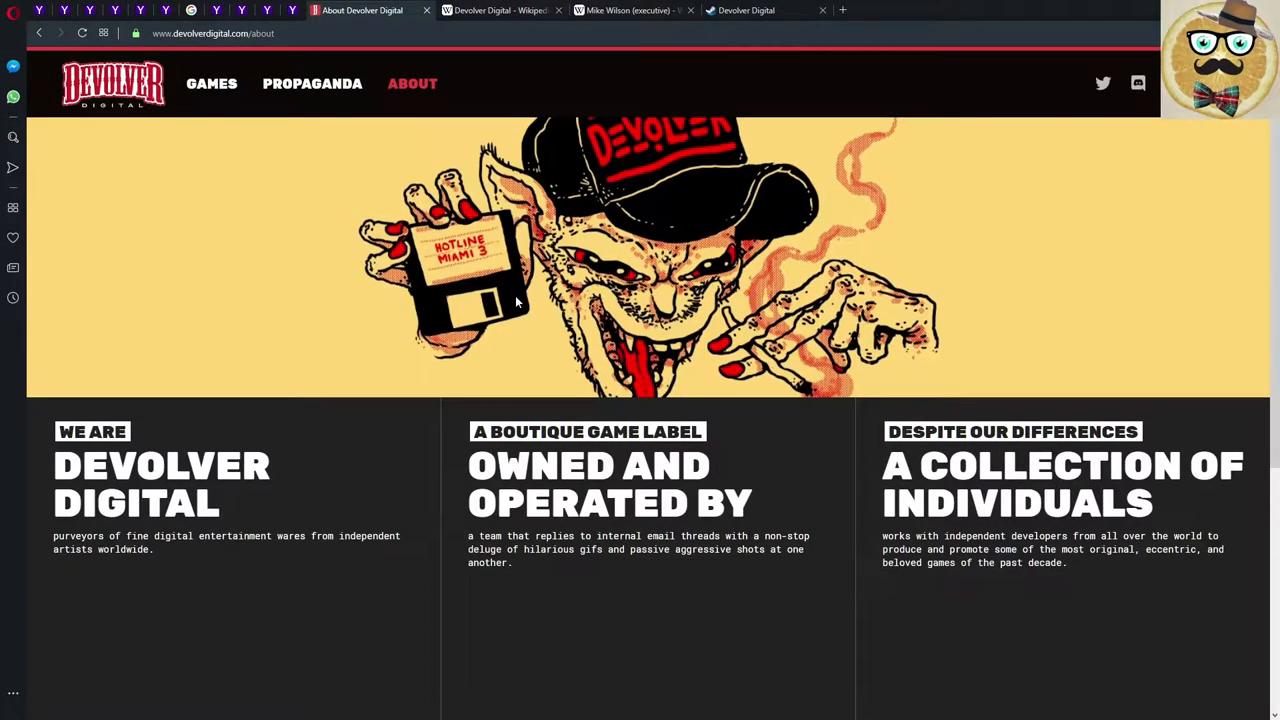
{"action": "mouse_move", "coordinate": [804, 390]}
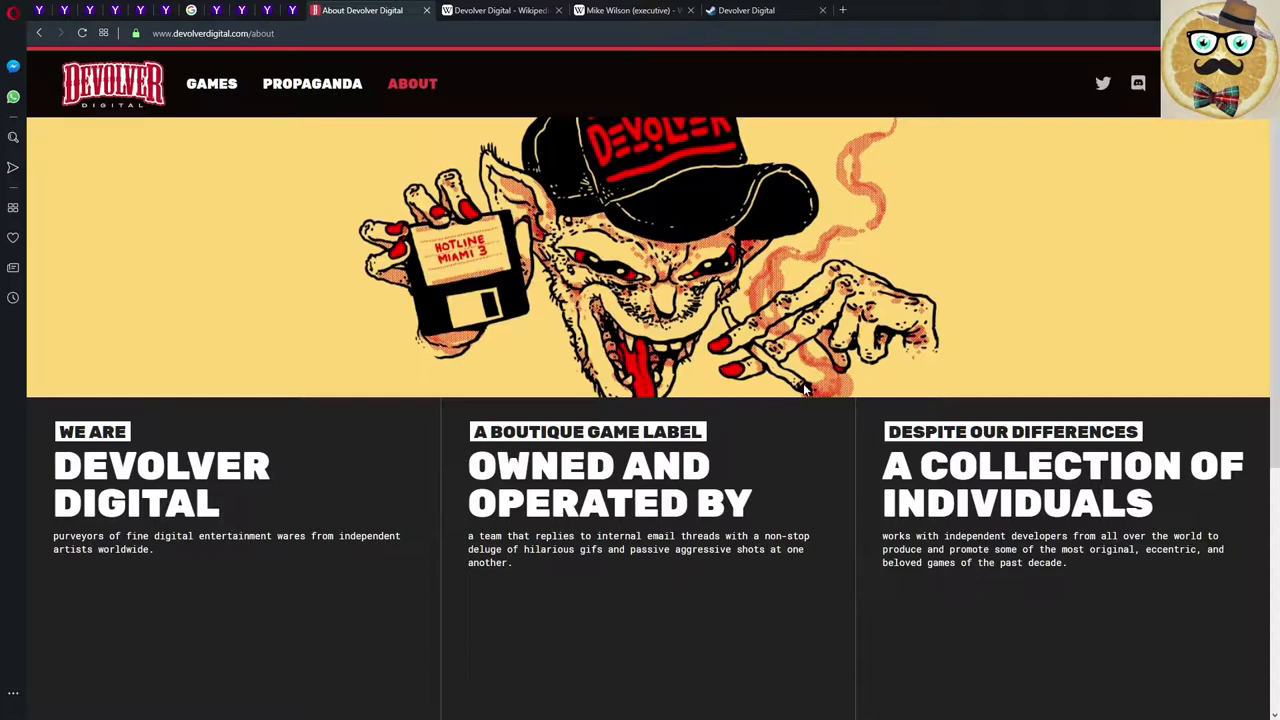
{"action": "mouse_move", "coordinate": [104, 96]}
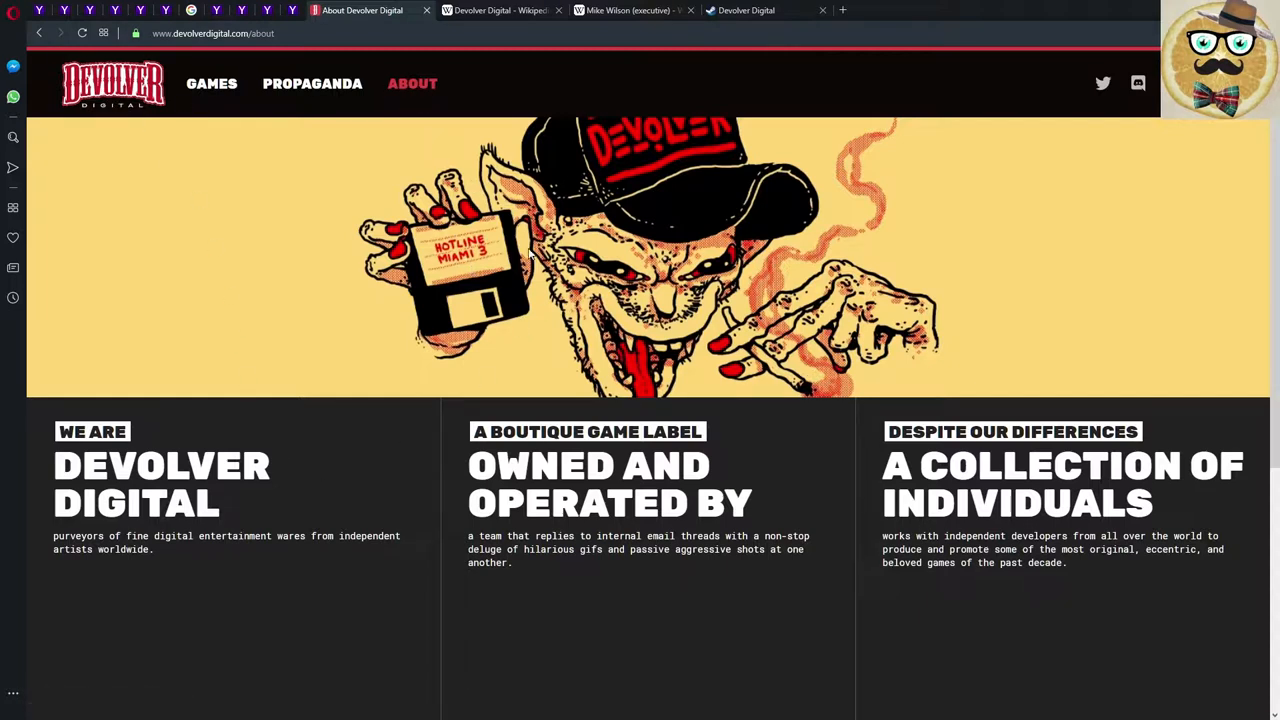
{"action": "mouse_move", "coordinate": [518, 298]}
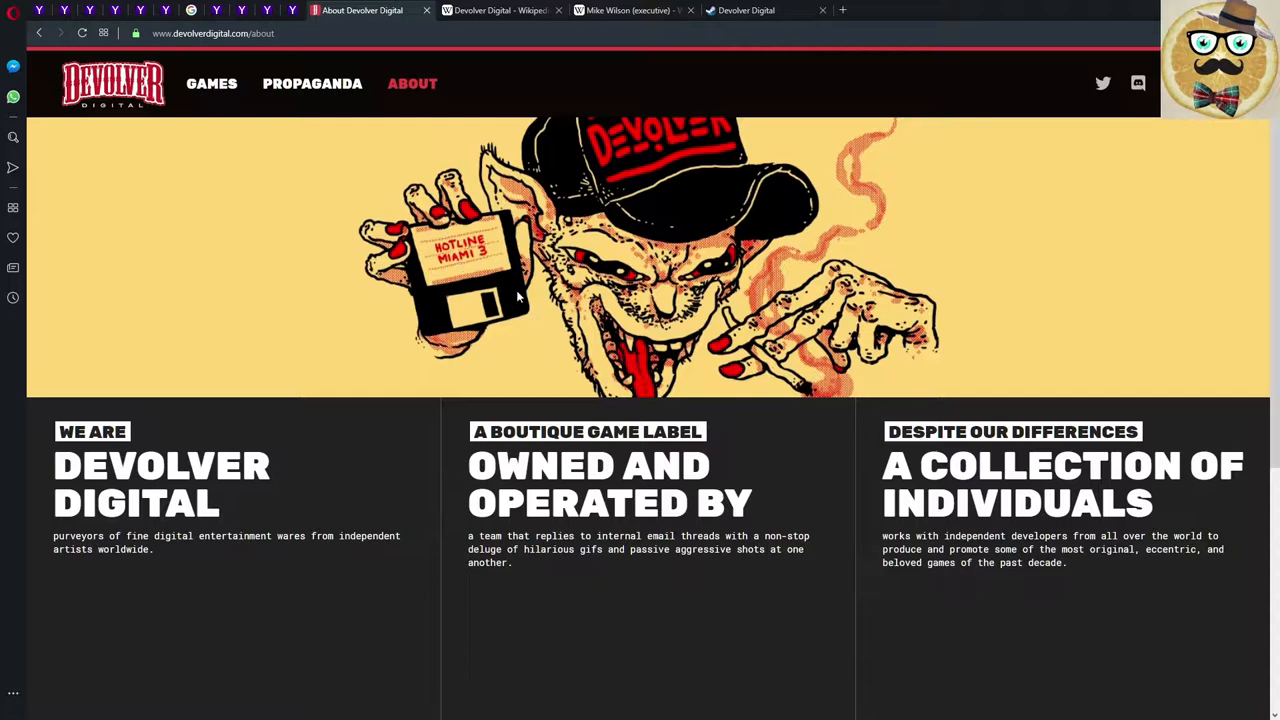
{"action": "mouse_move", "coordinate": [532, 356]}
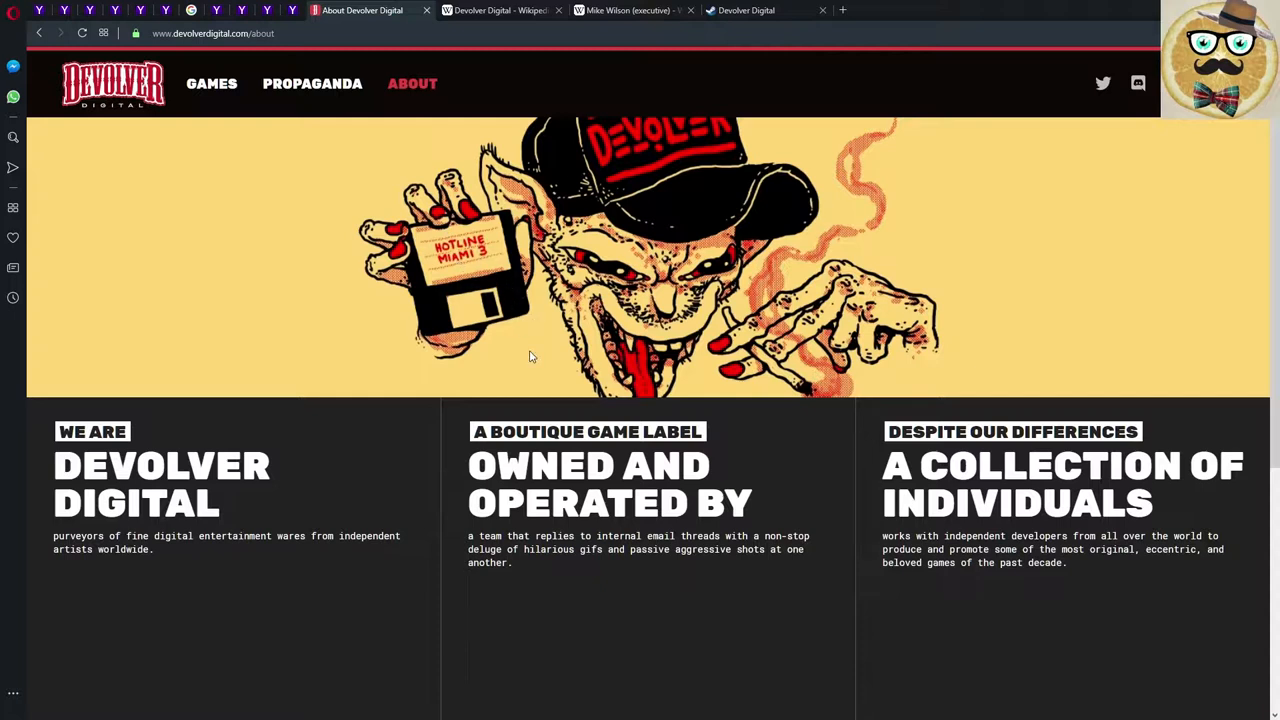
{"action": "mouse_move", "coordinate": [798, 360]}
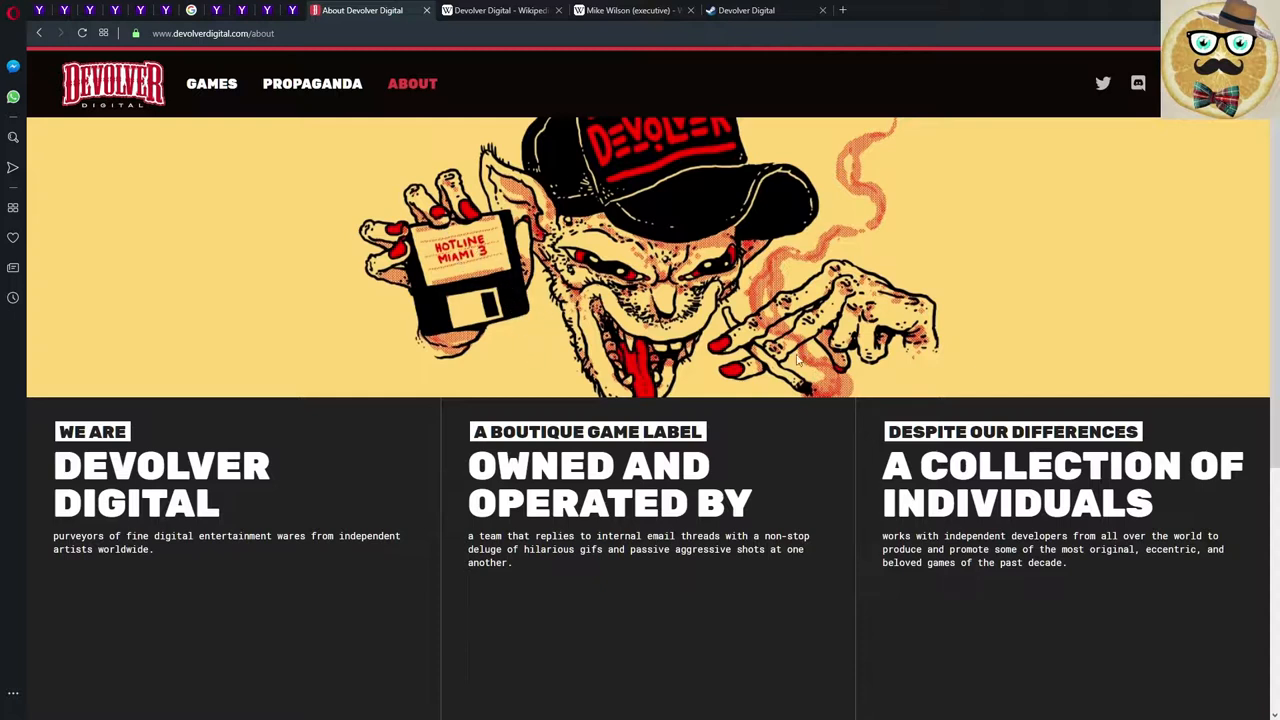
{"action": "mouse_move", "coordinate": [840, 390]}
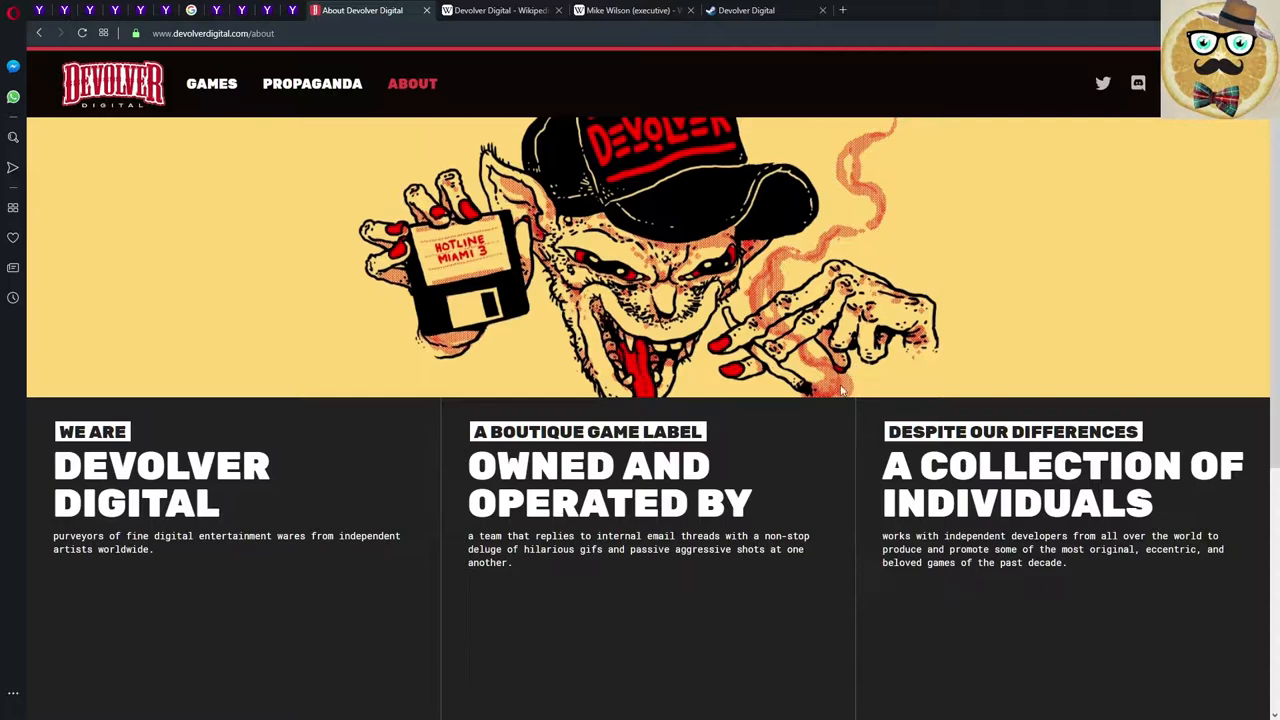
{"action": "scroll", "scroll_direction": "down", "scroll_amount": 3}
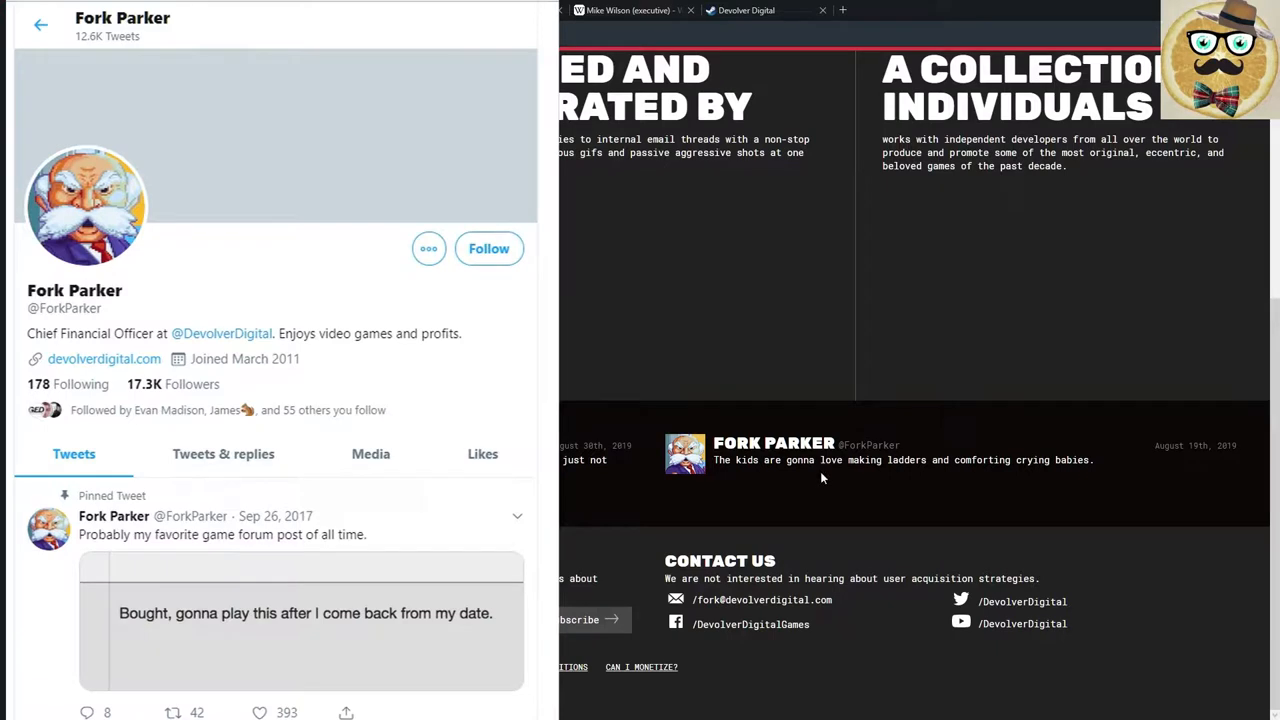
{"action": "mouse_move", "coordinate": [1010, 494]}
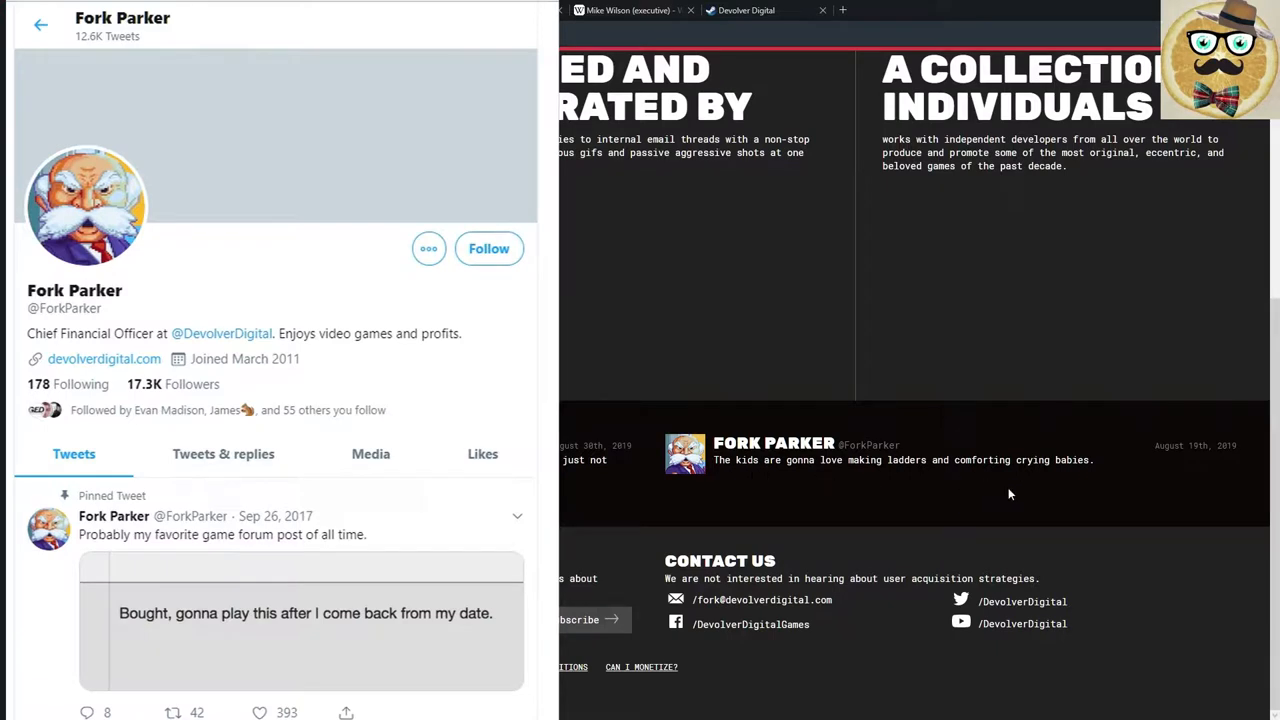
{"action": "mouse_move", "coordinate": [992, 502]}
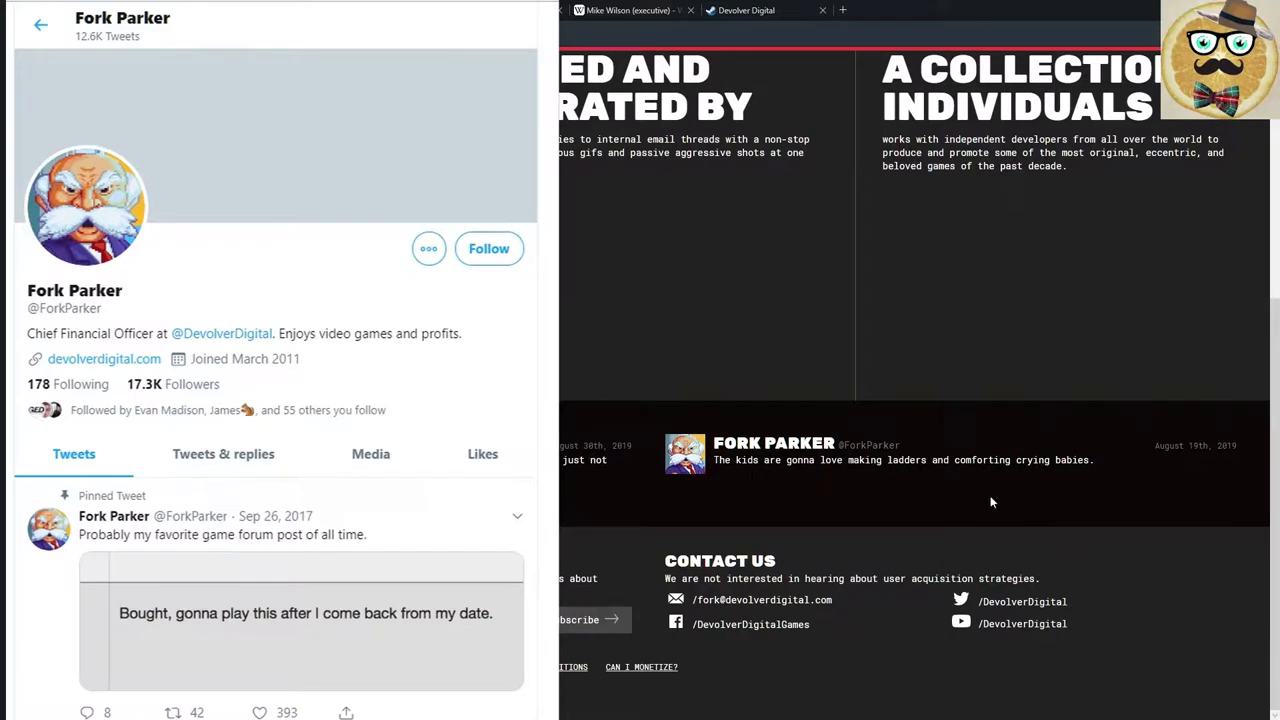
{"action": "mouse_move", "coordinate": [910, 476]}
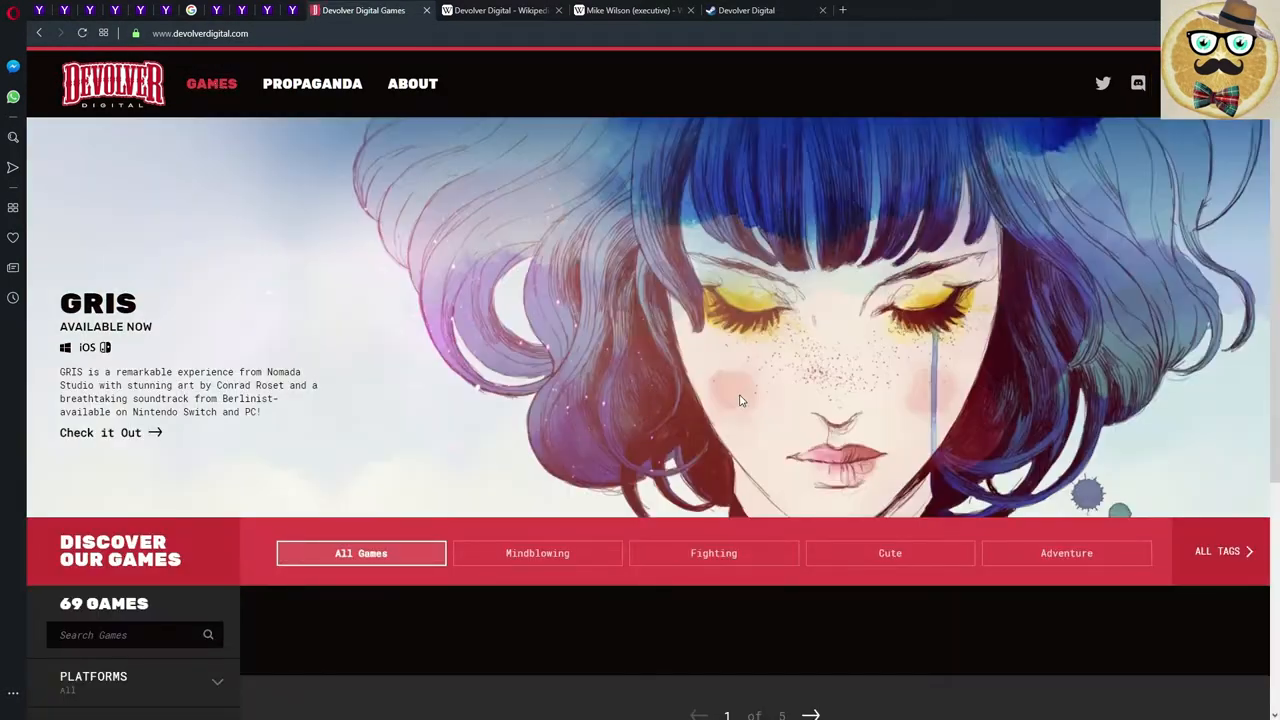
{"action": "scroll", "scroll_direction": "down", "scroll_amount": 3}
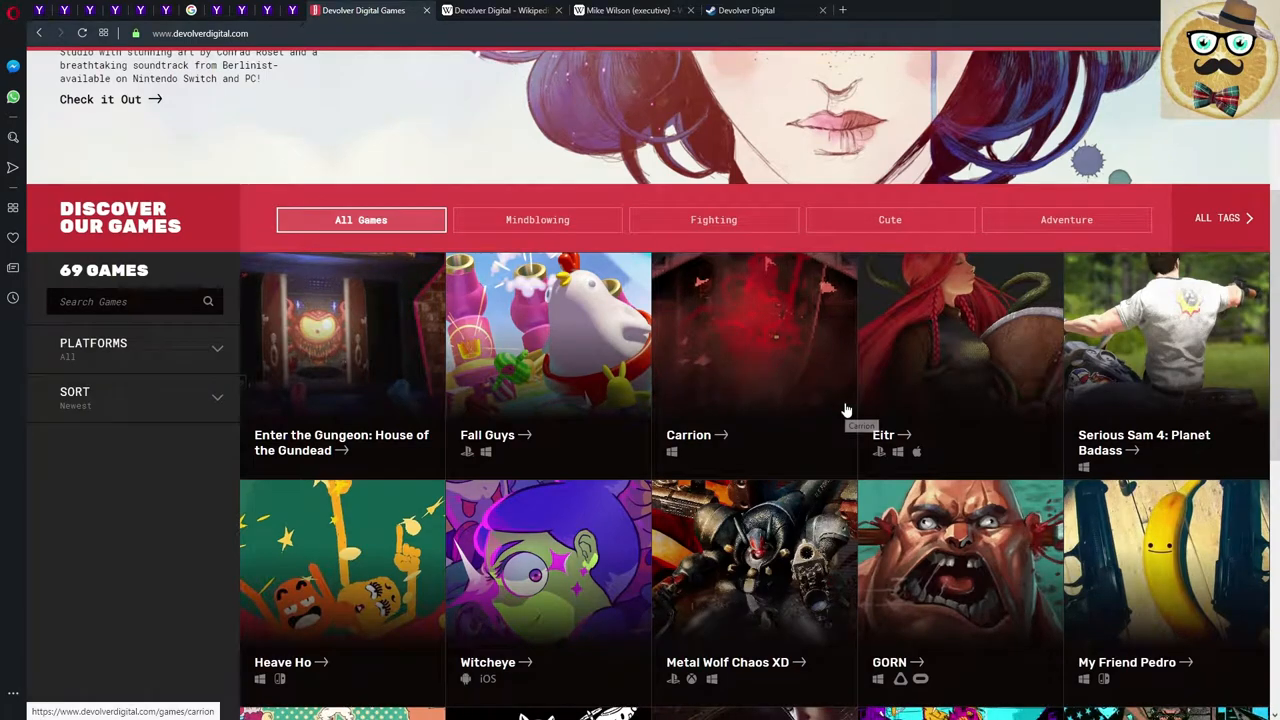
{"action": "scroll", "scroll_direction": "down", "scroll_amount": 3}
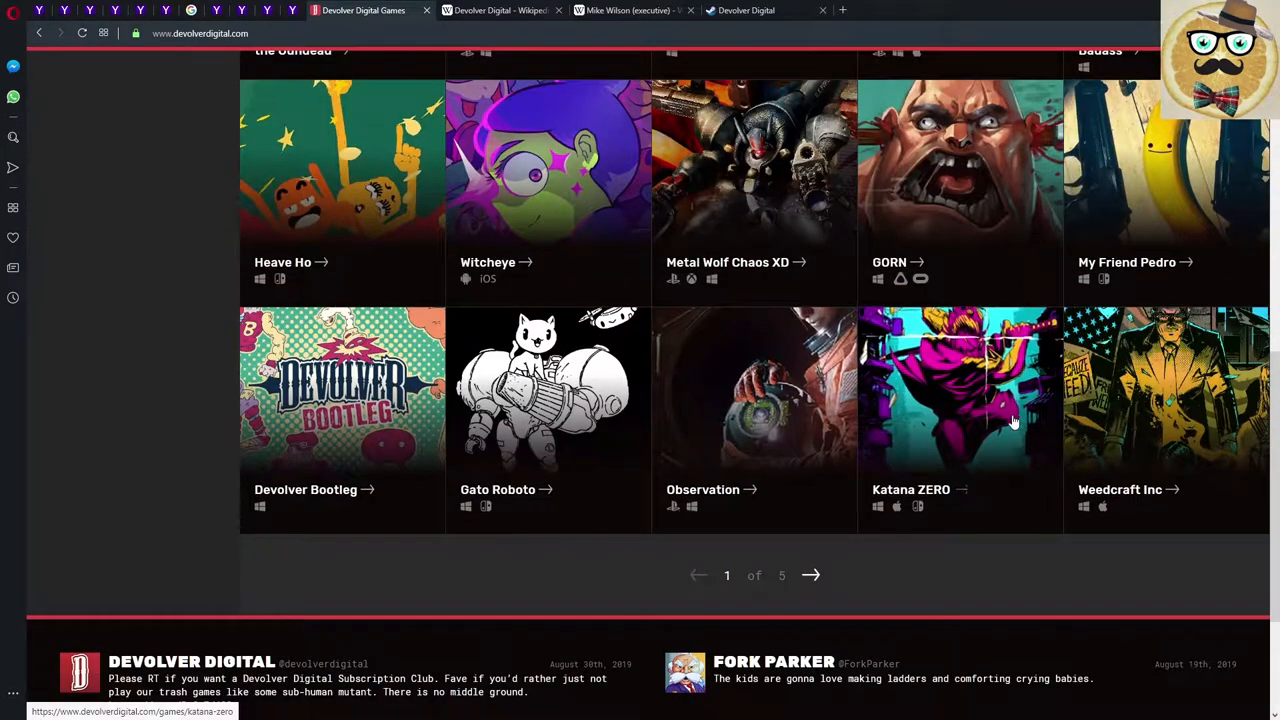
{"action": "scroll", "scroll_direction": "down", "scroll_amount": 3}
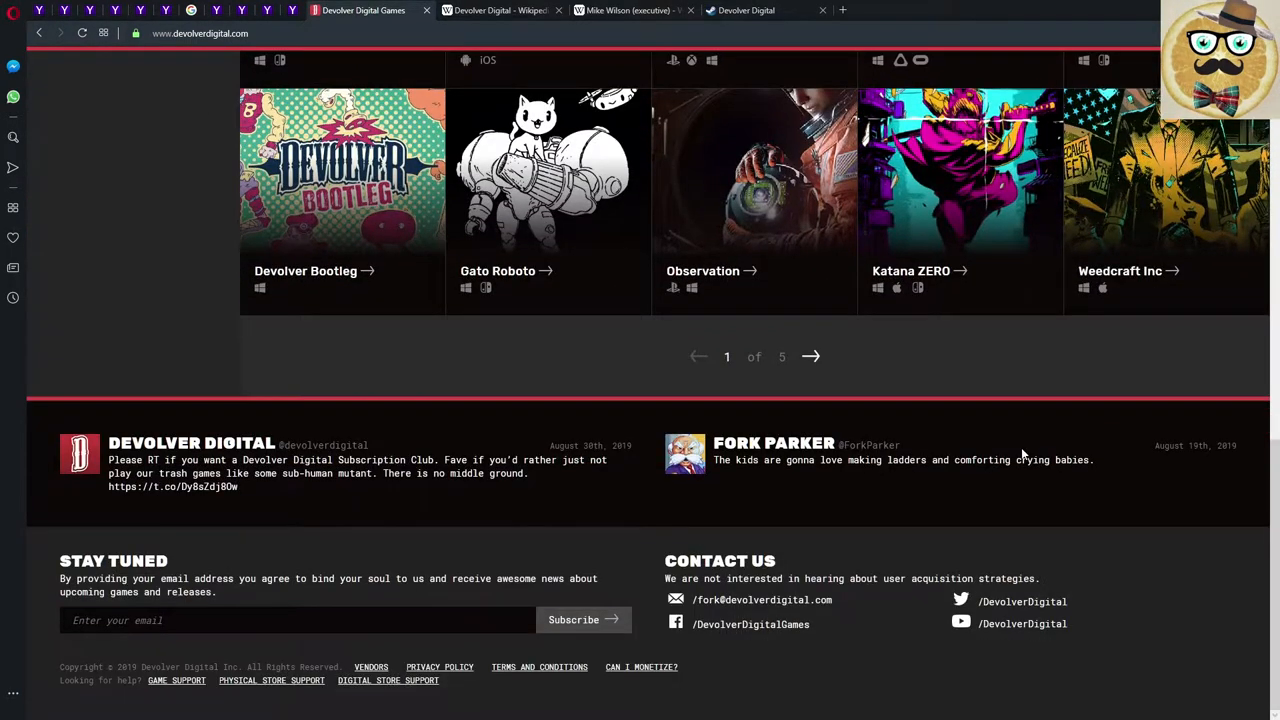
{"action": "scroll", "scroll_direction": "up", "scroll_amount": 3}
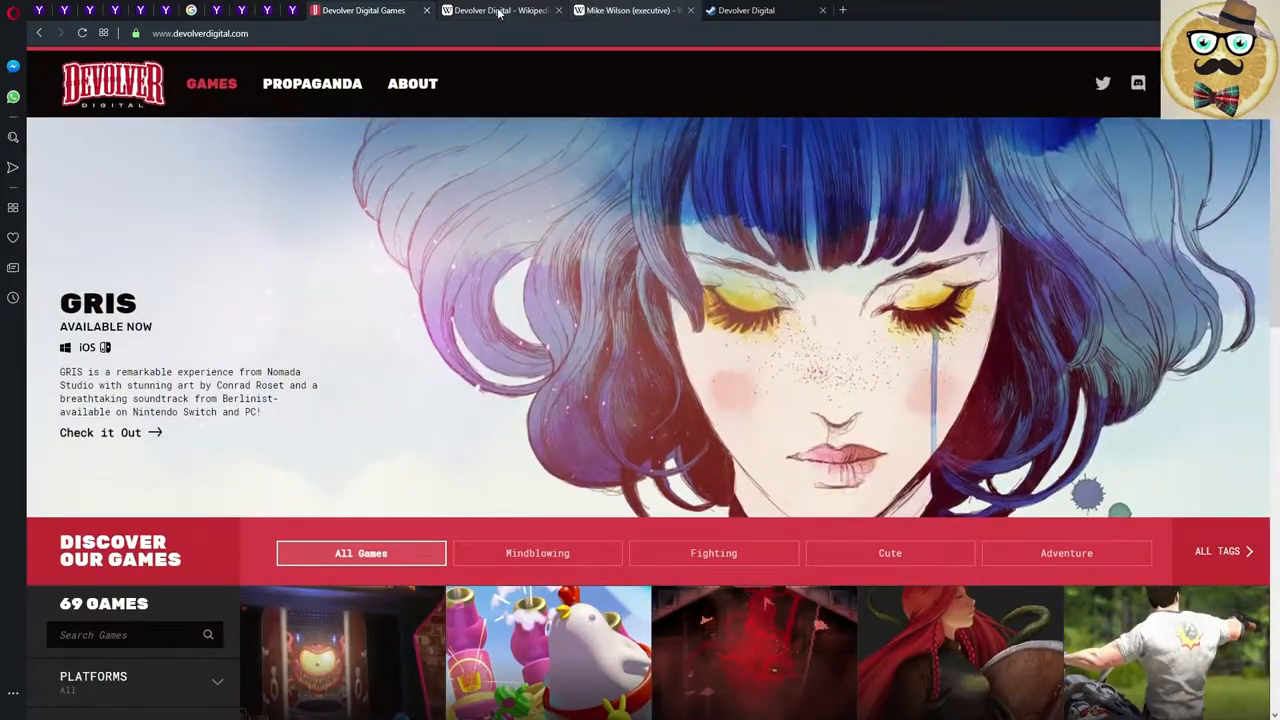
Switch to the Devolver Digital Wikipedia article showing its company infobox.
{"action": "left_click", "coordinate": [500, 10]}
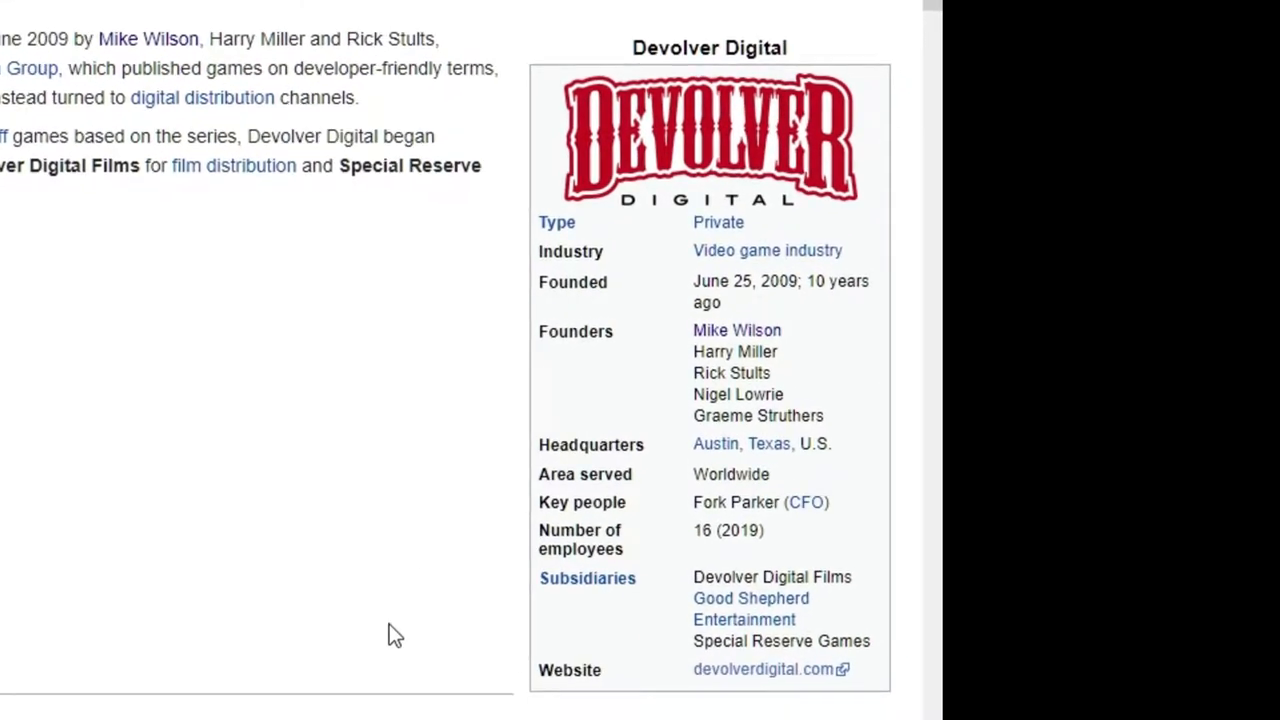
{"action": "mouse_move", "coordinate": [572, 488]}
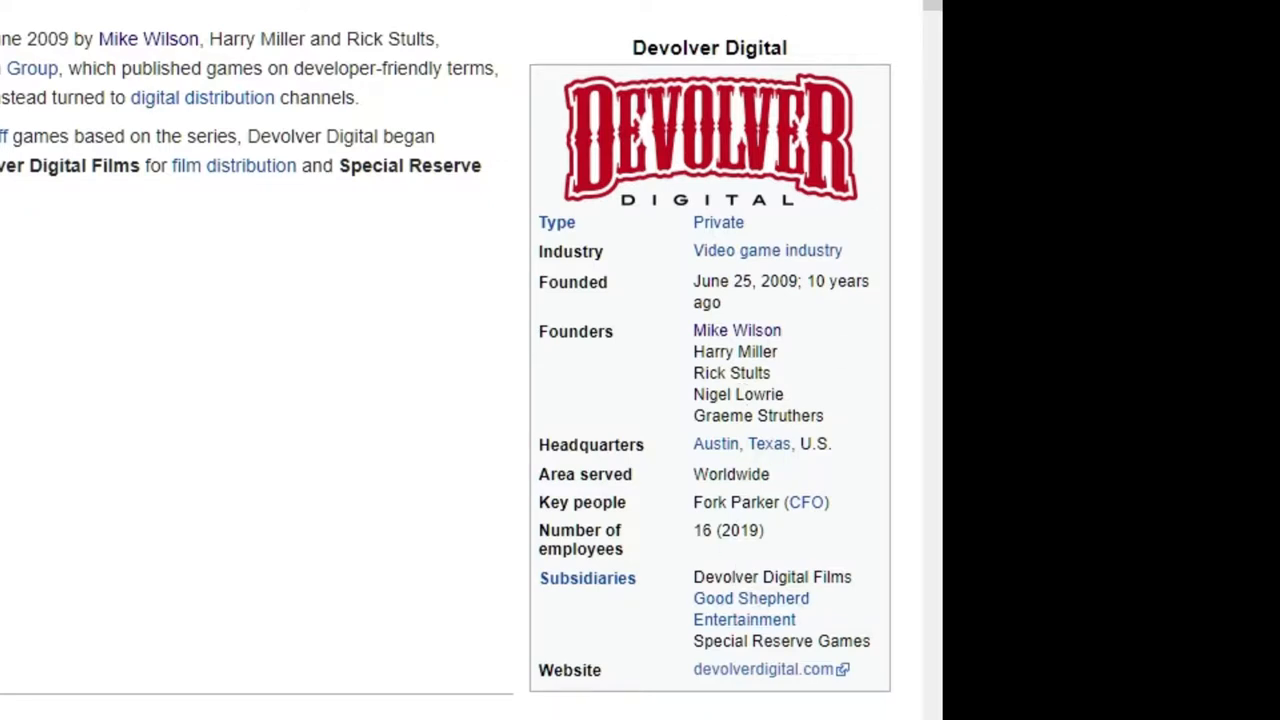
{"action": "mouse_move", "coordinate": [810, 536]}
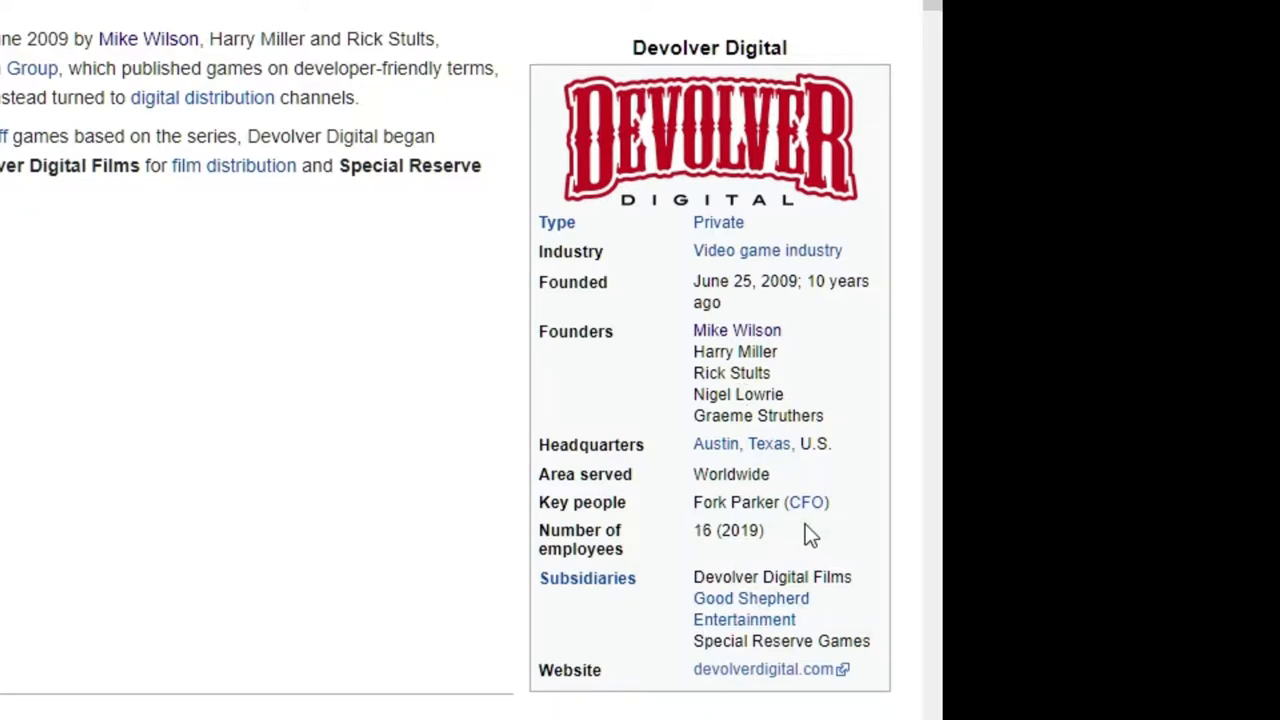
{"action": "mouse_move", "coordinate": [710, 696]}
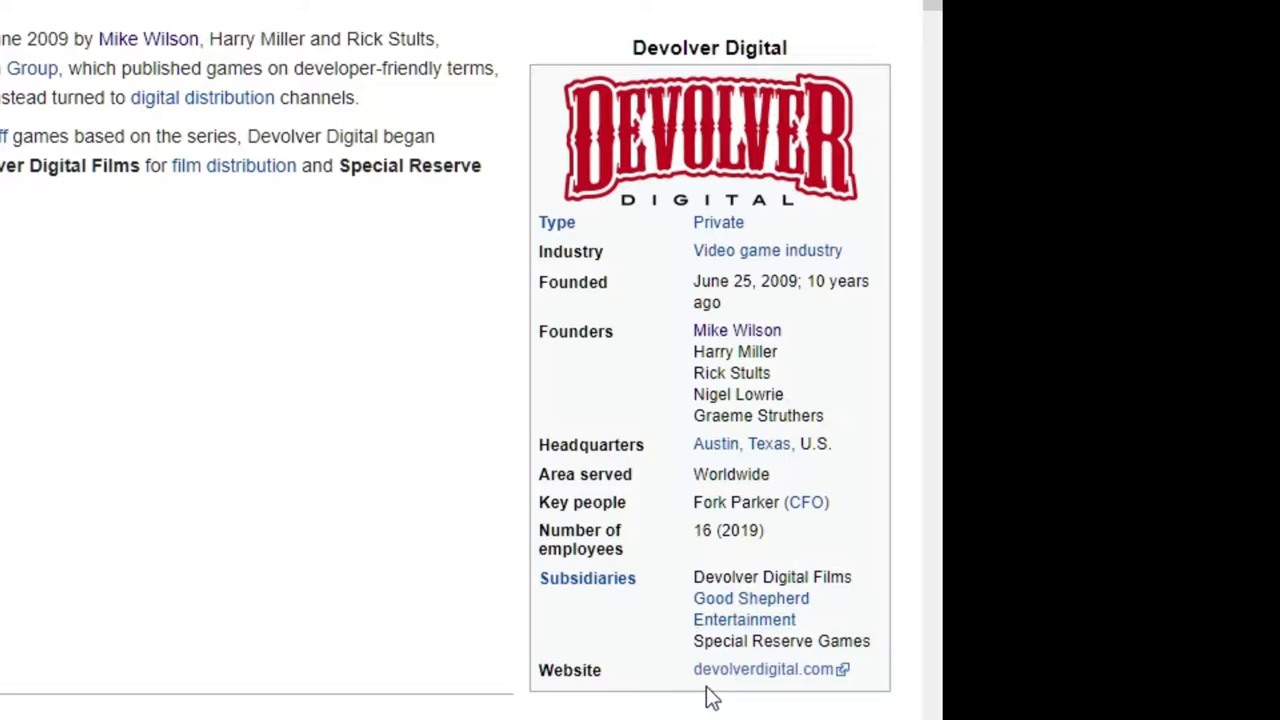
{"action": "mouse_move", "coordinate": [744, 562]}
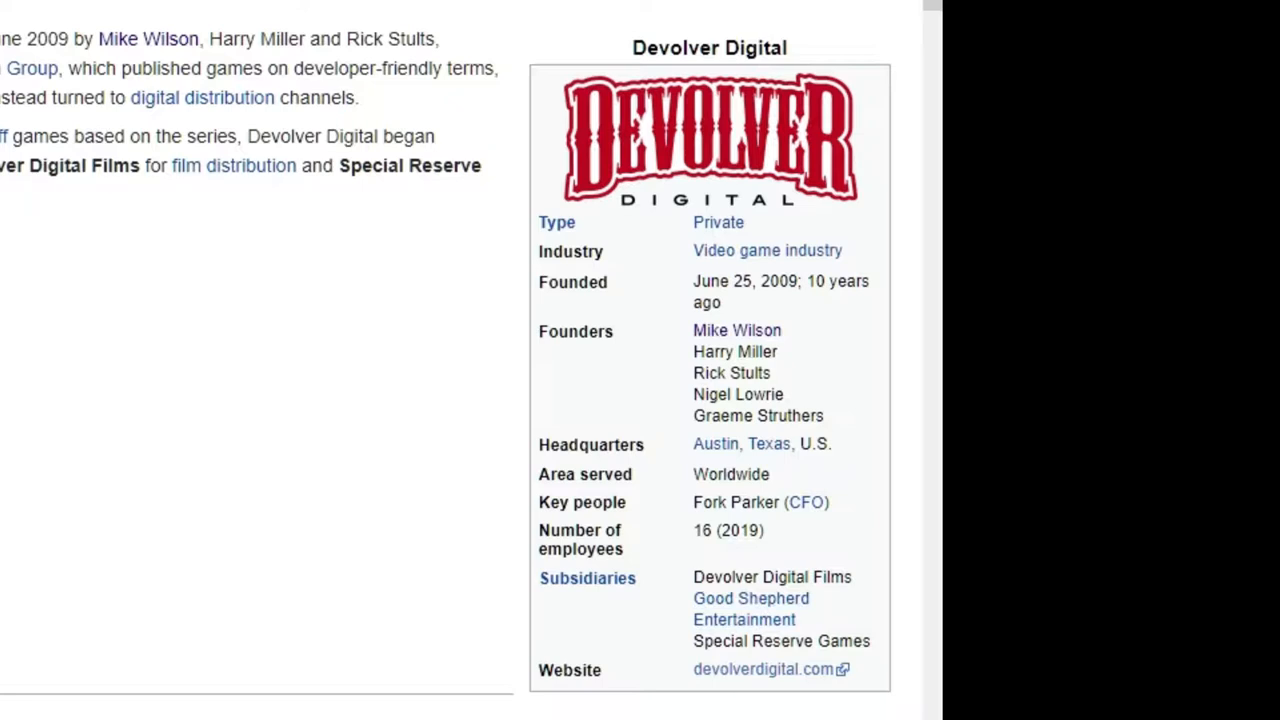
{"action": "mouse_move", "coordinate": [822, 356]}
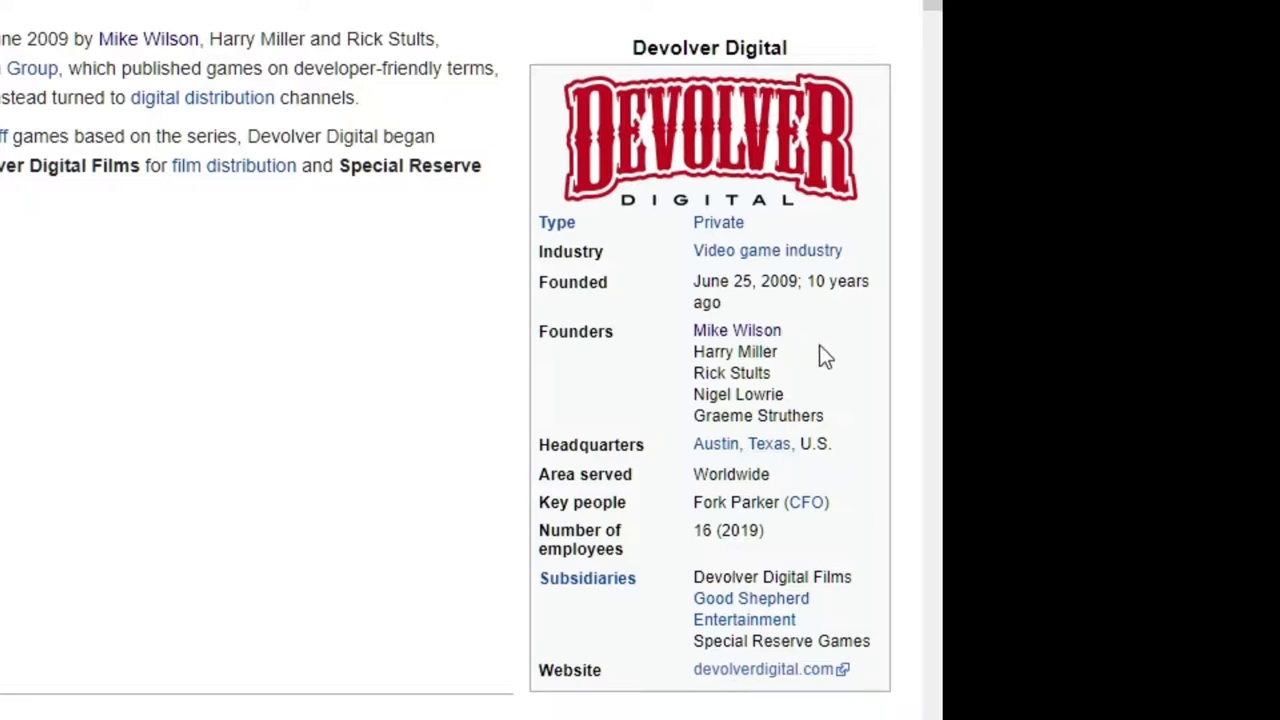
{"action": "mouse_move", "coordinate": [836, 364]}
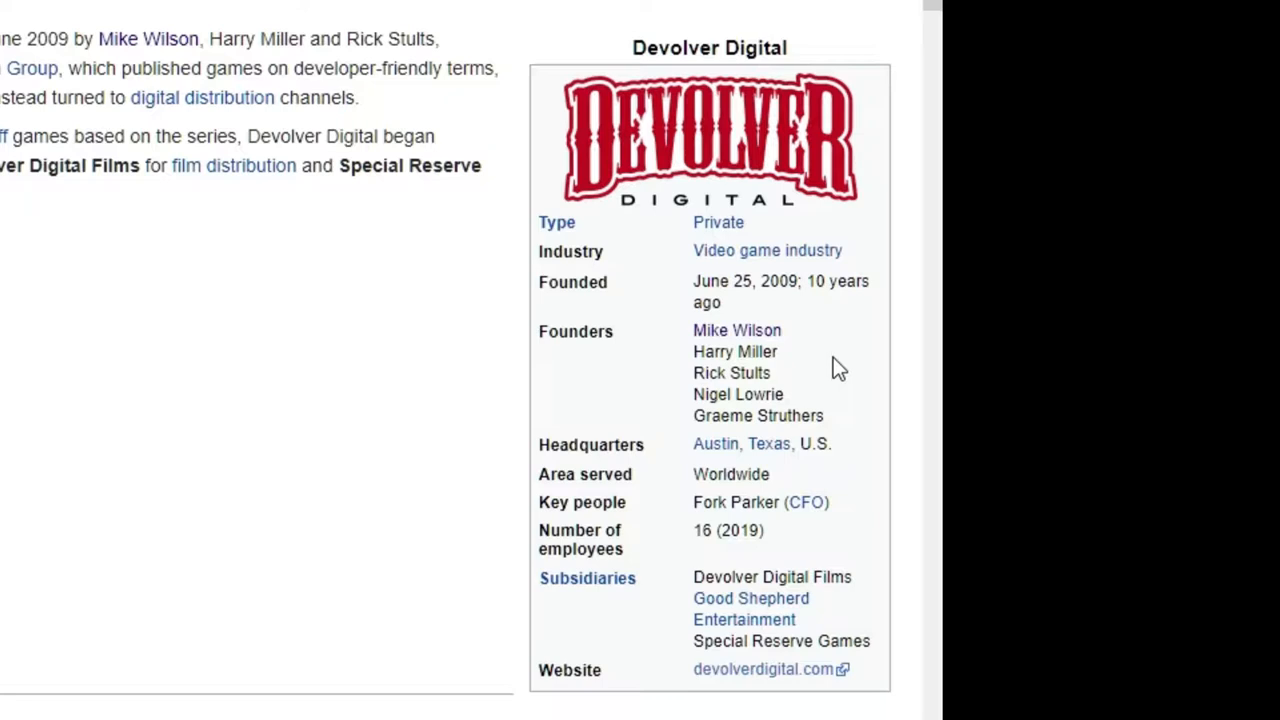
{"action": "mouse_move", "coordinate": [806, 316]}
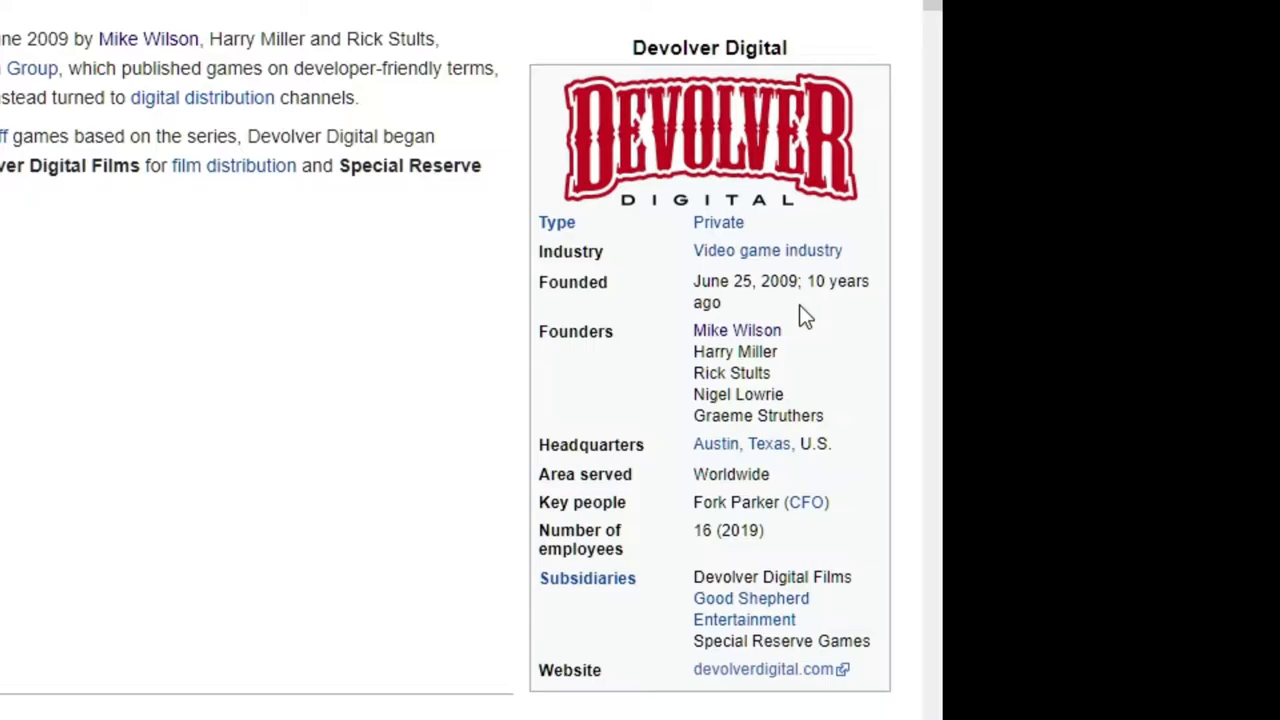
{"action": "mouse_move", "coordinate": [224, 476]}
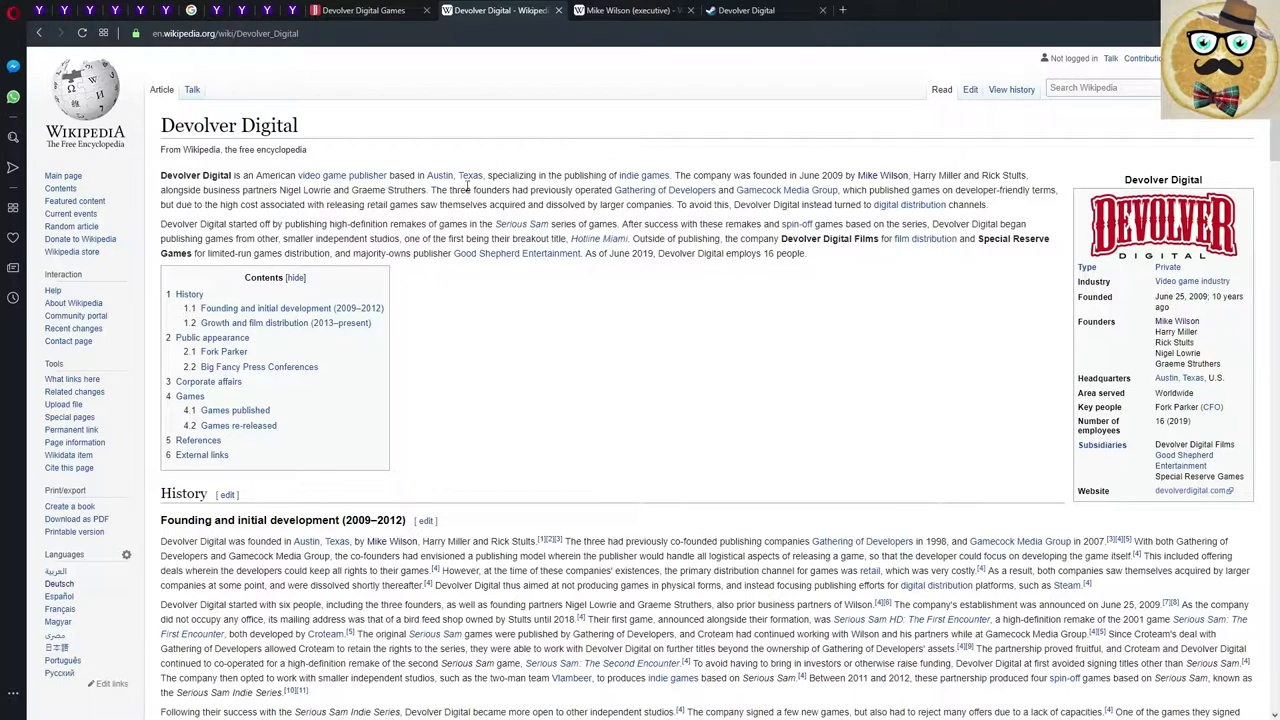
{"action": "mouse_move", "coordinate": [856, 390]}
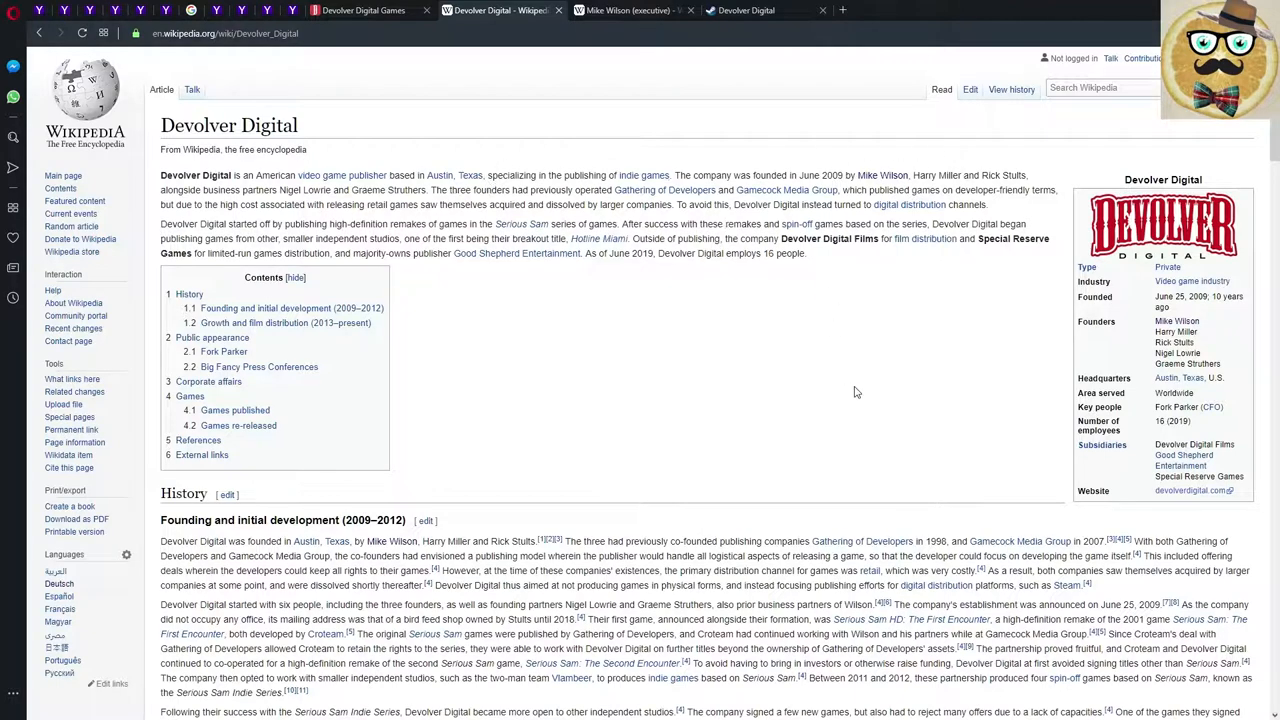
{"action": "mouse_move", "coordinate": [226, 232]}
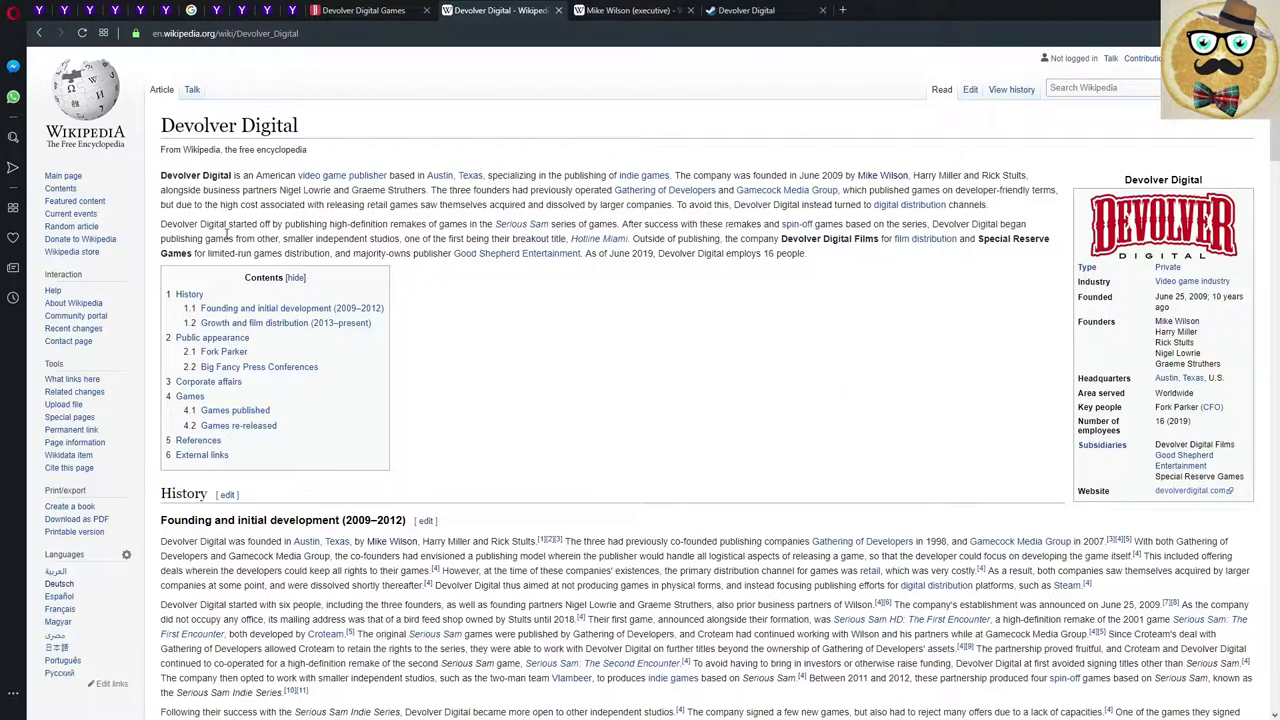
{"action": "left_click_drag", "start_coordinate": [160, 224], "coordinate": [722, 224]}
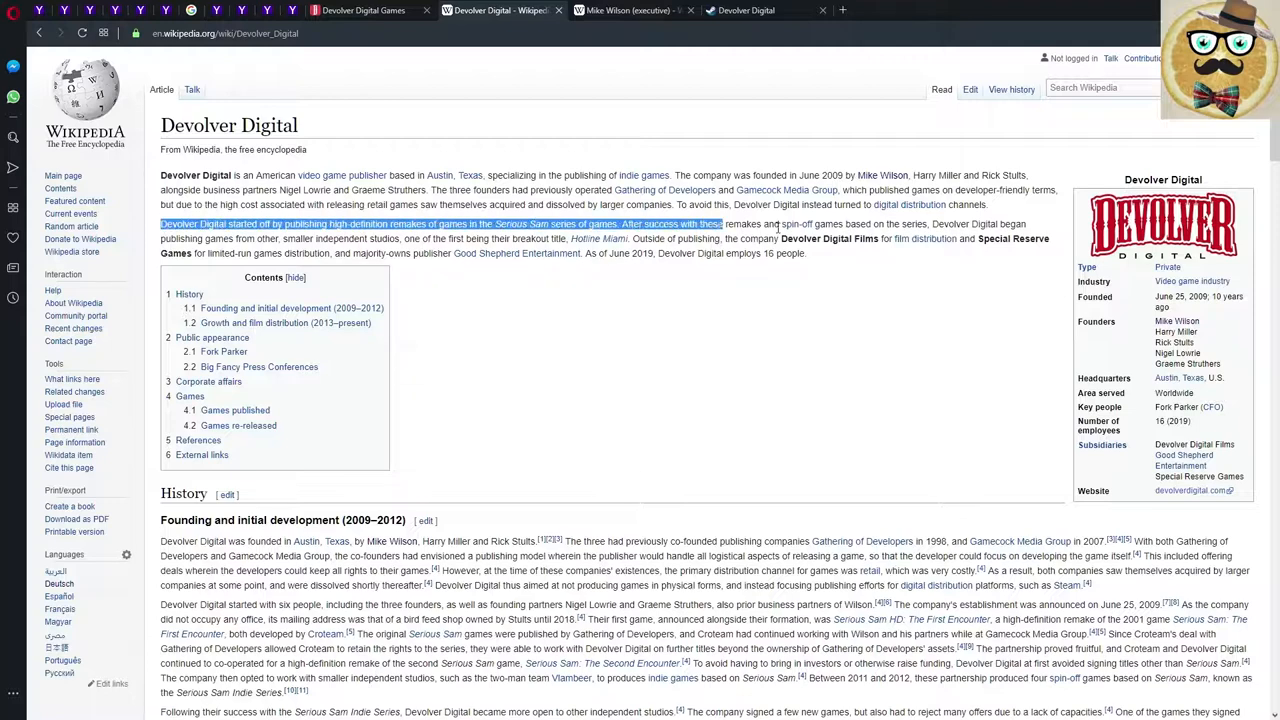
{"action": "scroll", "scroll_direction": "down", "scroll_amount": 3}
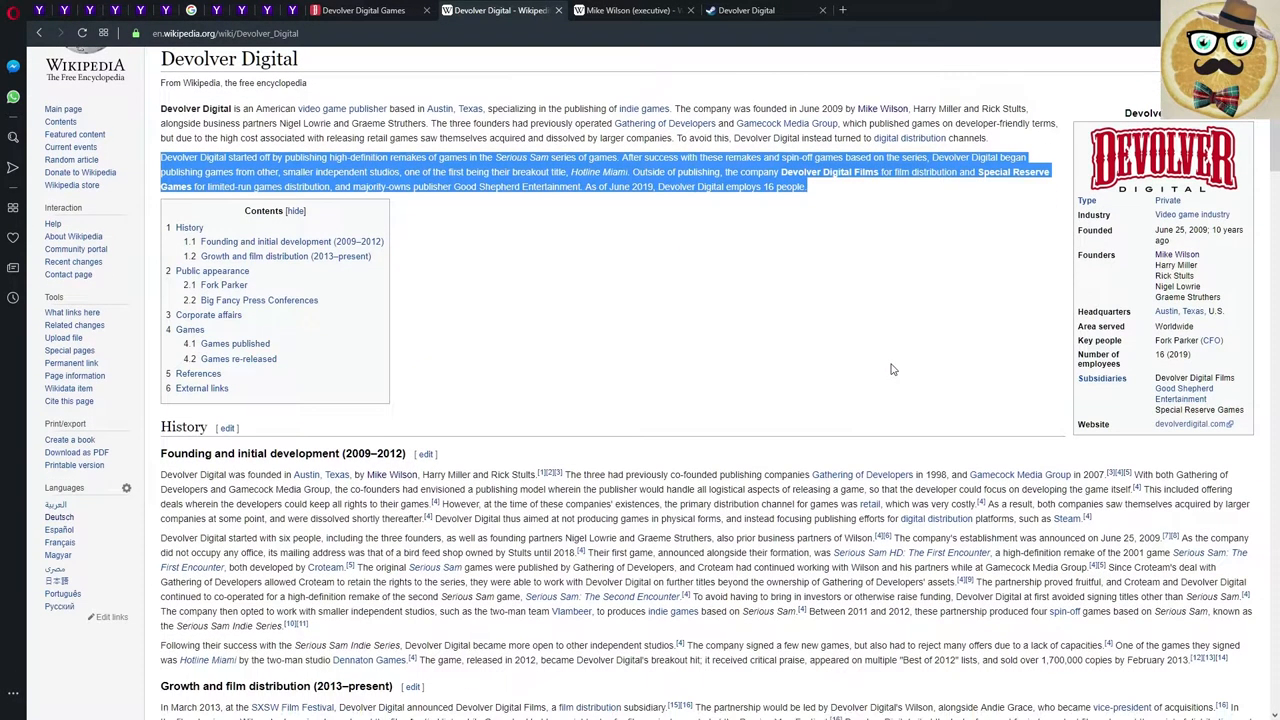
{"action": "mouse_move", "coordinate": [800, 370]}
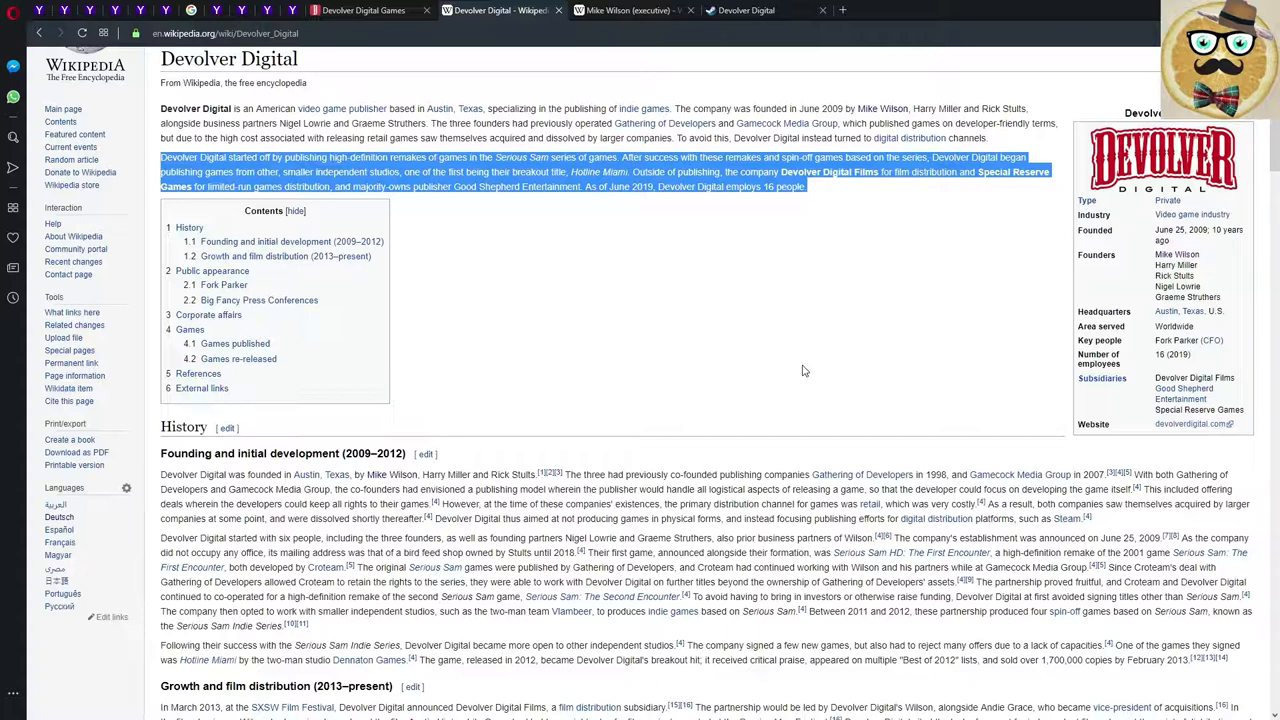
{"action": "scroll", "scroll_direction": "down", "scroll_amount": 3}
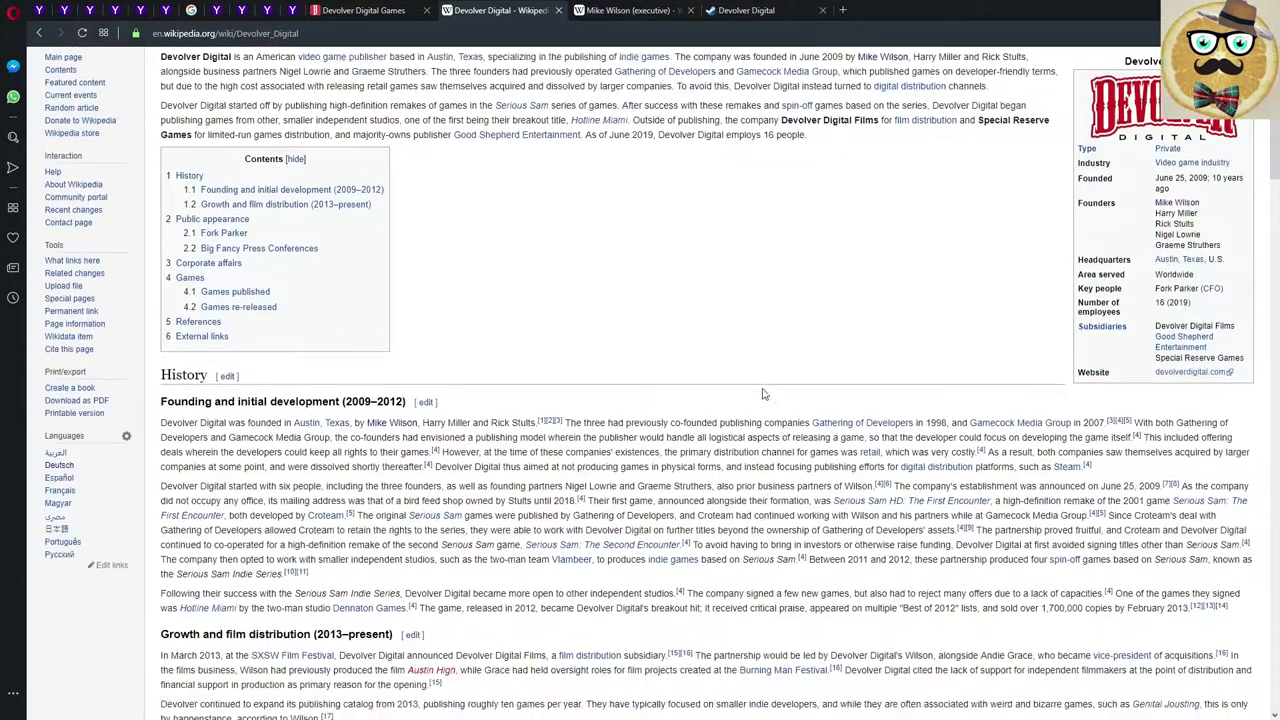
Scroll the article through the Fork Parker, Big Fancy Press Conferences and Corporate affairs sections.
{"action": "scroll", "scroll_direction": "down", "scroll_amount": 3}
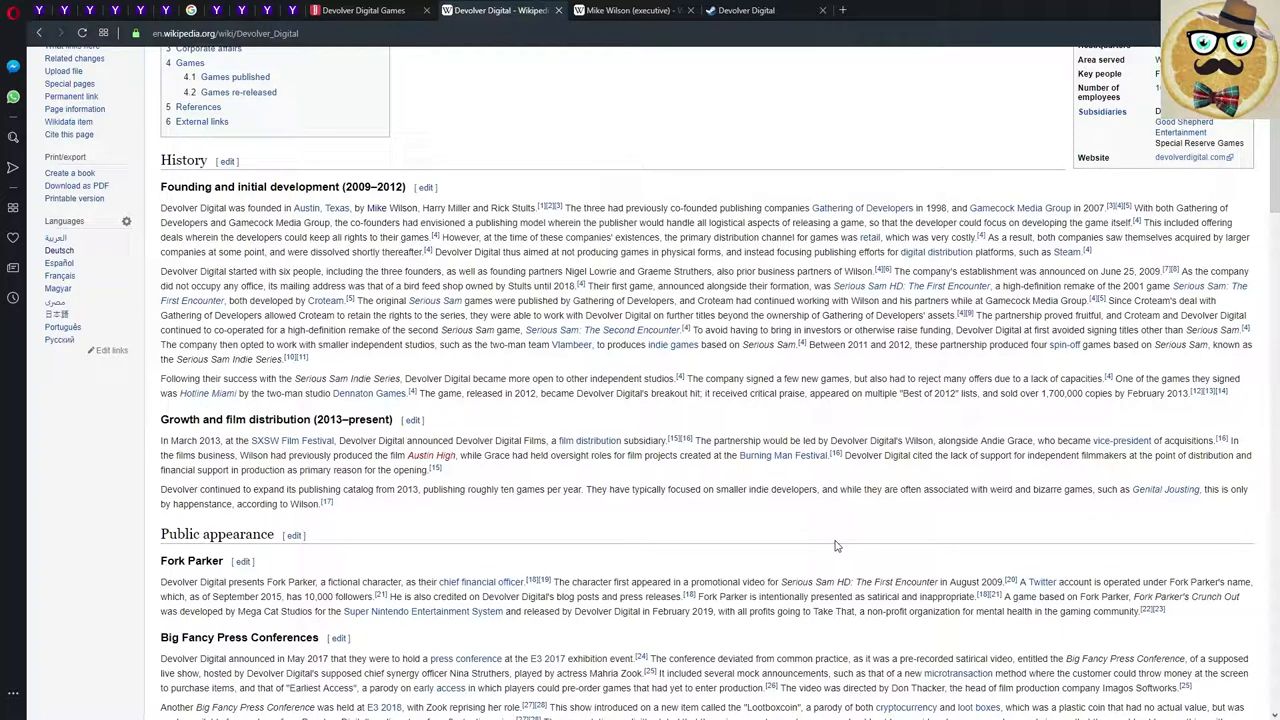
{"action": "scroll", "scroll_direction": "down", "scroll_amount": 3}
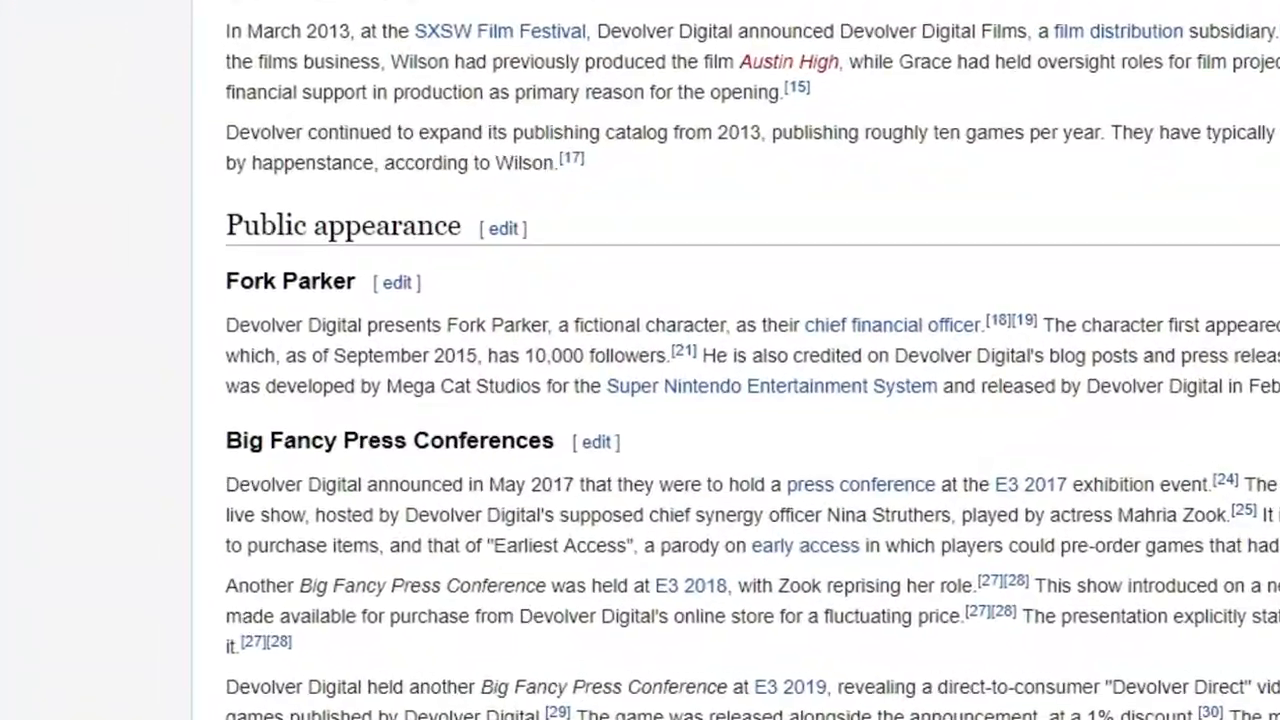
{"action": "scroll", "scroll_direction": "down", "scroll_amount": 3}
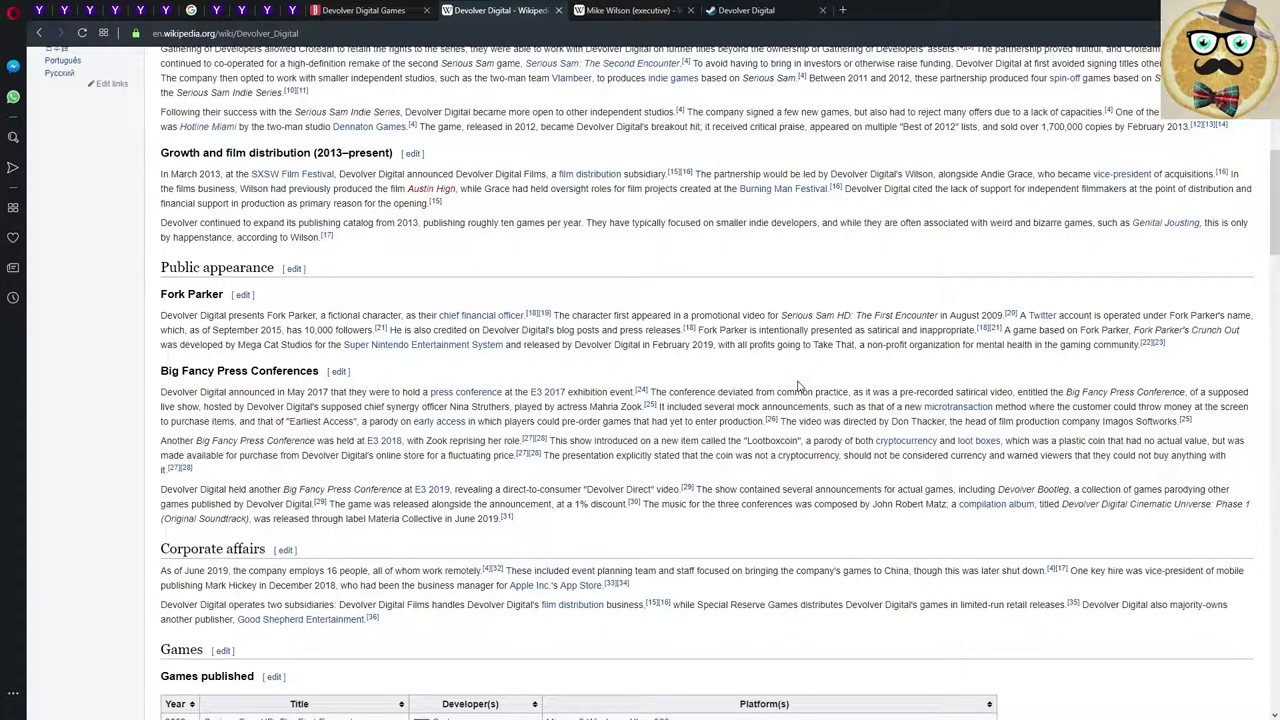
{"action": "mouse_move", "coordinate": [650, 360]}
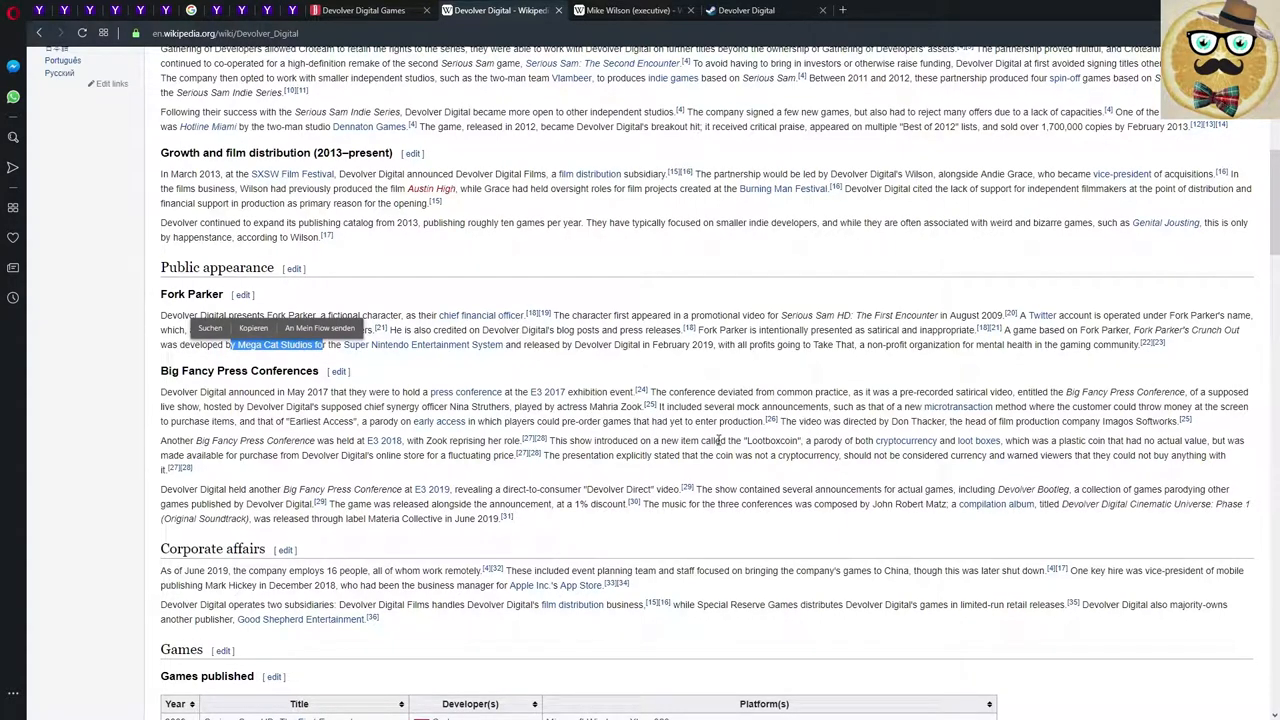
{"action": "mouse_move", "coordinate": [664, 348]}
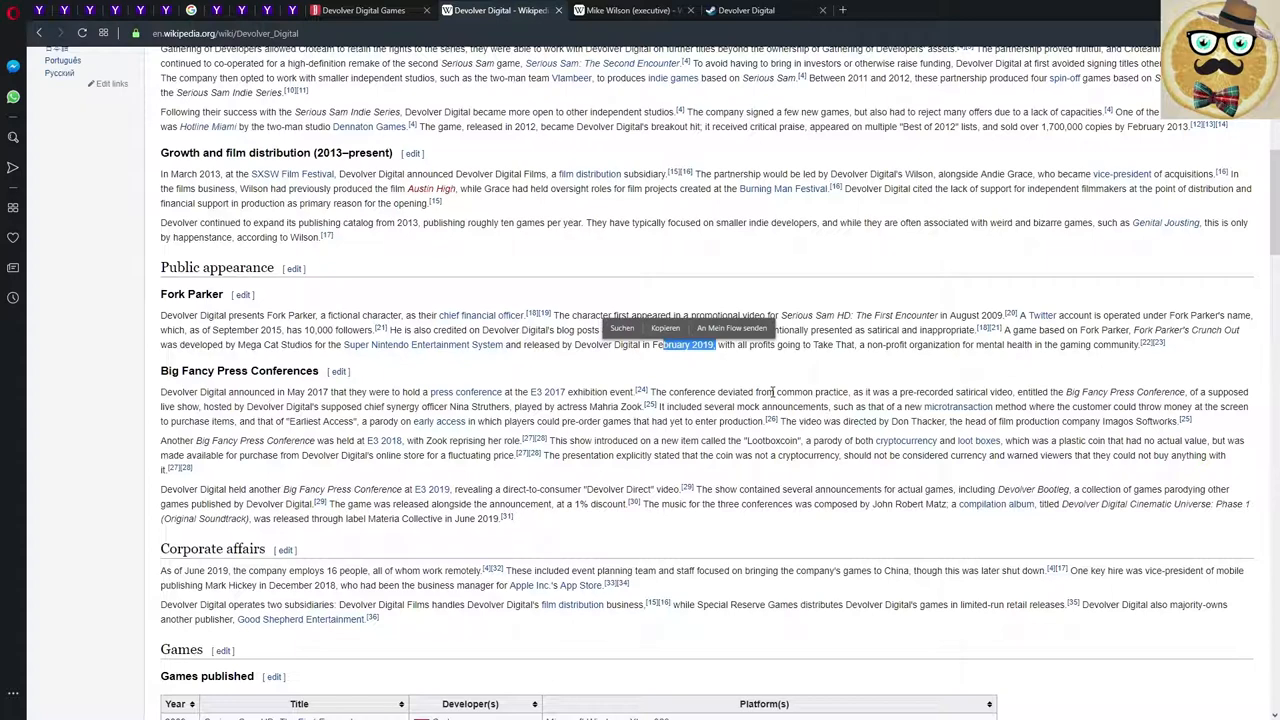
{"action": "mouse_move", "coordinate": [780, 404]}
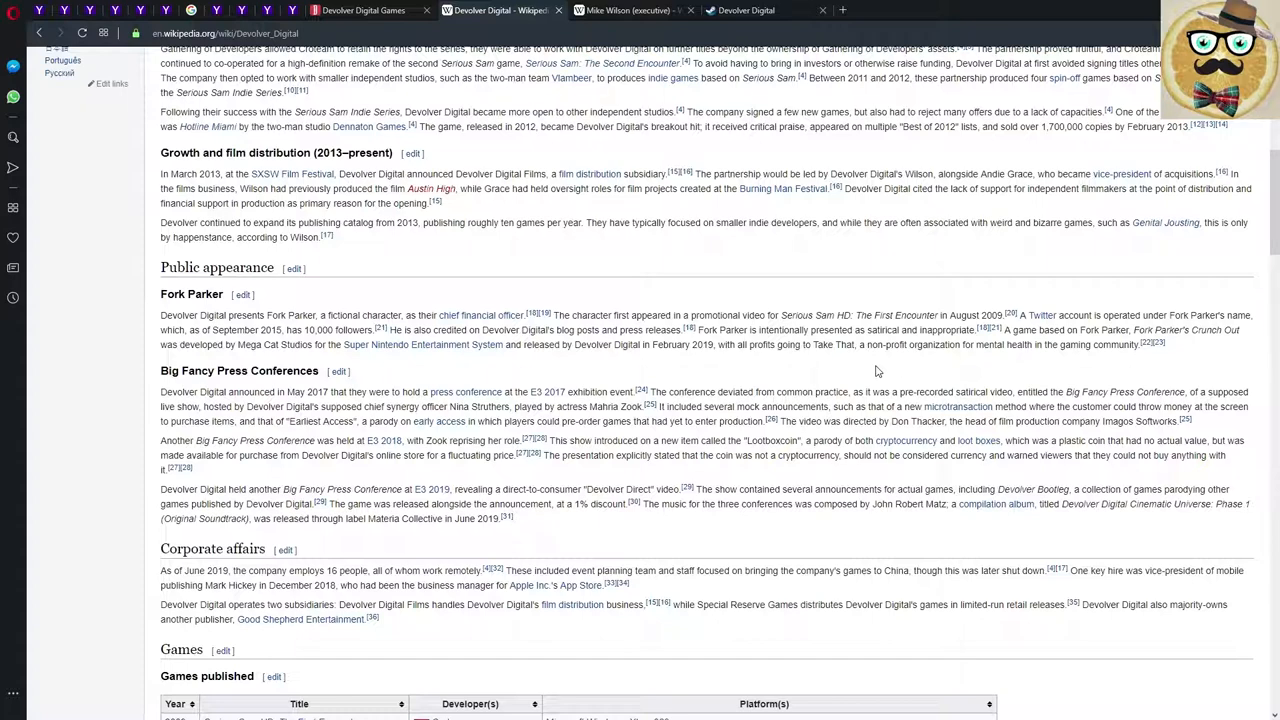
{"action": "mouse_move", "coordinate": [808, 350]}
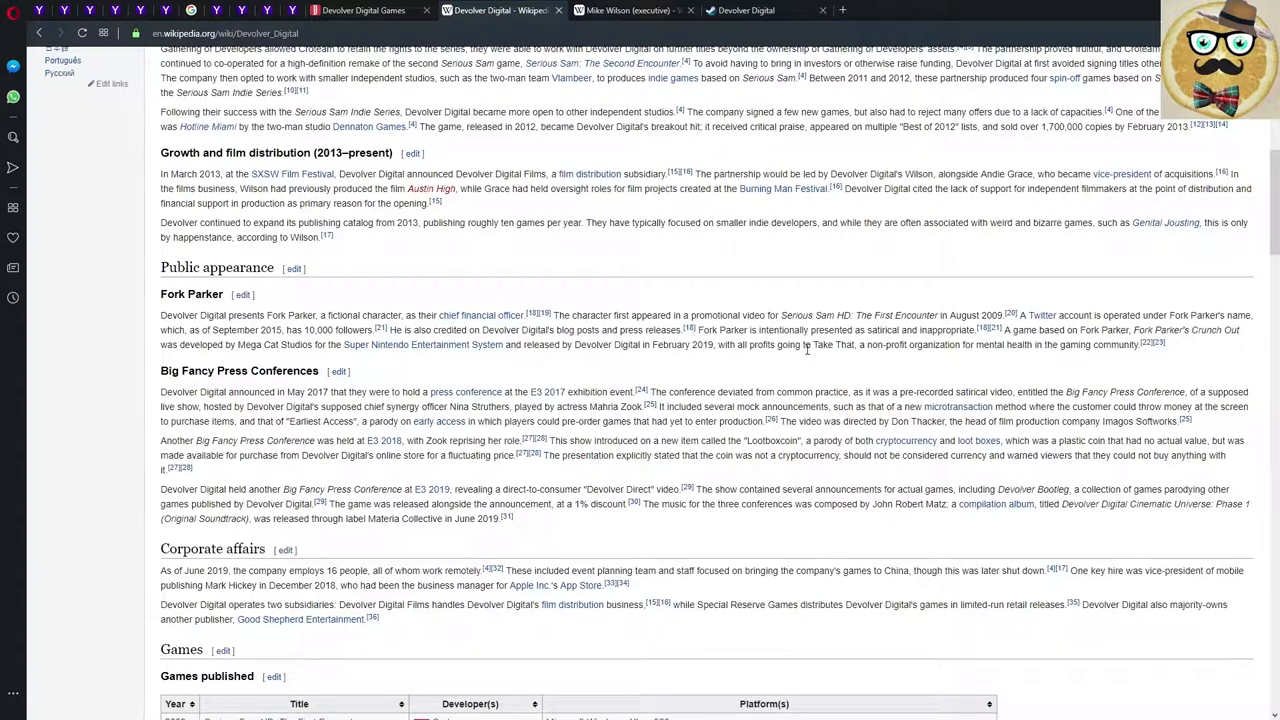
{"action": "double_click", "coordinate": [820, 344]}
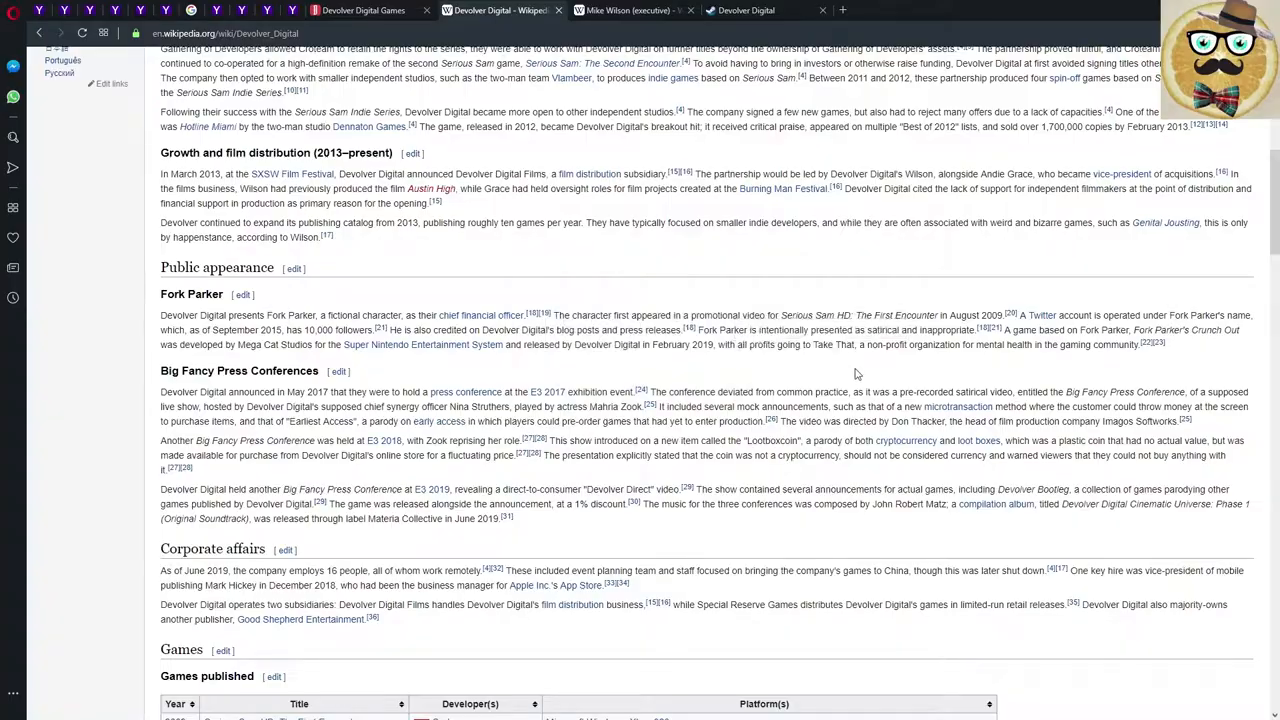
{"action": "scroll", "scroll_direction": "down", "scroll_amount": 3}
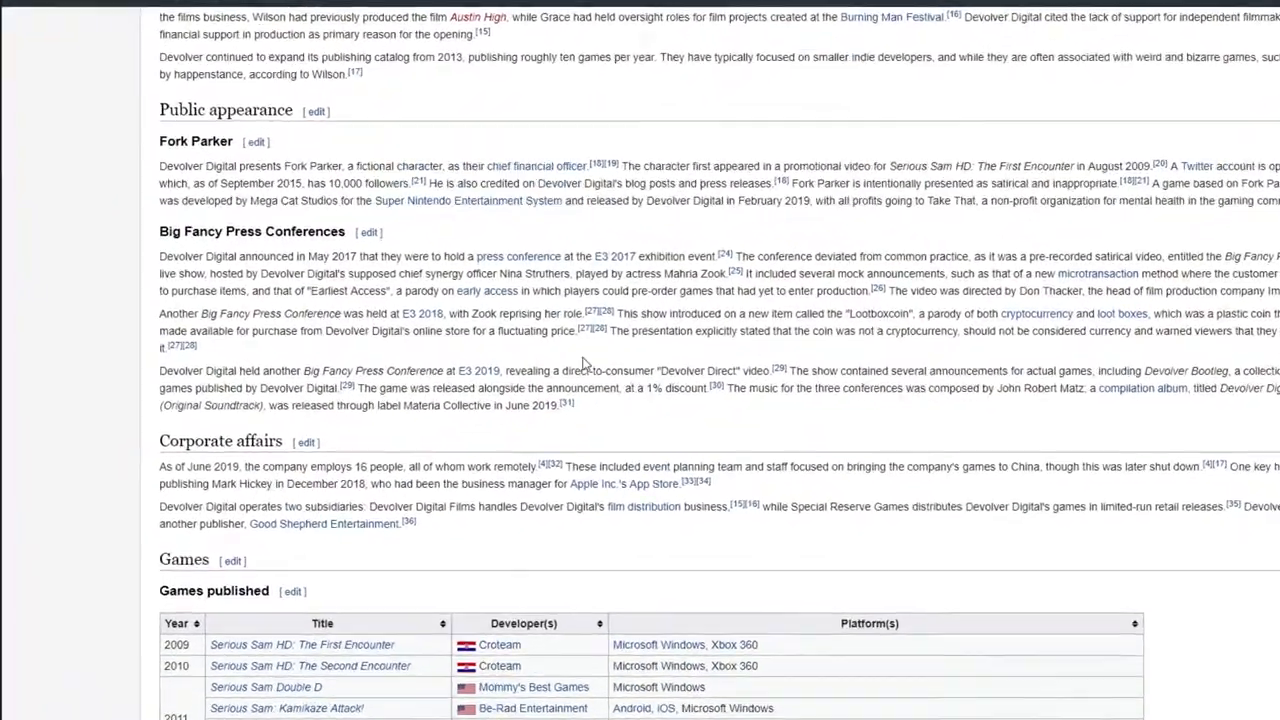
{"action": "scroll", "scroll_direction": "down", "scroll_amount": 3}
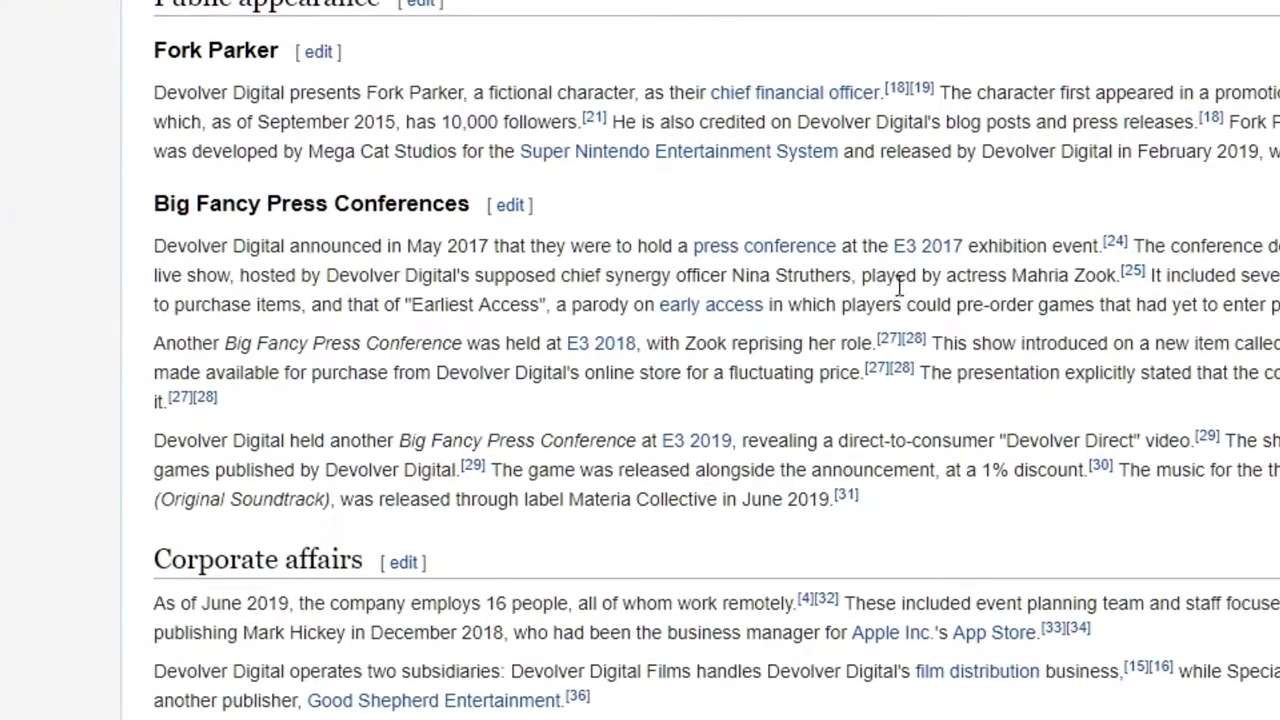
{"action": "scroll", "scroll_direction": "down", "scroll_amount": 3}
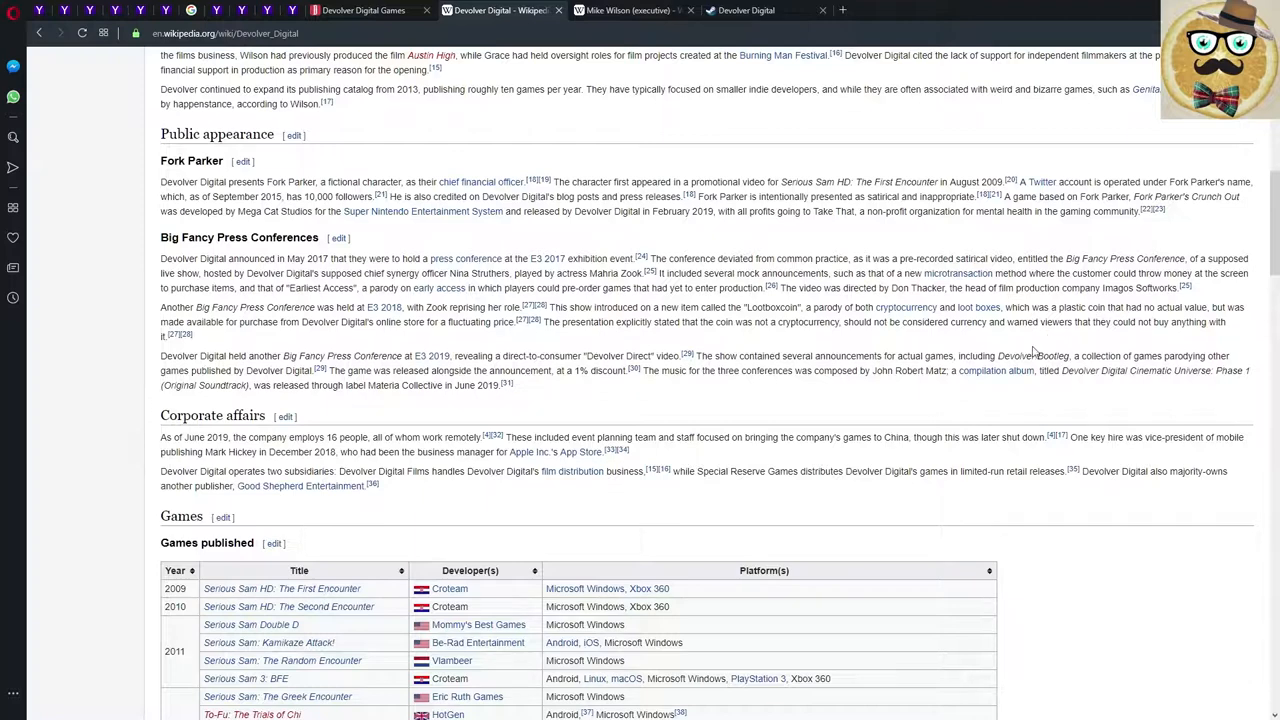
{"action": "mouse_move", "coordinate": [654, 444]}
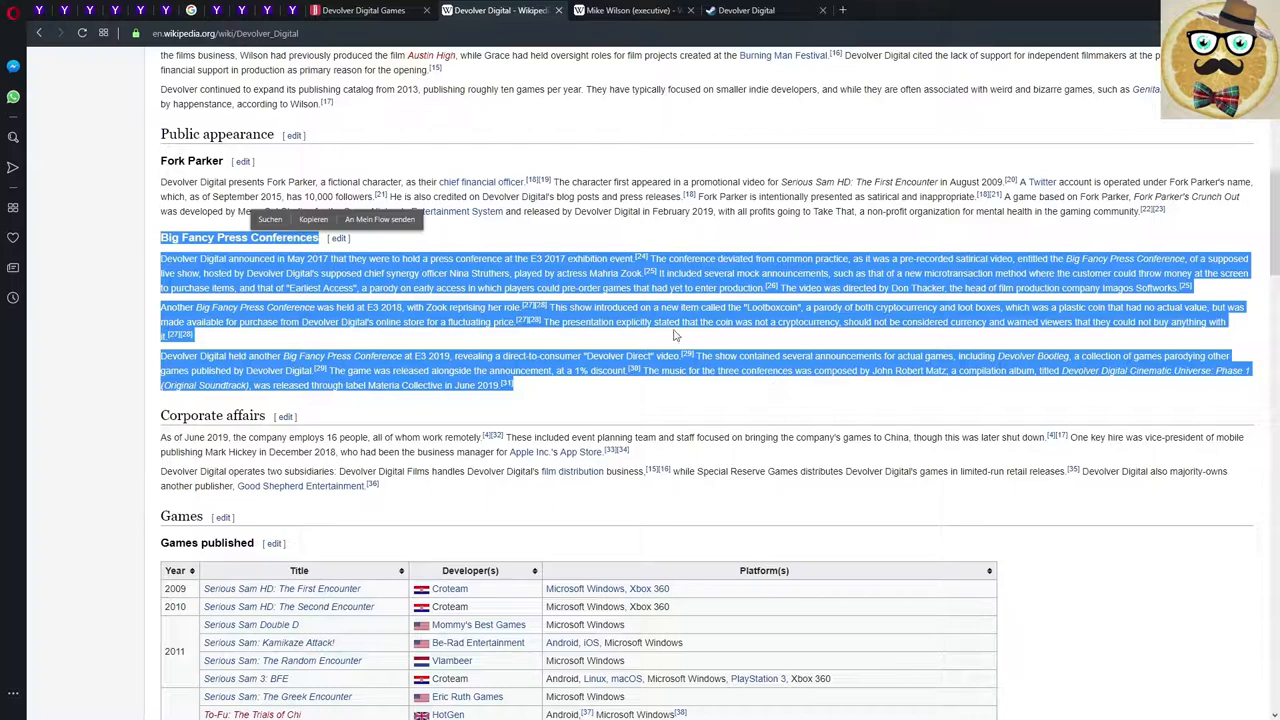
Scroll through the Games published table to its 2020/TBA rows and the Games re-released table.
{"action": "scroll", "scroll_direction": "down", "scroll_amount": 3}
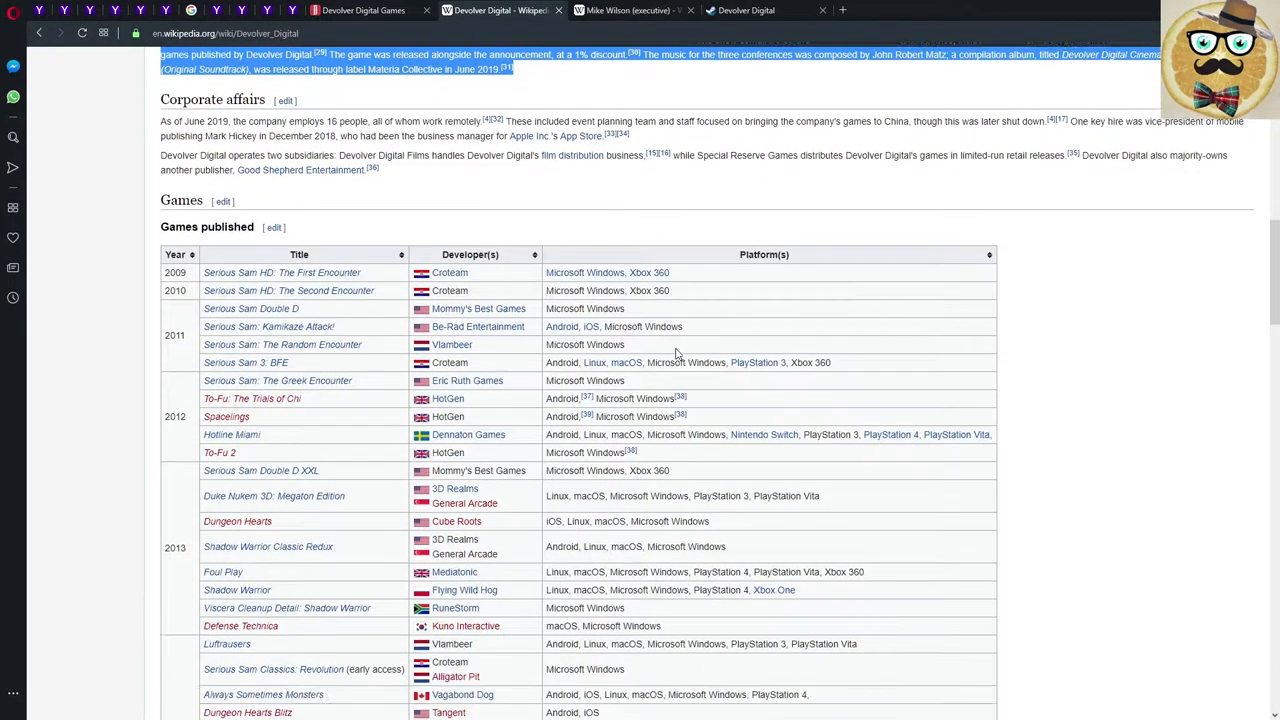
{"action": "scroll", "scroll_direction": "down", "scroll_amount": 3}
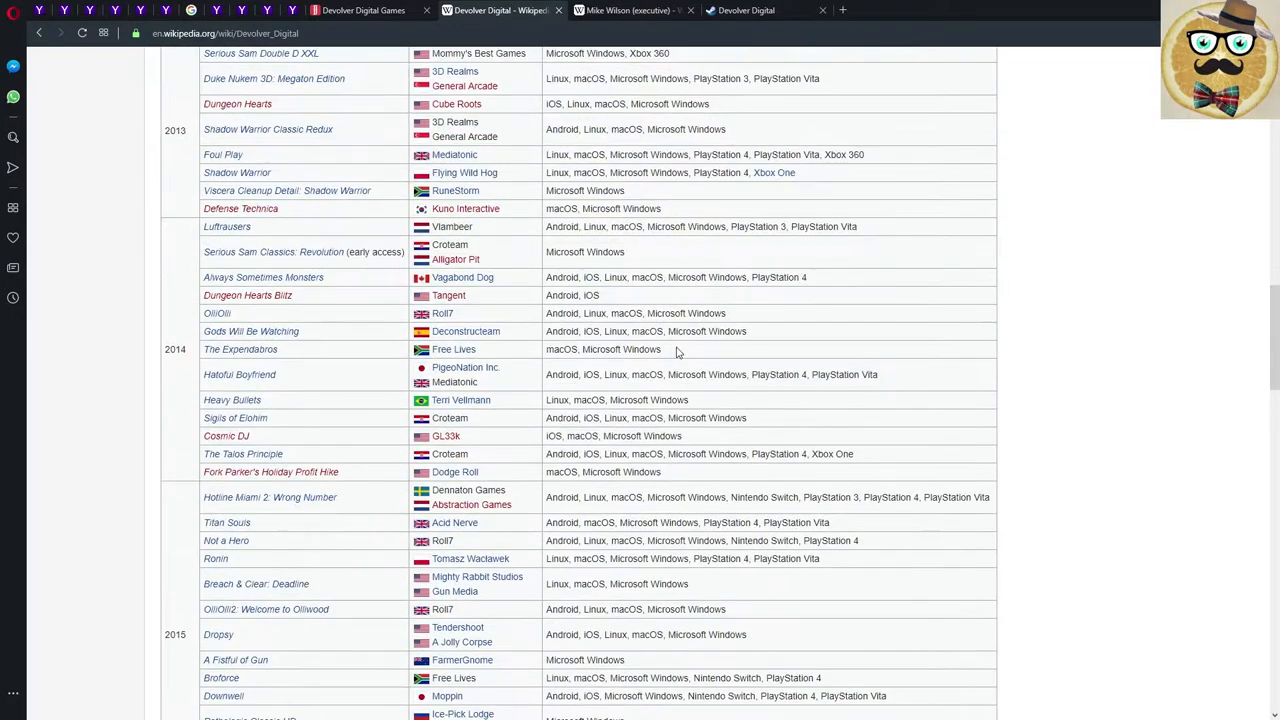
{"action": "scroll", "scroll_direction": "down", "scroll_amount": 3}
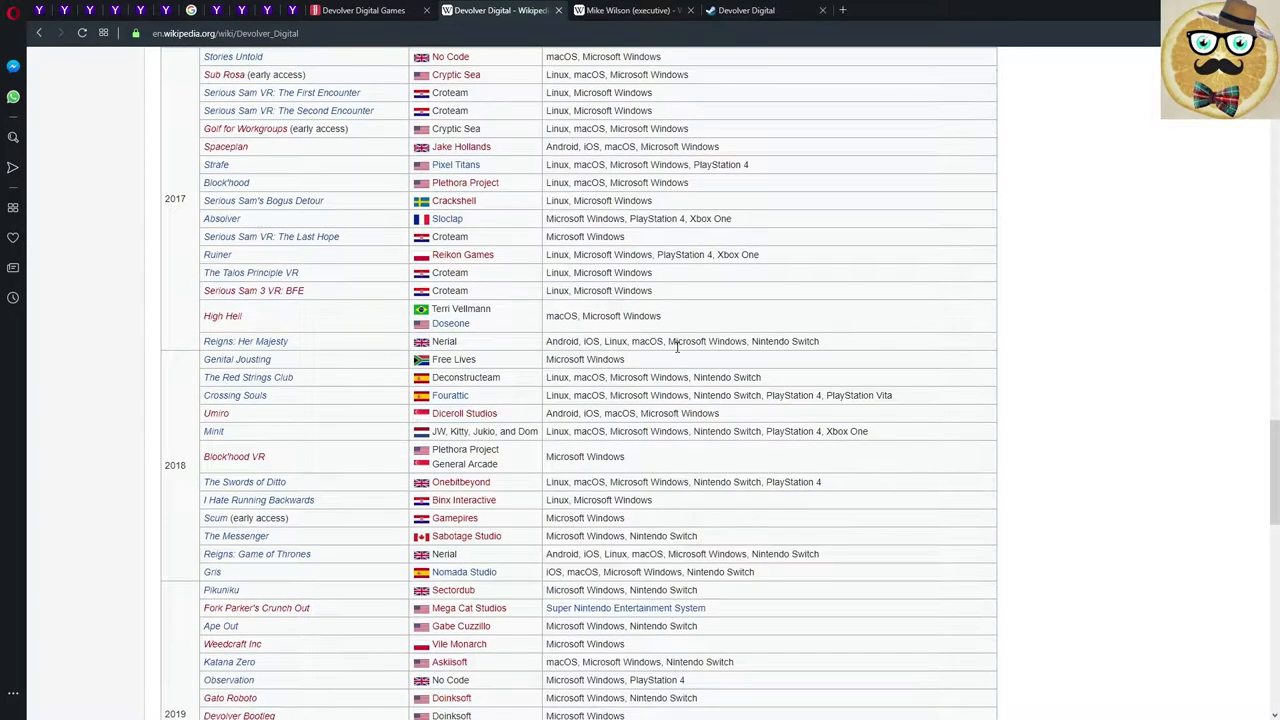
{"action": "scroll", "scroll_direction": "down", "scroll_amount": 3}
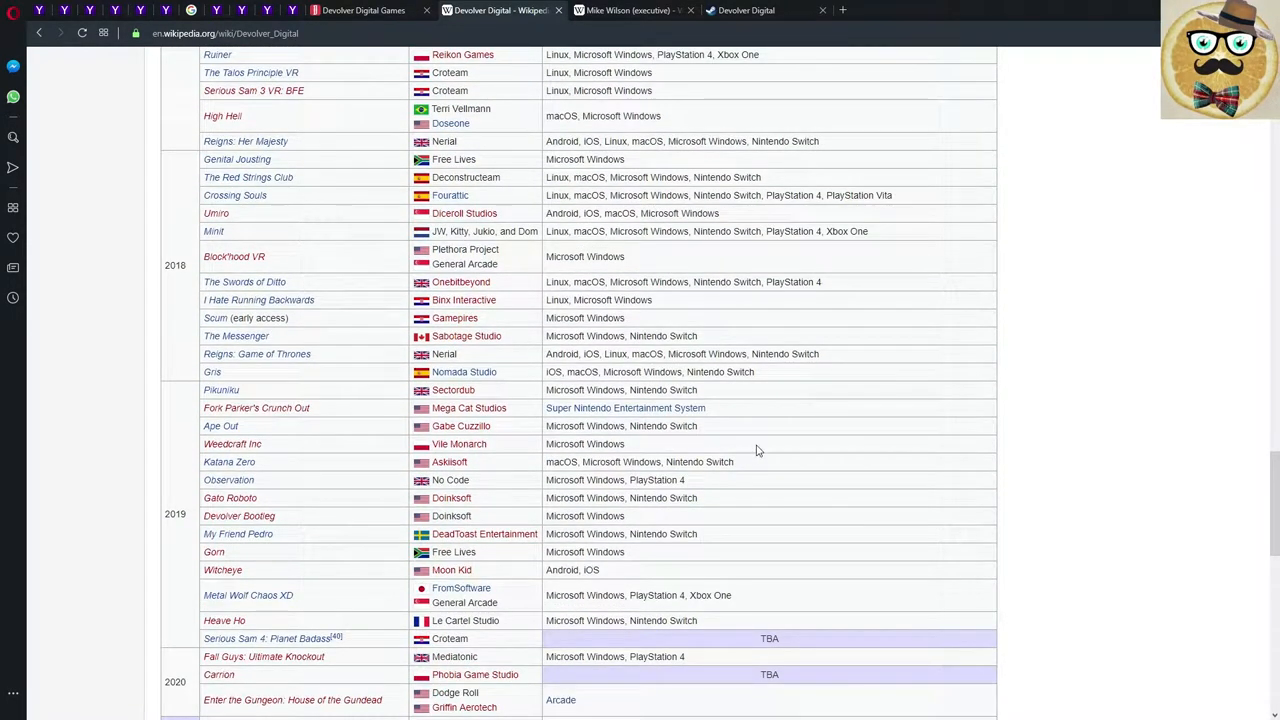
{"action": "scroll", "scroll_direction": "down", "scroll_amount": 3}
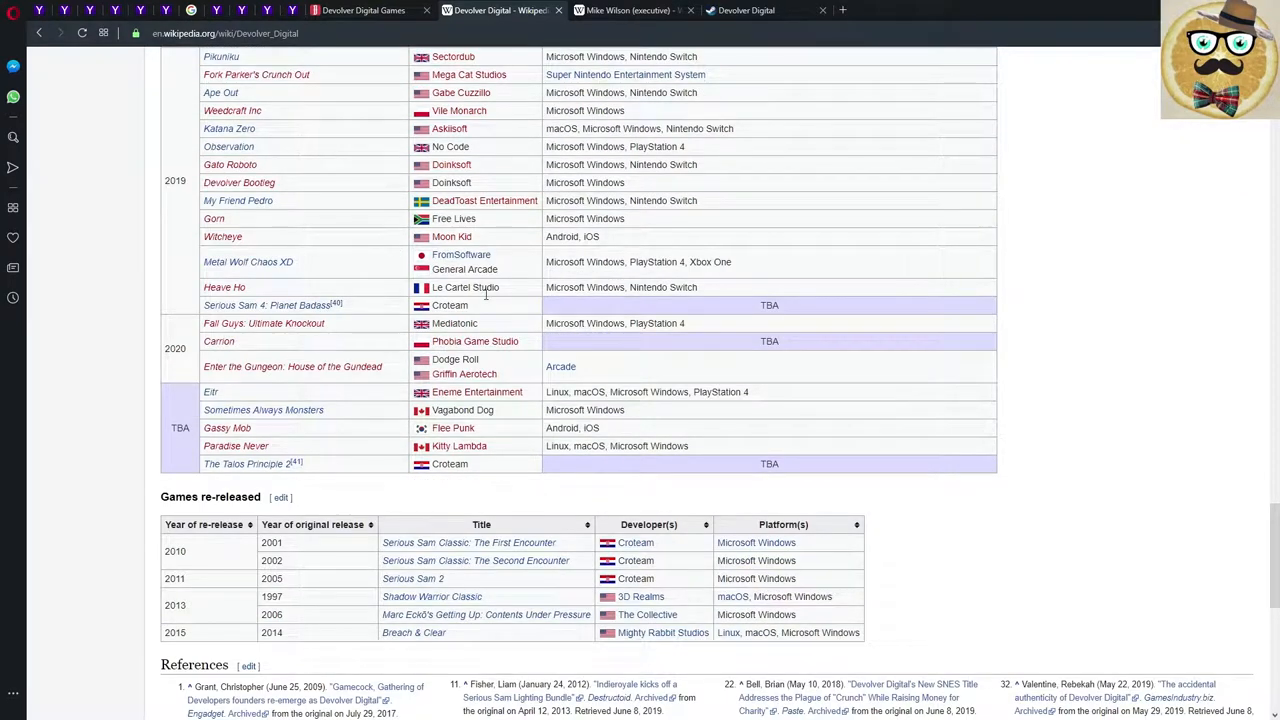
{"action": "mouse_move", "coordinate": [266, 304]}
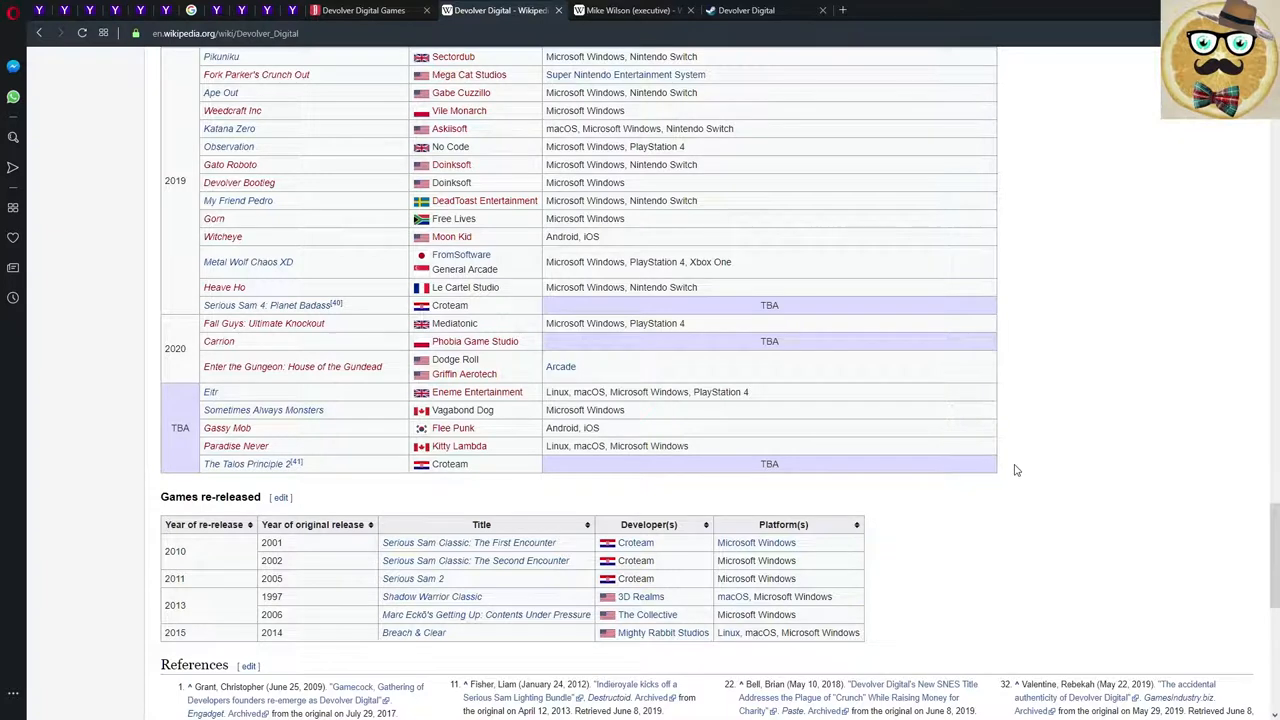
{"action": "mouse_move", "coordinate": [268, 506]}
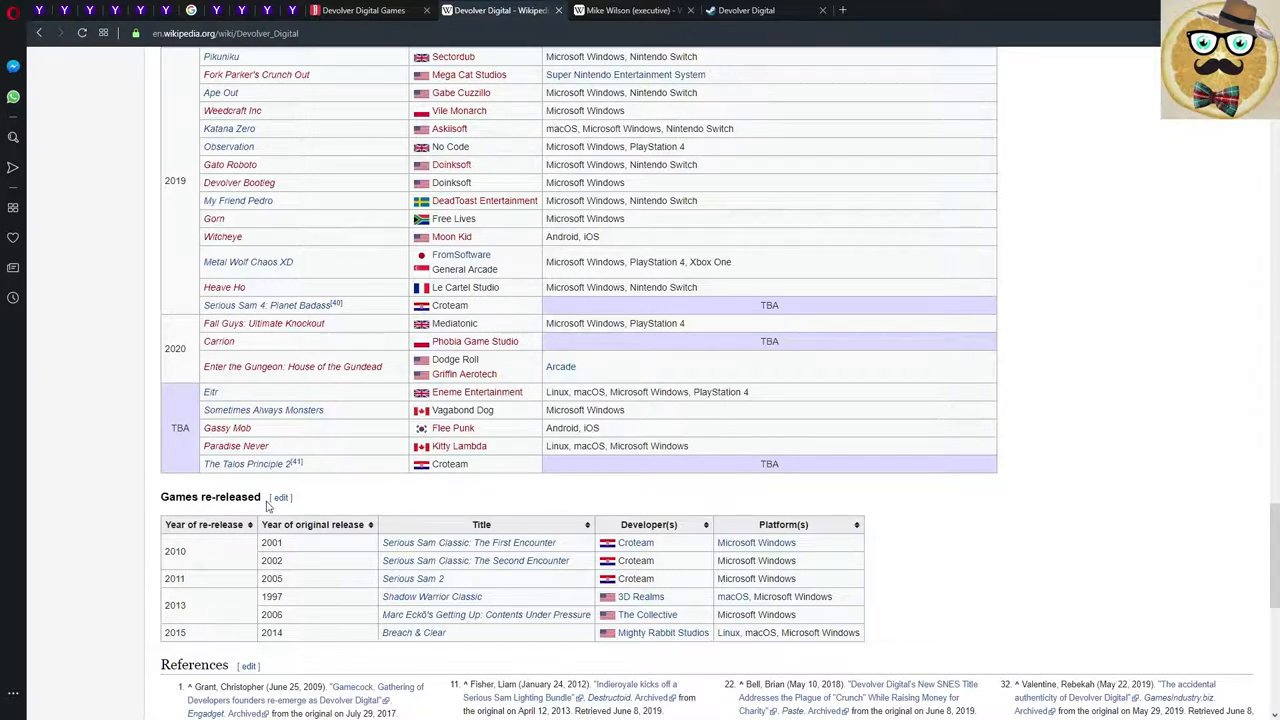
{"action": "mouse_move", "coordinate": [480, 470]}
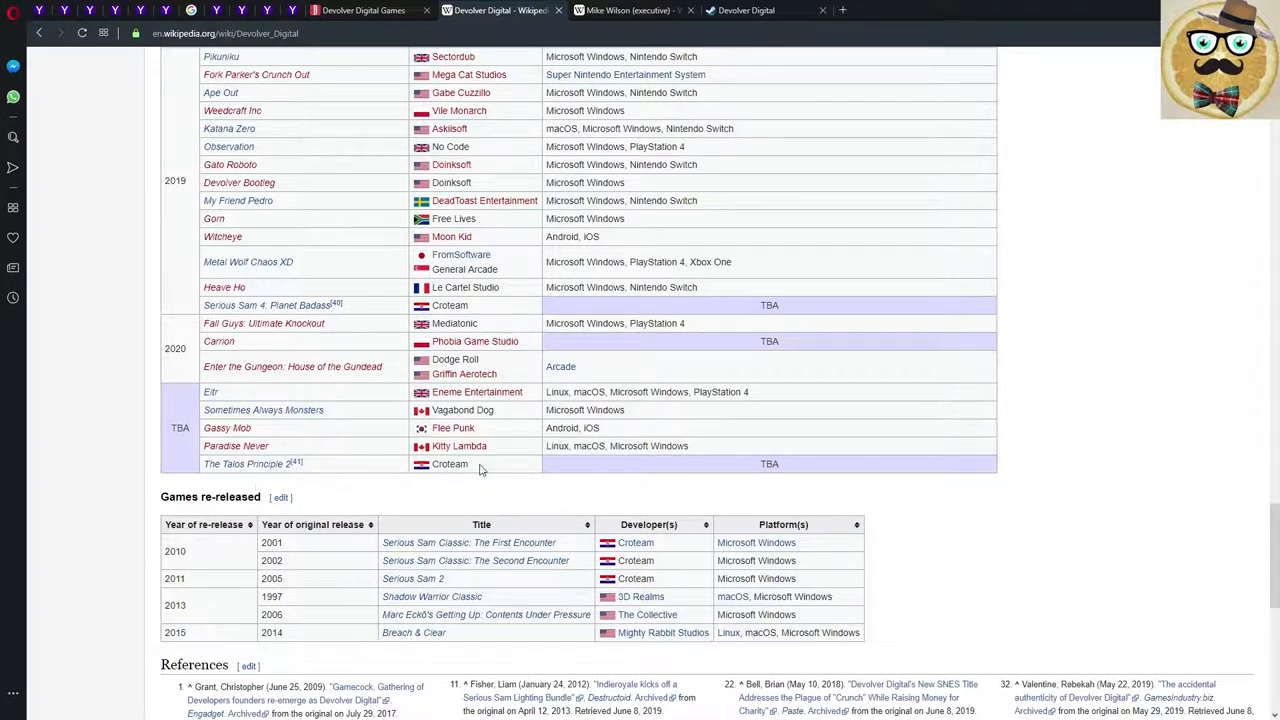
{"action": "mouse_move", "coordinate": [238, 404]}
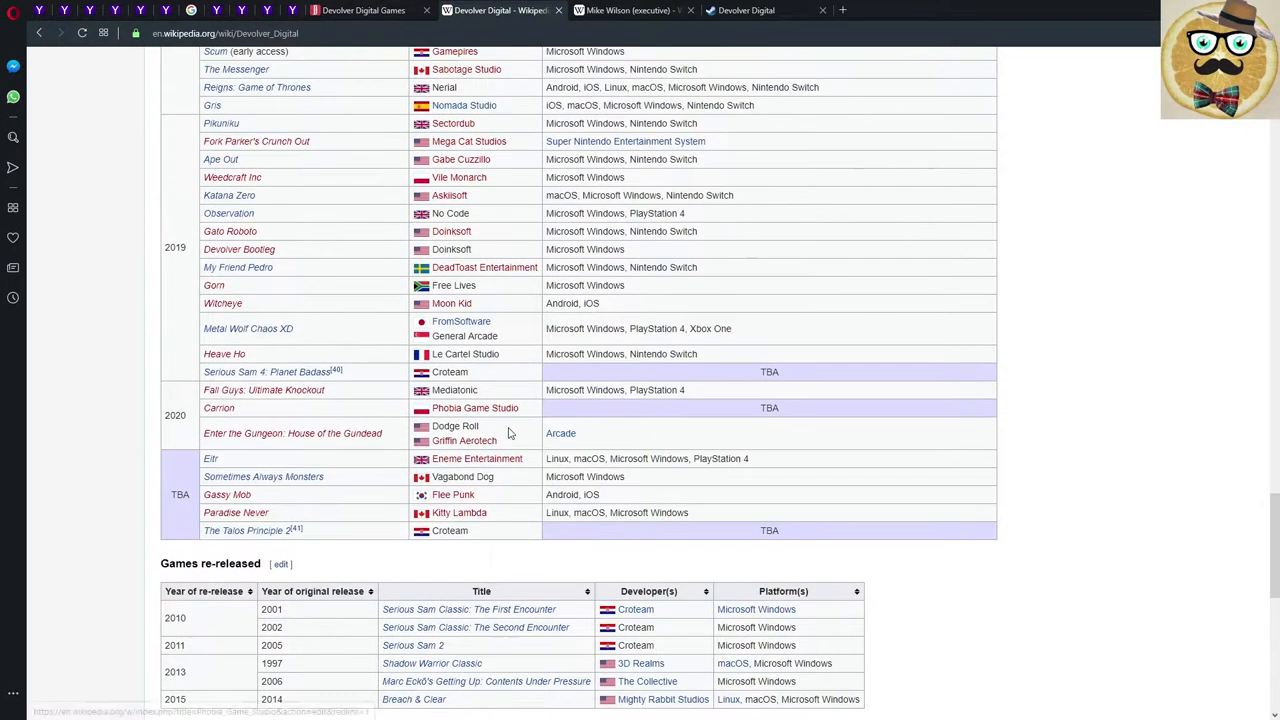
{"action": "mouse_move", "coordinate": [710, 476]}
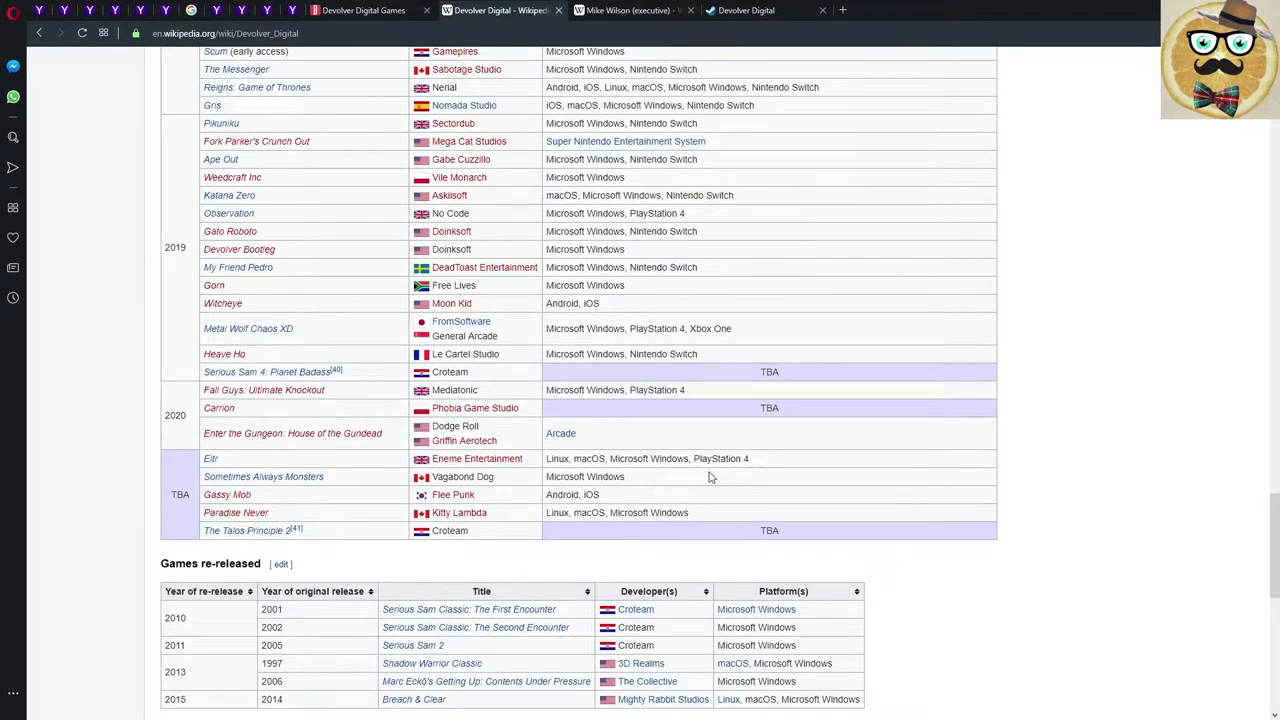
{"action": "left_click", "coordinate": [362, 10]}
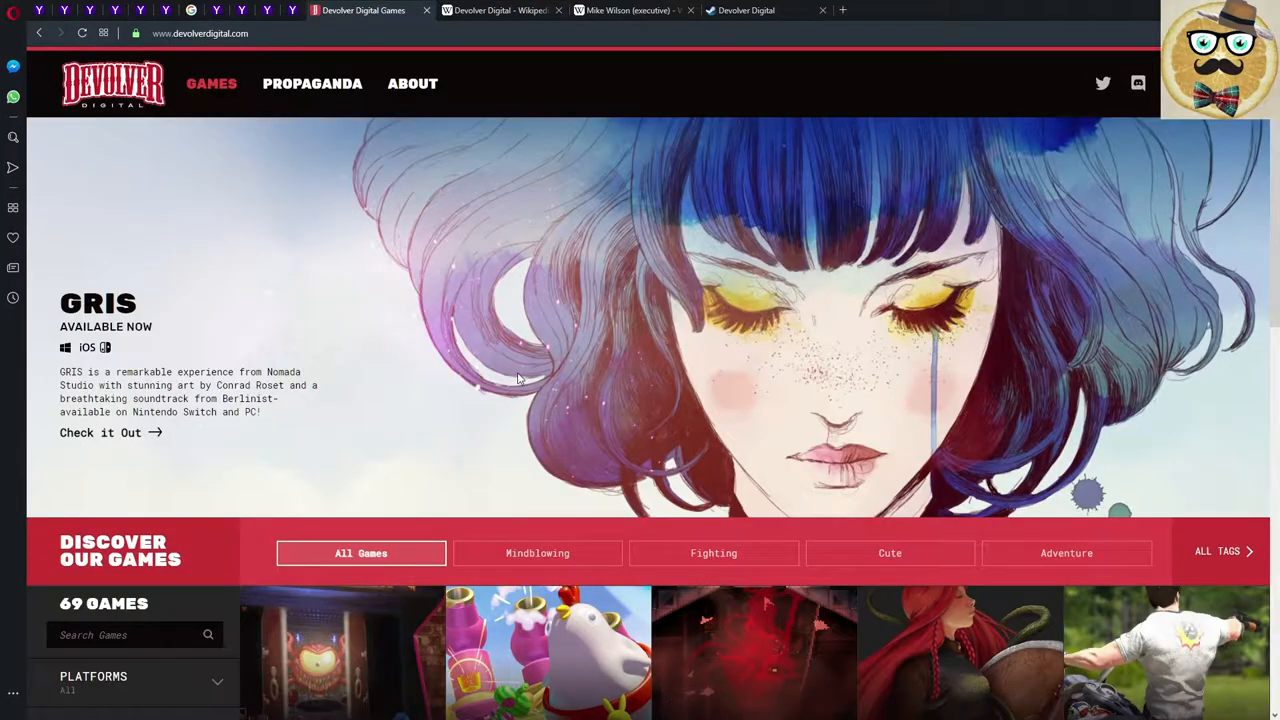
{"action": "mouse_move", "coordinate": [360, 244]}
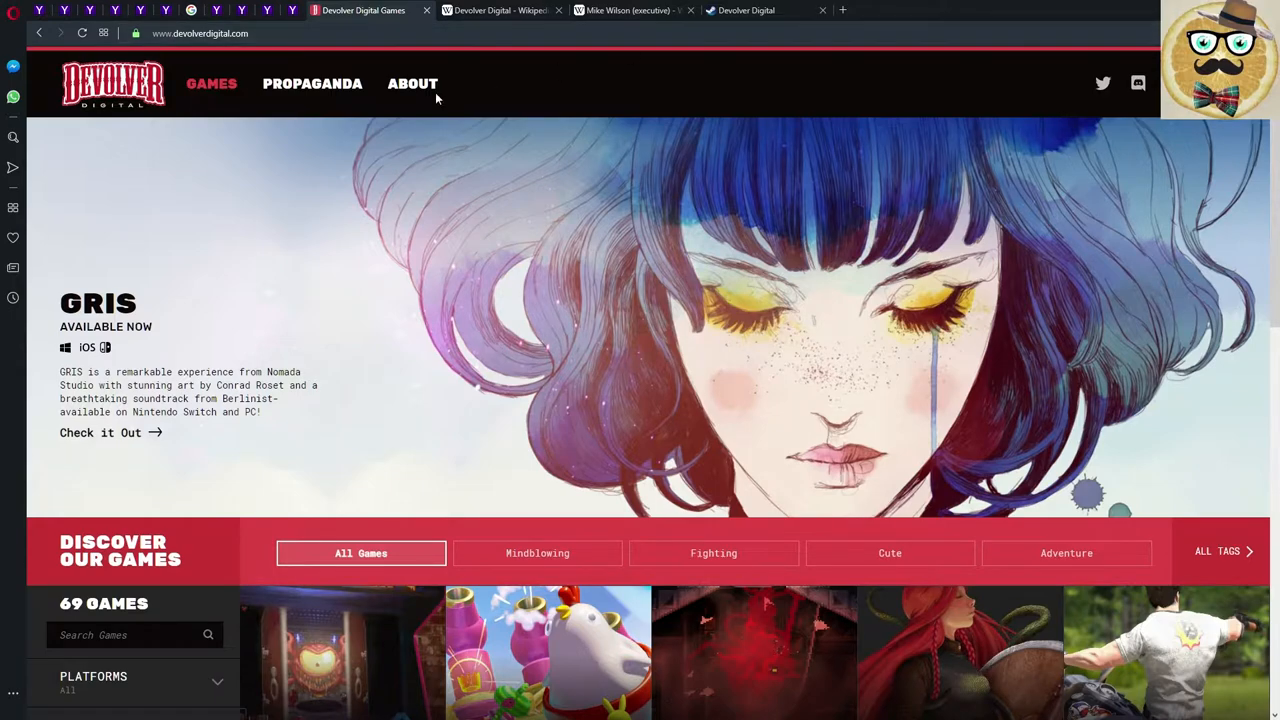
{"action": "left_click", "coordinate": [412, 84]}
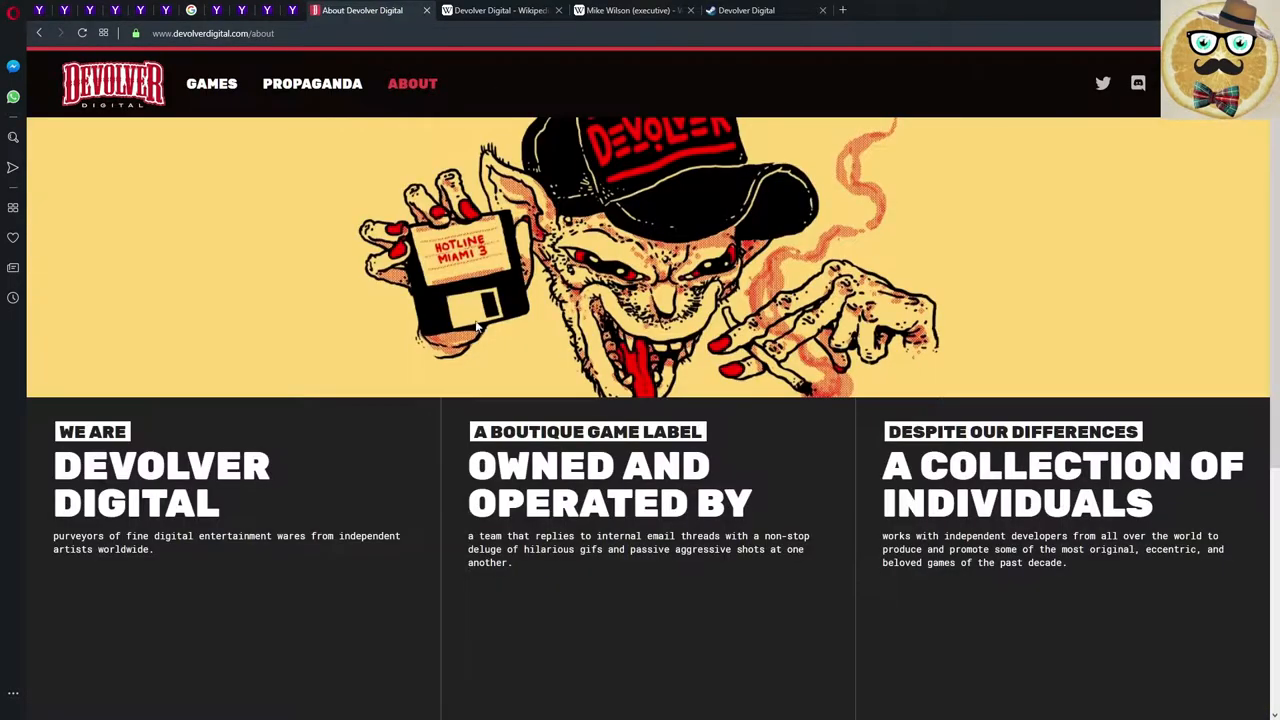
{"action": "left_click", "coordinate": [496, 10]}
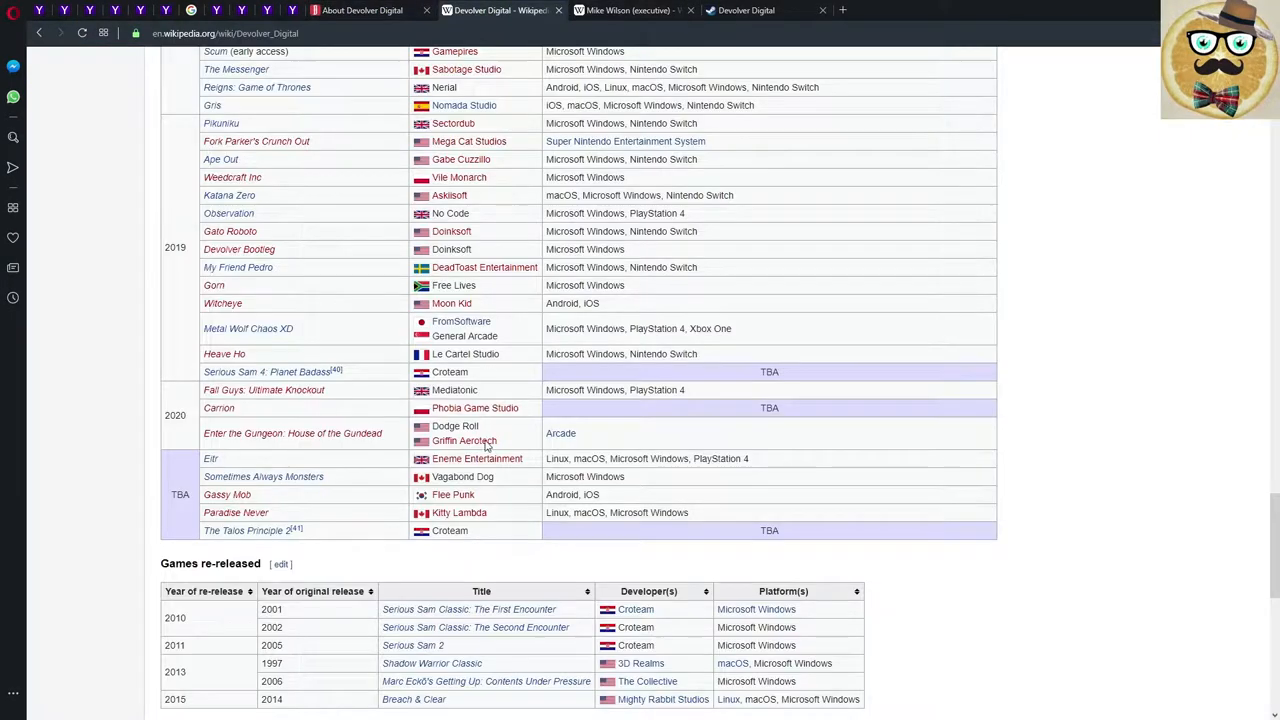
{"action": "mouse_move", "coordinate": [296, 284]}
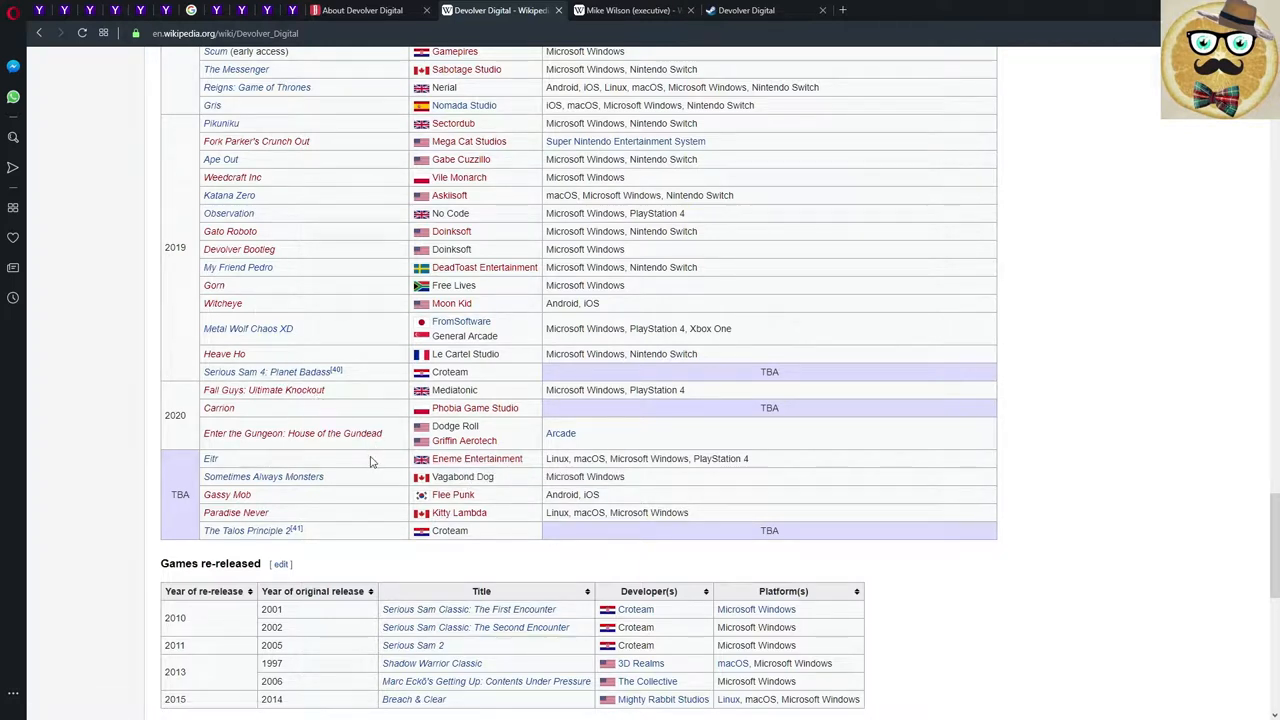
{"action": "mouse_move", "coordinate": [84, 540]}
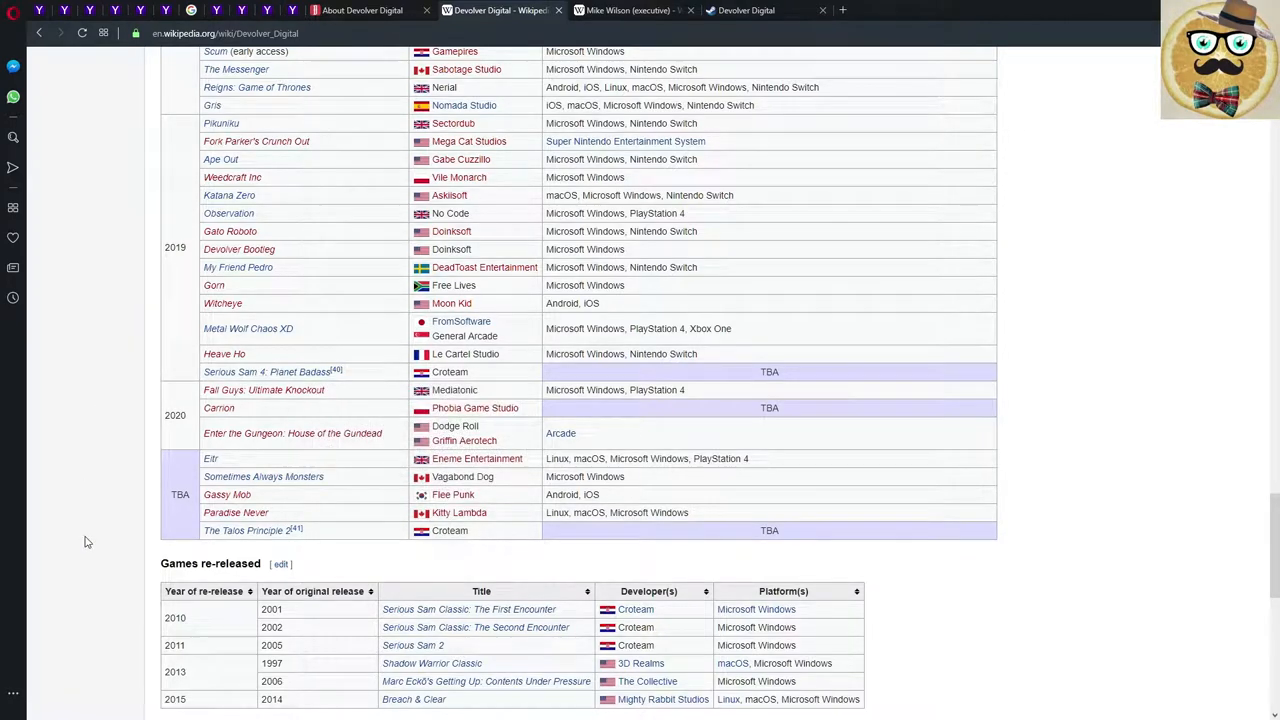
{"action": "scroll", "scroll_direction": "down", "scroll_amount": 3}
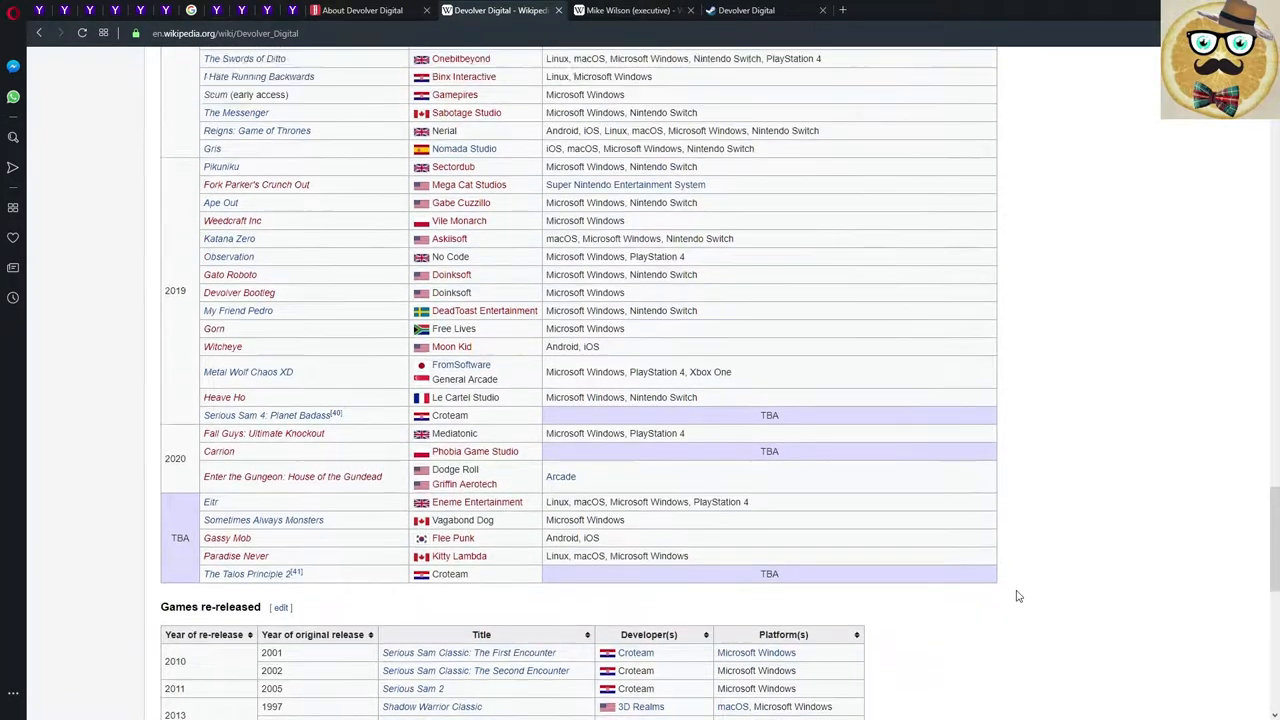
{"action": "scroll", "scroll_direction": "up", "scroll_amount": 3}
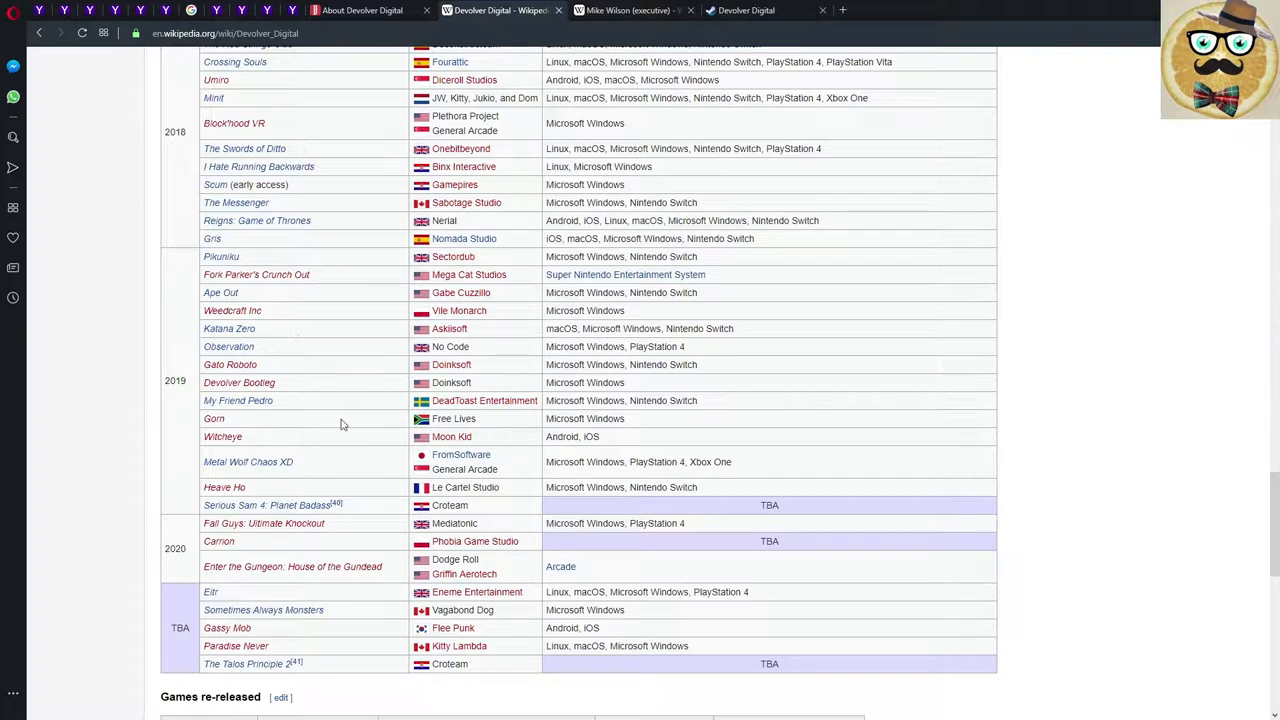
{"action": "mouse_move", "coordinate": [1036, 328]}
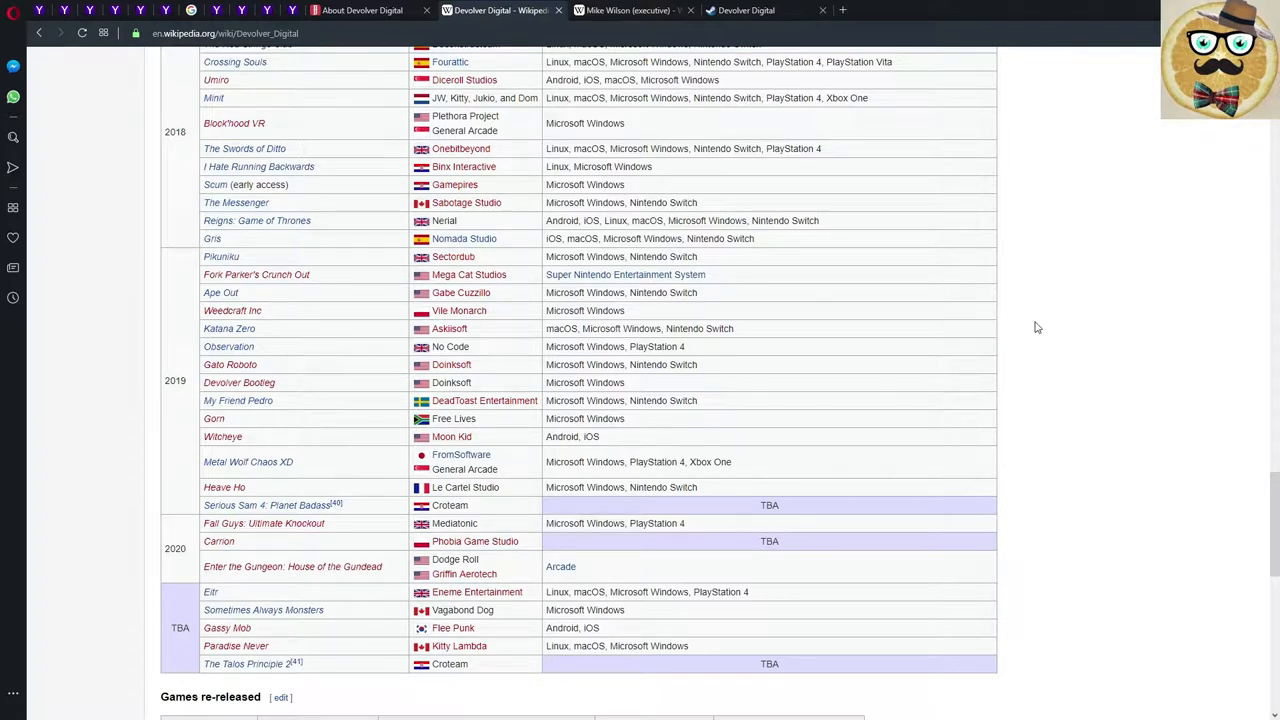
{"action": "mouse_move", "coordinate": [1040, 328]}
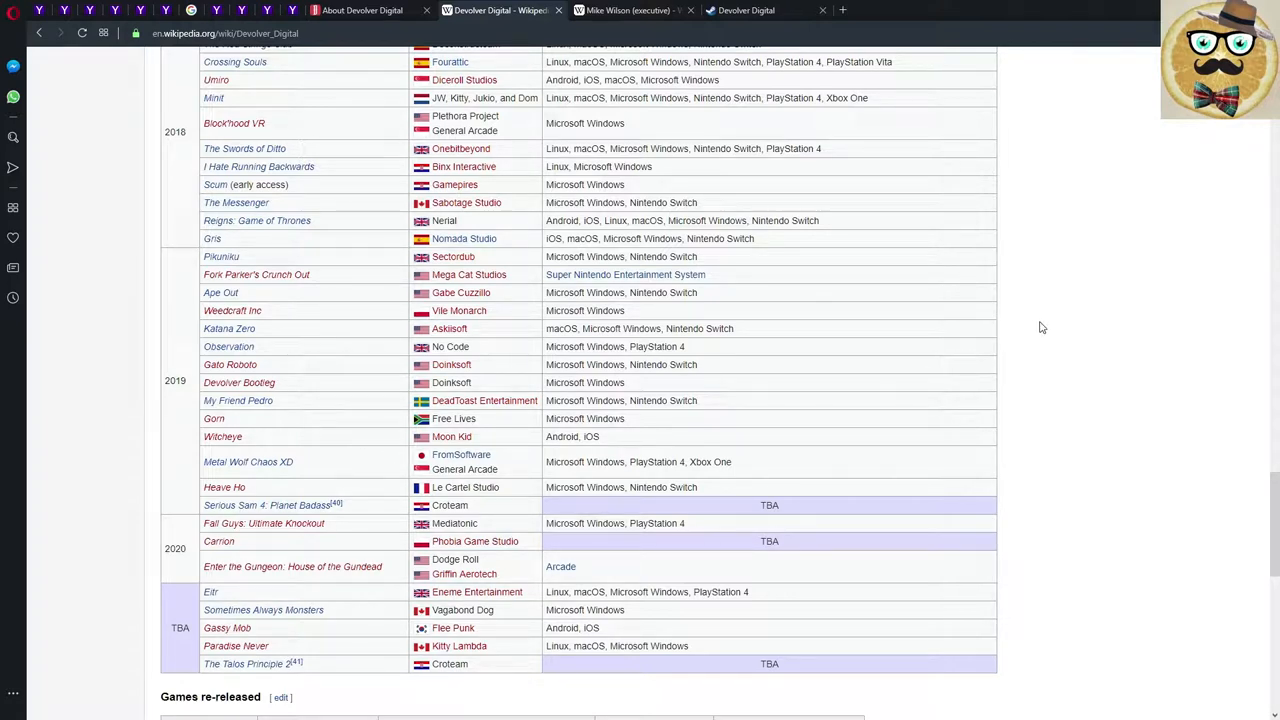
{"action": "scroll", "scroll_direction": "down", "scroll_amount": 3}
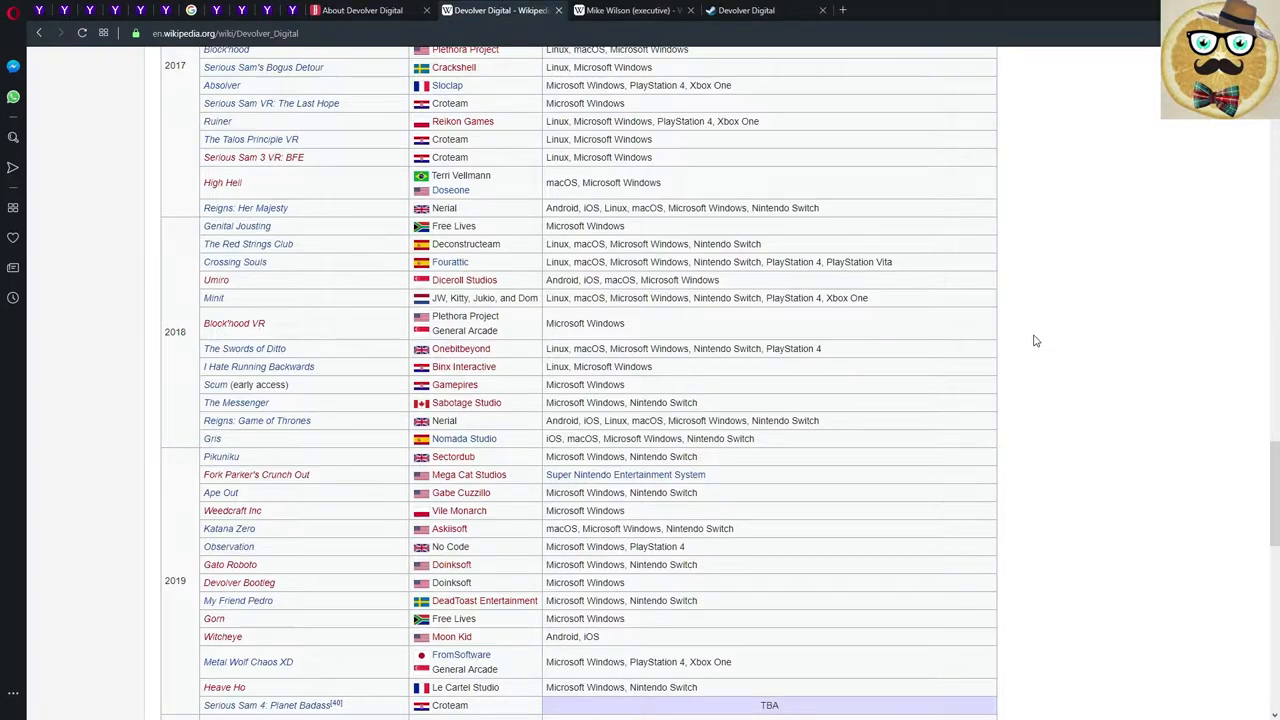
{"action": "scroll", "scroll_direction": "up", "scroll_amount": 3}
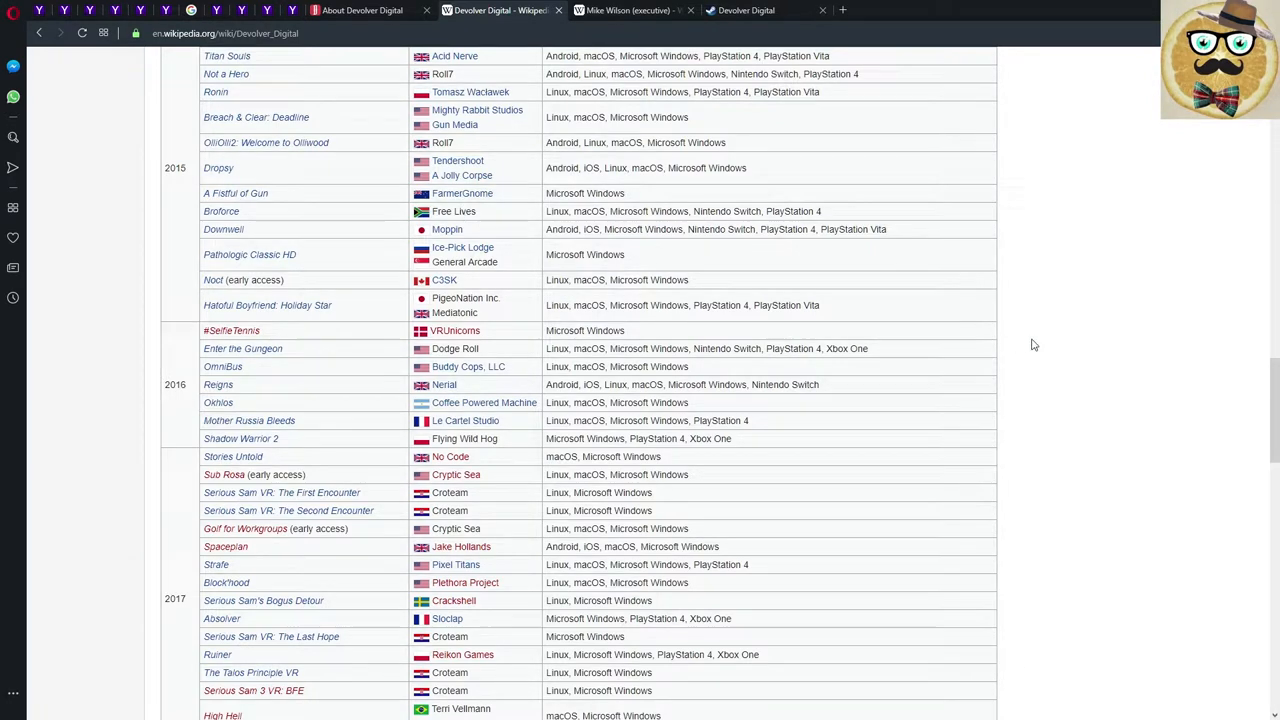
{"action": "scroll", "scroll_direction": "up", "scroll_amount": 3}
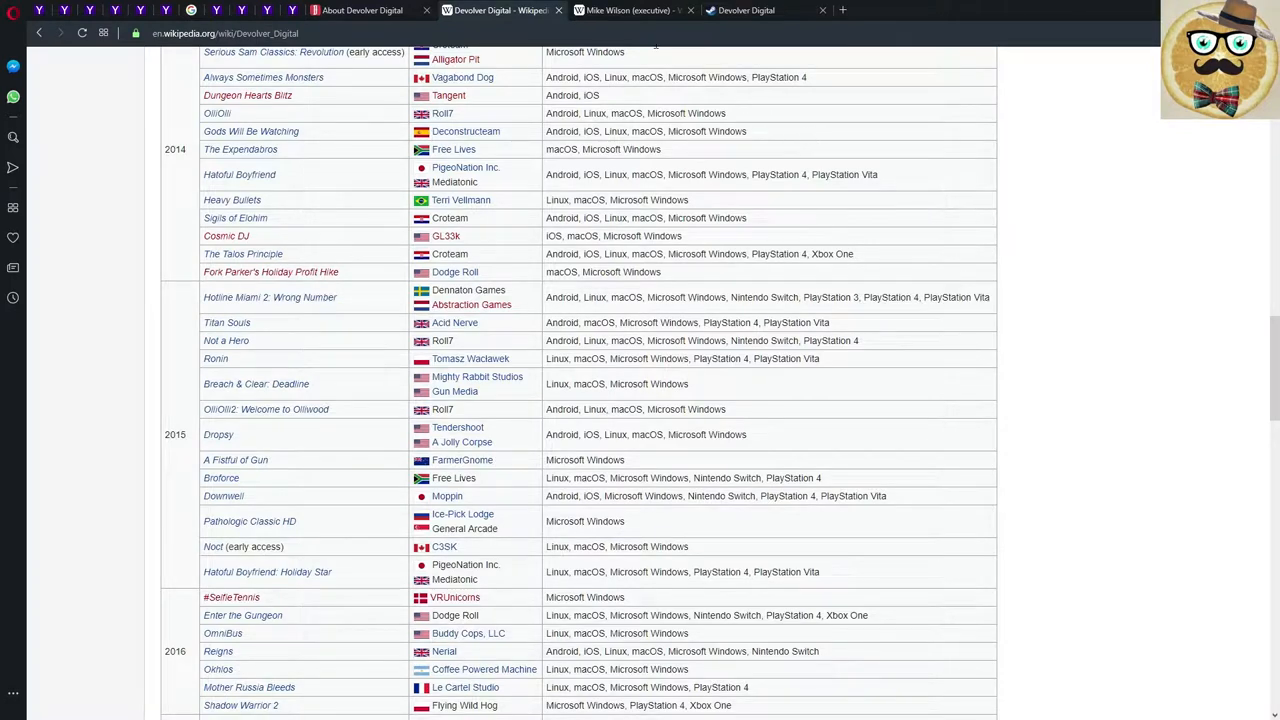
Switch to the Mike Wilson (executive) article and read down to its Devolver Digital section.
{"action": "left_click", "coordinate": [628, 10]}
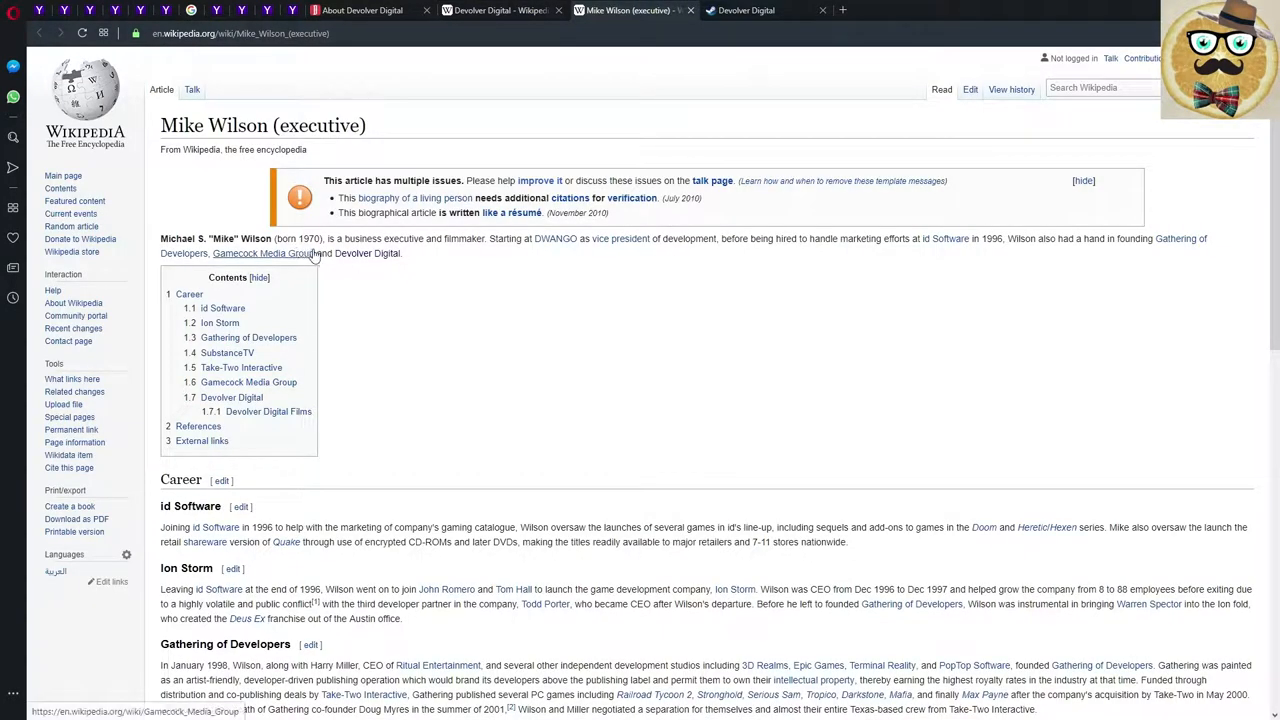
{"action": "mouse_move", "coordinate": [636, 304]}
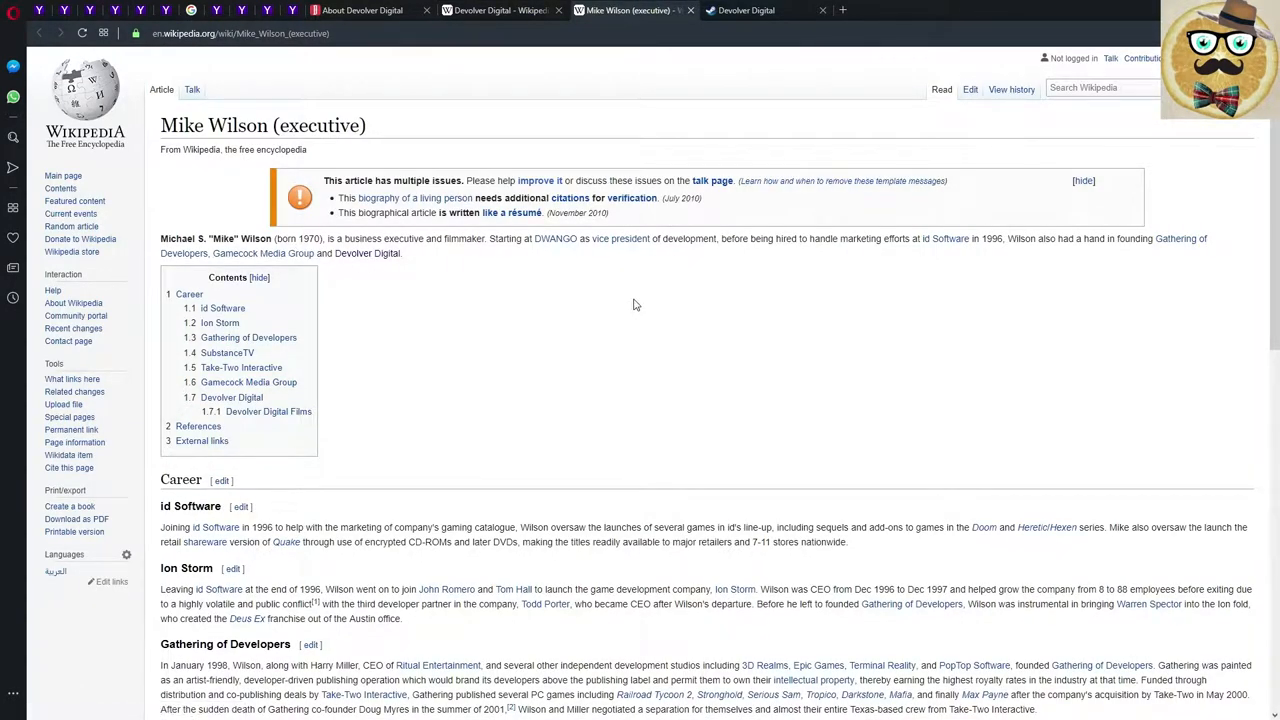
{"action": "mouse_move", "coordinate": [948, 260]}
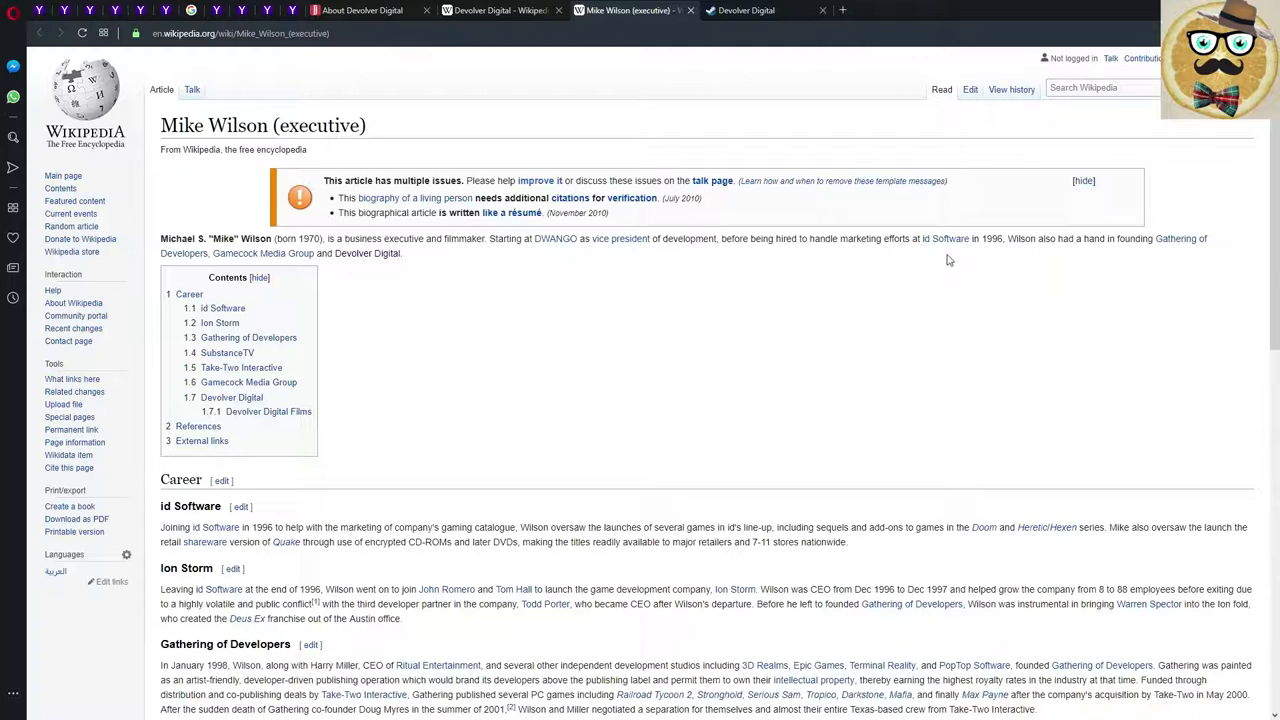
{"action": "mouse_move", "coordinate": [858, 244]}
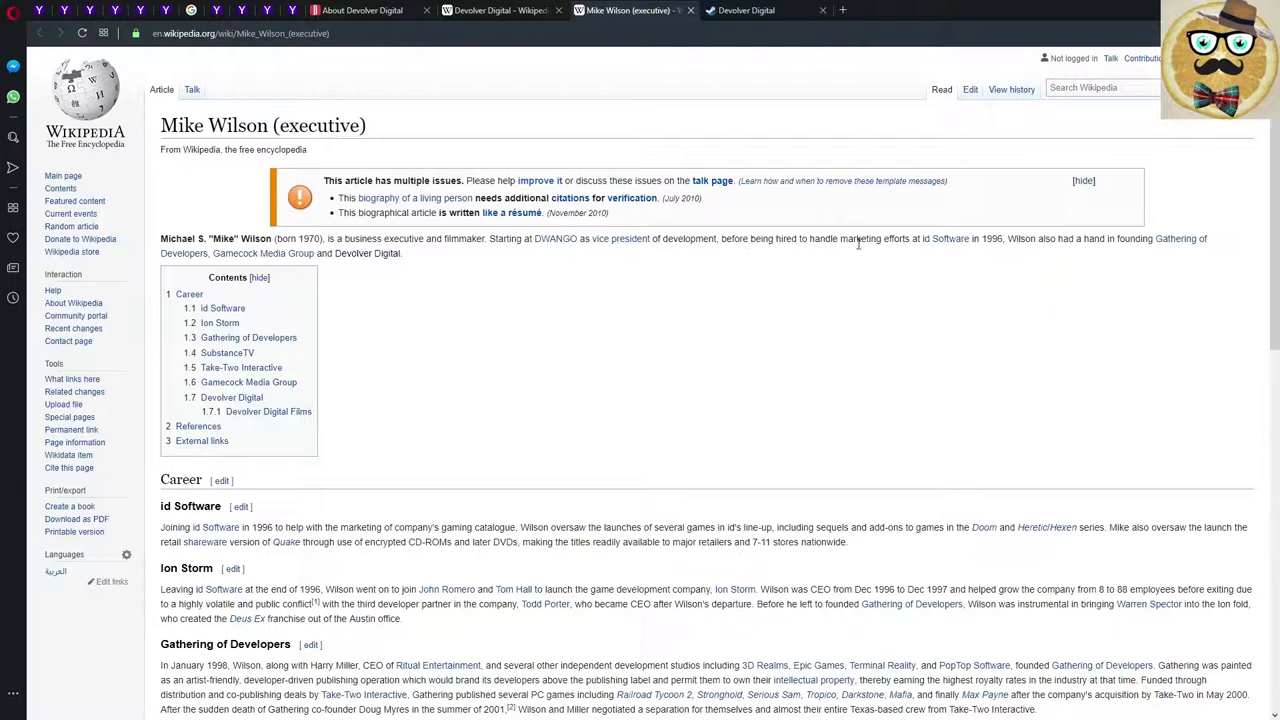
{"action": "mouse_move", "coordinate": [1082, 346]}
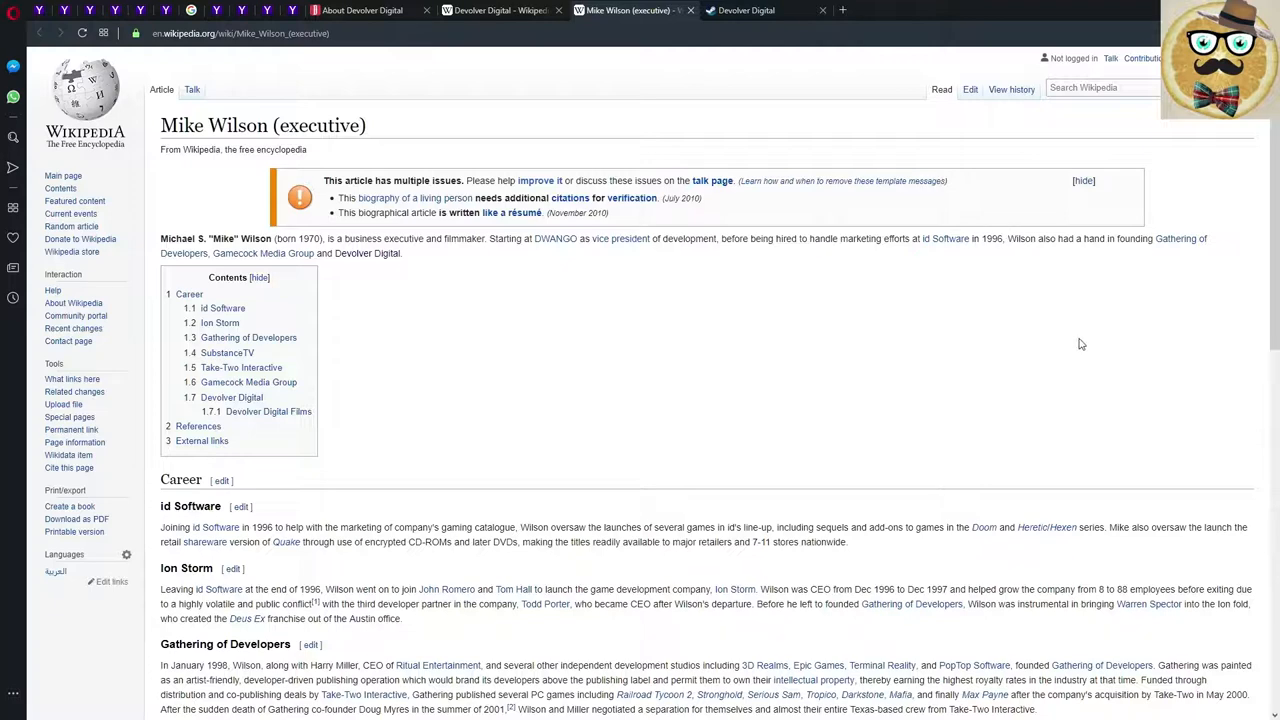
{"action": "scroll", "scroll_direction": "down", "scroll_amount": 3}
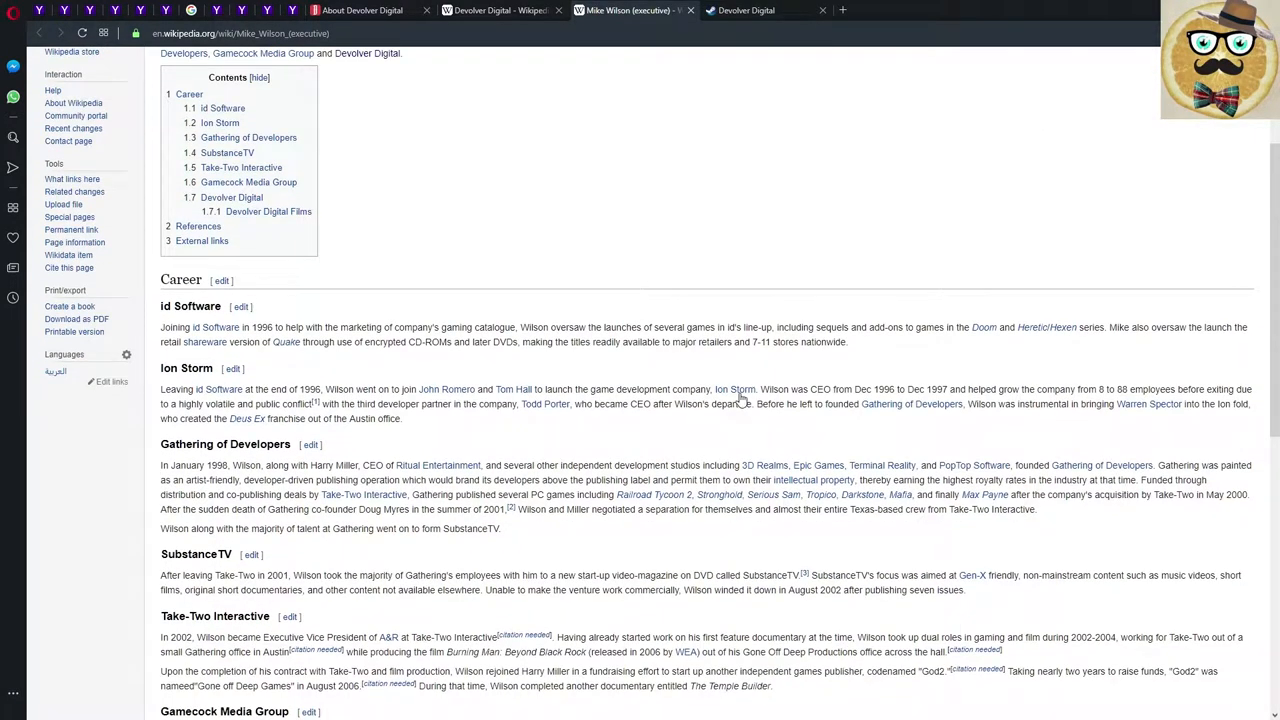
{"action": "scroll", "scroll_direction": "down", "scroll_amount": 3}
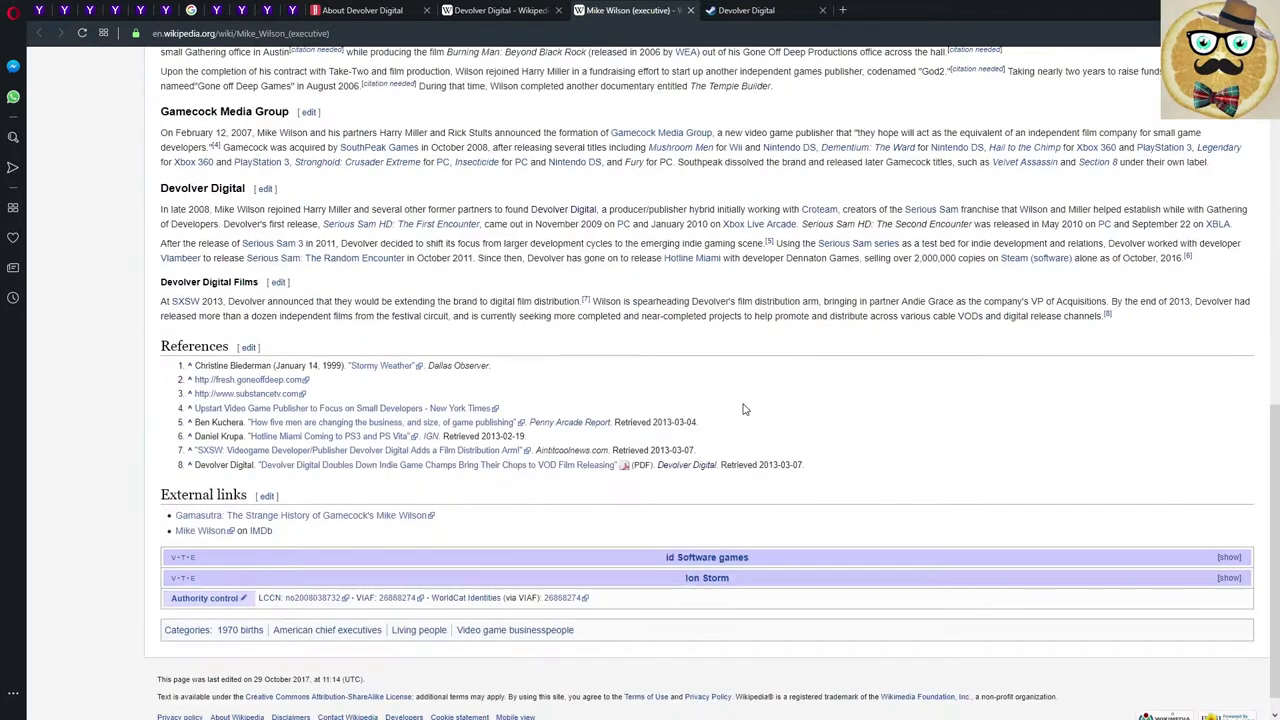
{"action": "mouse_move", "coordinate": [760, 10]}
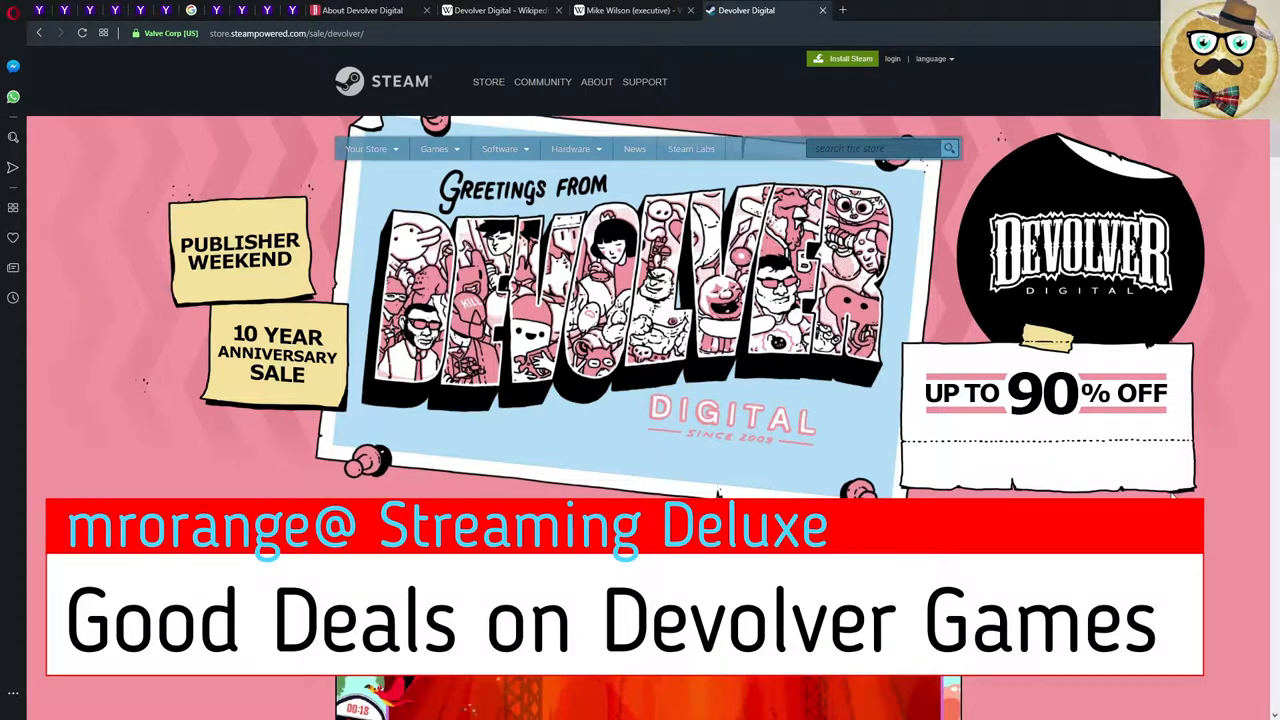
Scroll the Steam Devolver sale page past the Absolver Free Weekend to the discounted games grid.
{"action": "scroll", "scroll_direction": "down", "scroll_amount": 3}
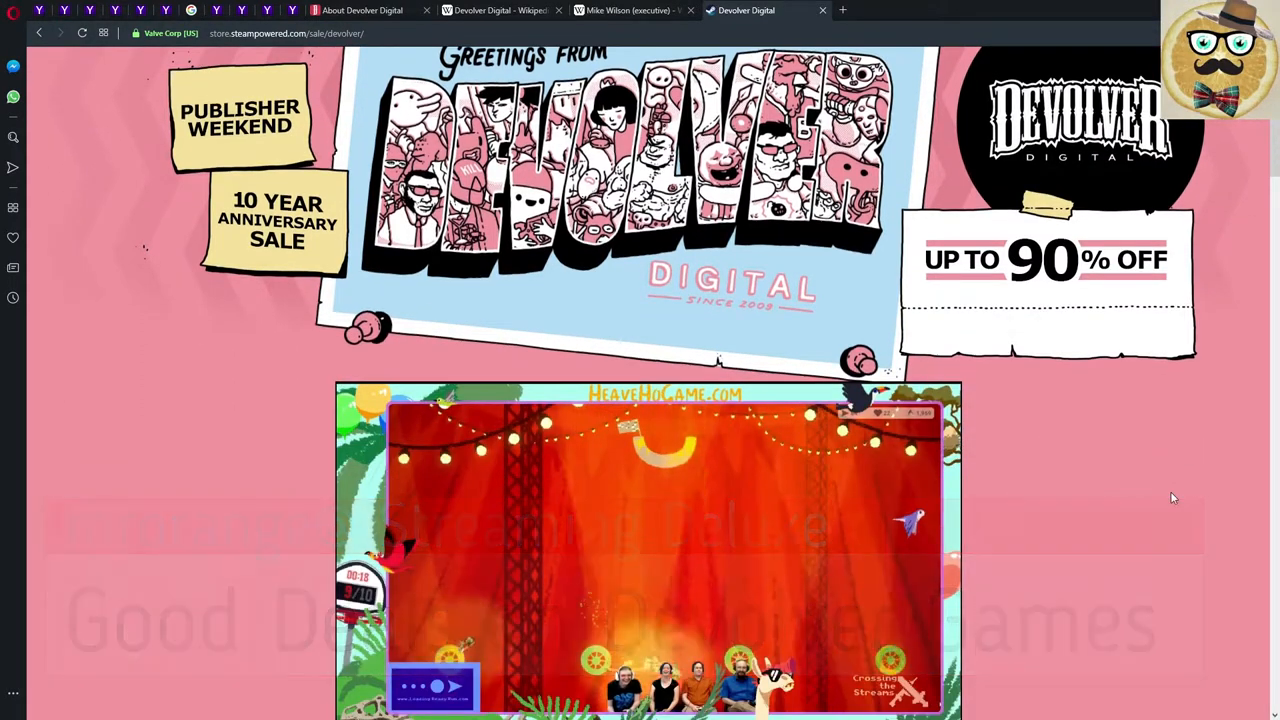
{"action": "scroll", "scroll_direction": "down", "scroll_amount": 3}
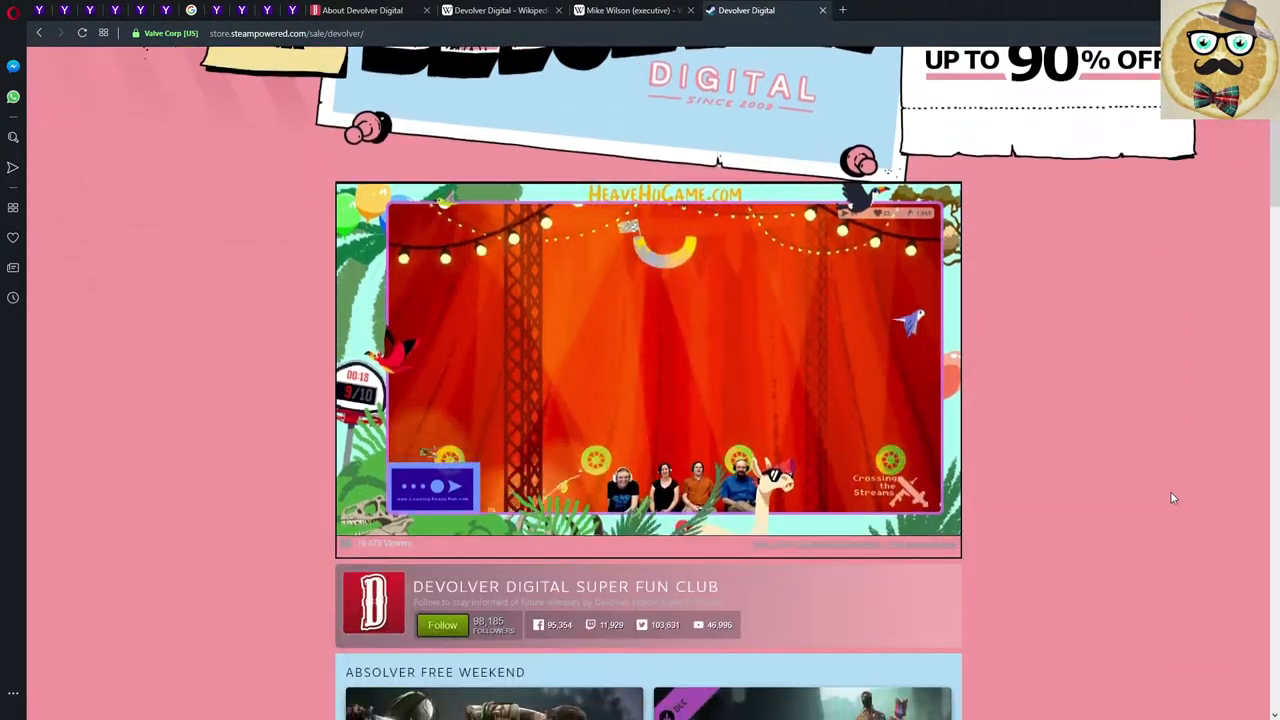
{"action": "scroll", "scroll_direction": "down", "scroll_amount": 3}
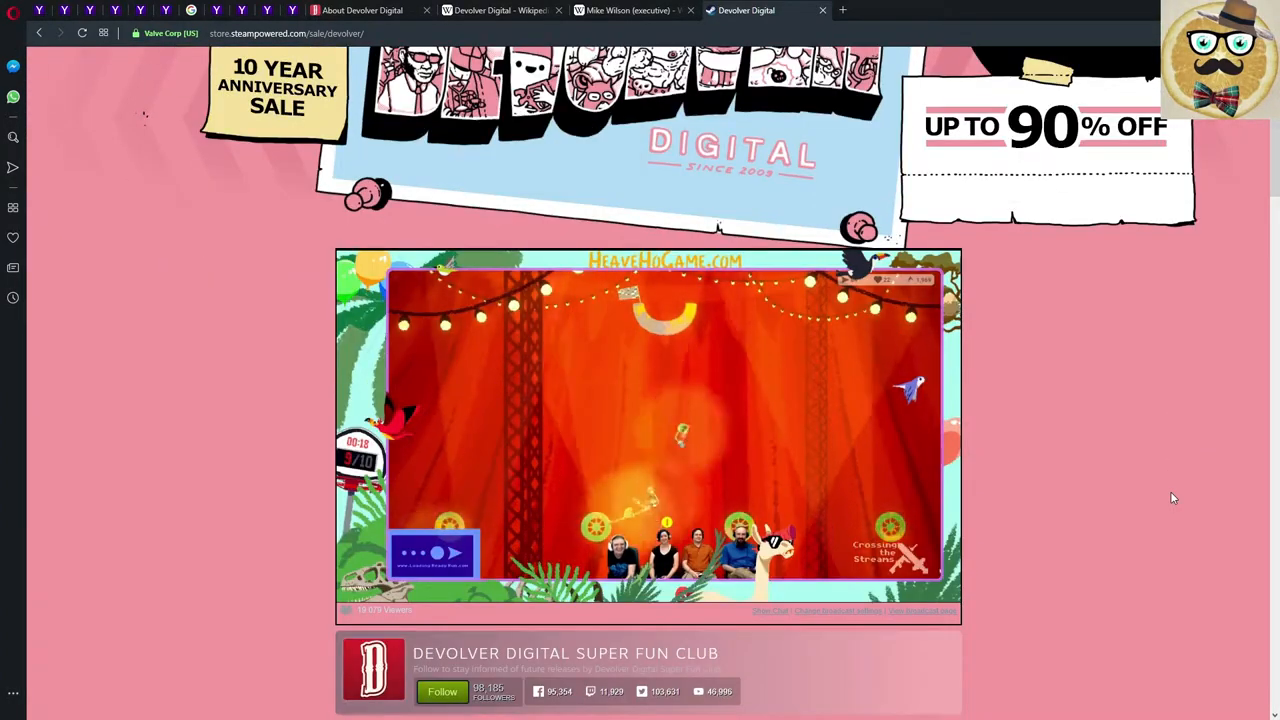
{"action": "scroll", "scroll_direction": "down", "scroll_amount": 3}
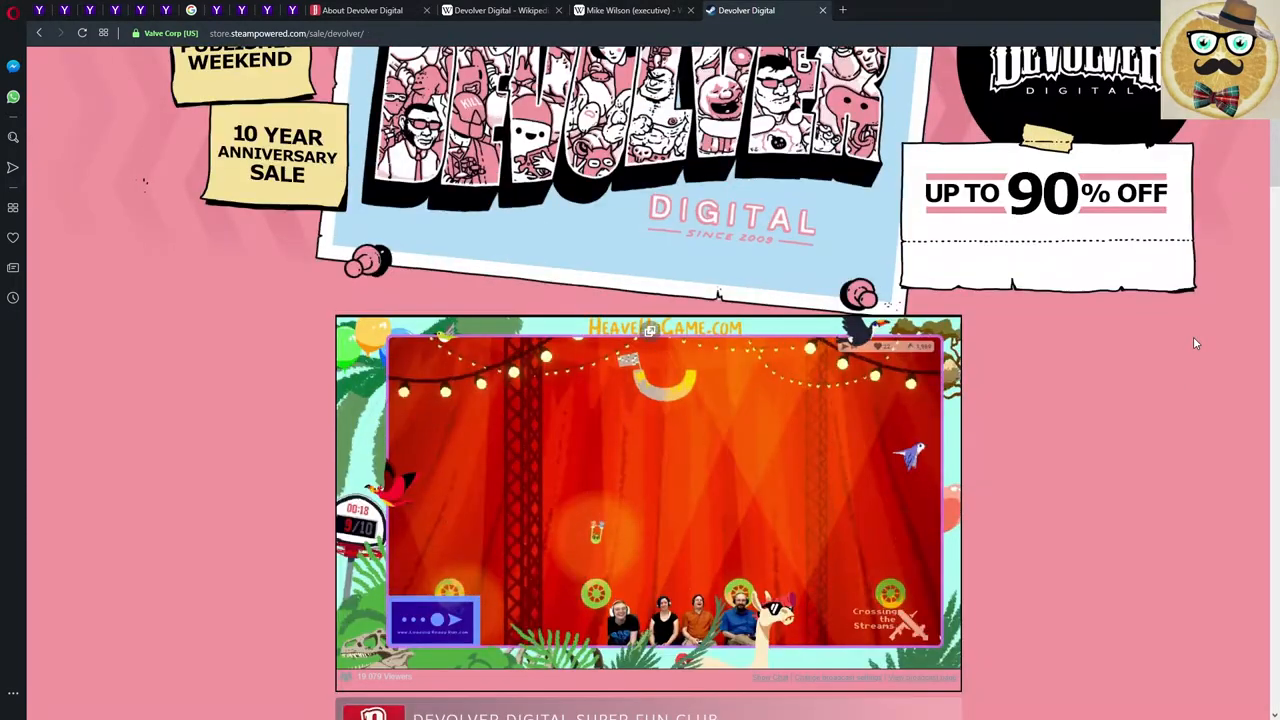
{"action": "scroll", "scroll_direction": "down", "scroll_amount": 3}
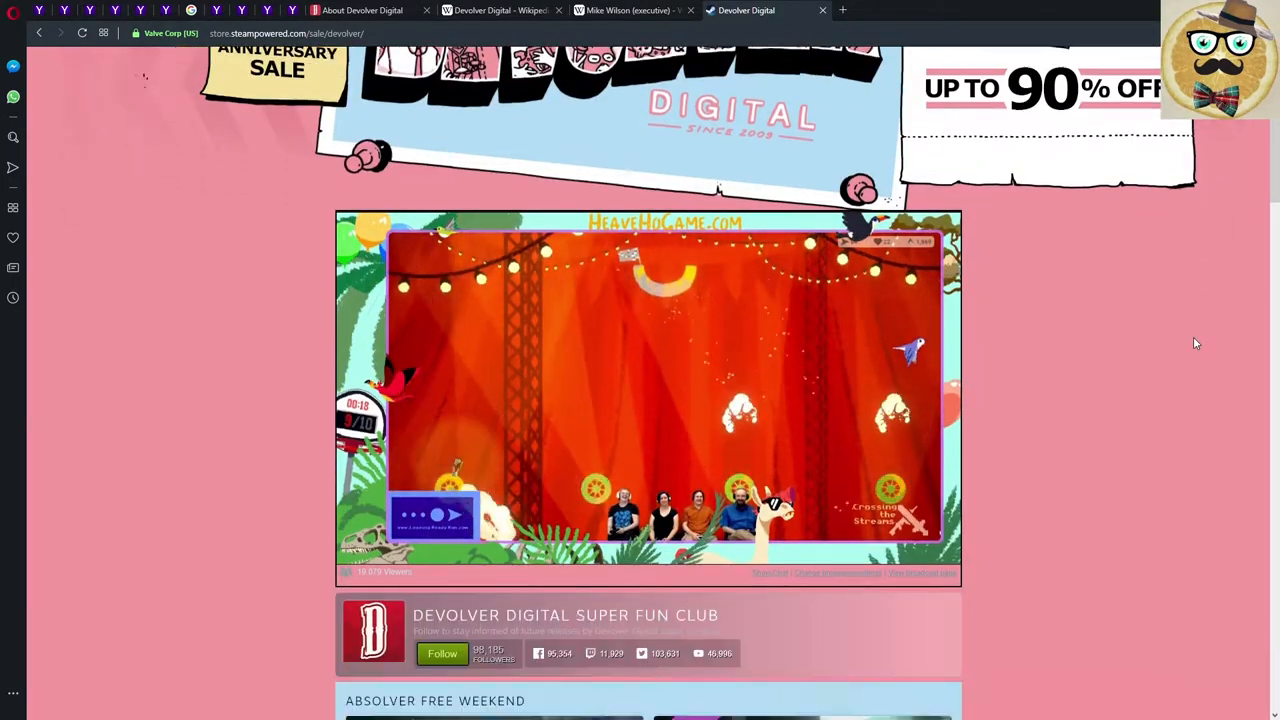
{"action": "scroll", "scroll_direction": "down", "scroll_amount": 3}
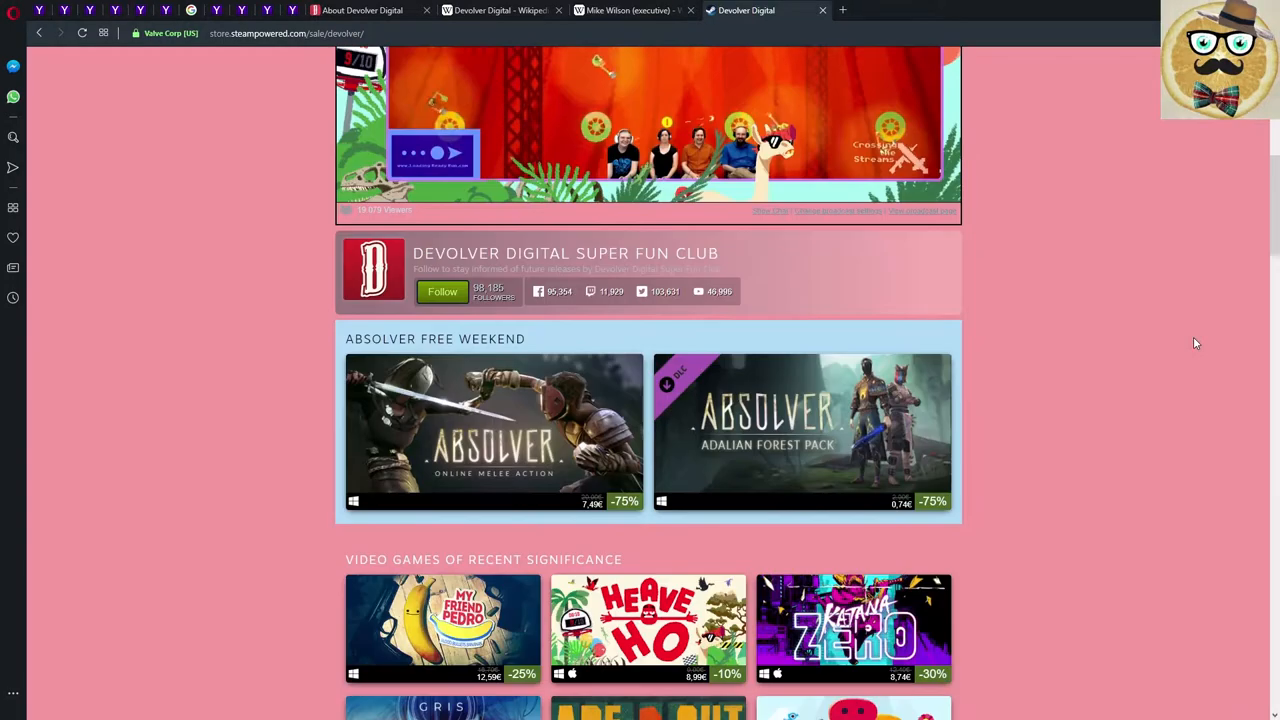
{"action": "scroll", "scroll_direction": "down", "scroll_amount": 3}
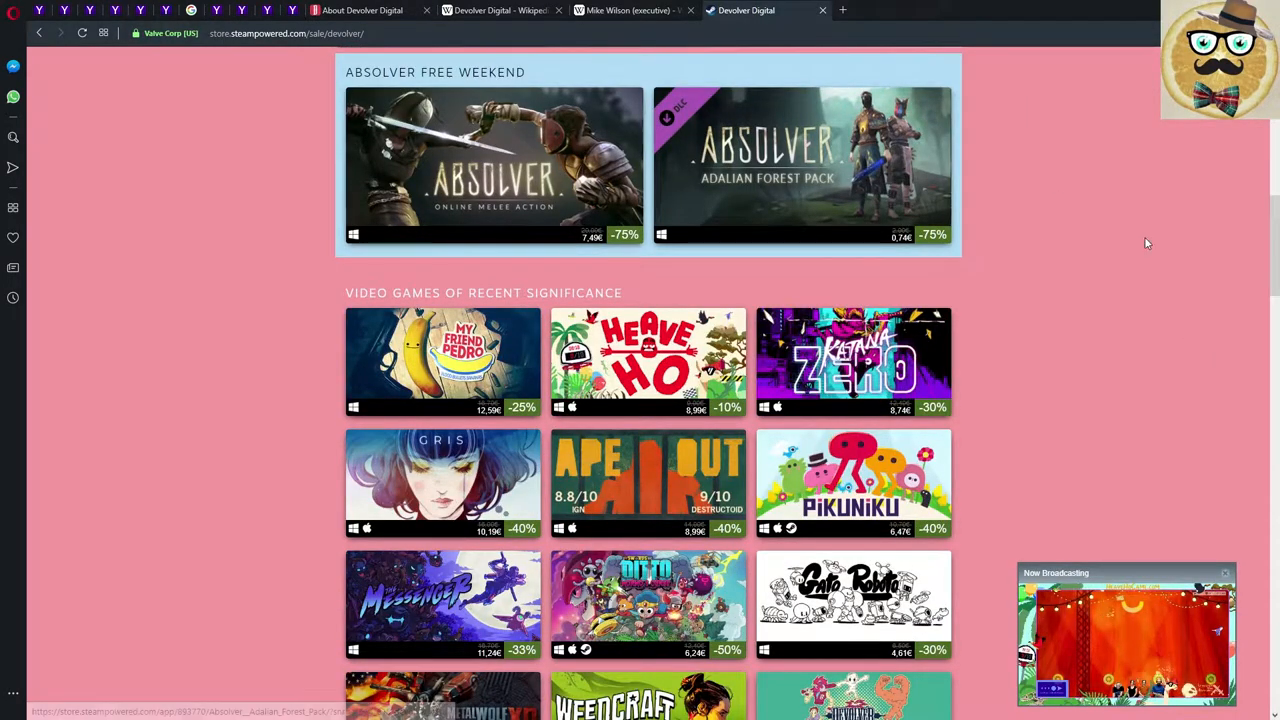
{"action": "mouse_move", "coordinate": [580, 136]}
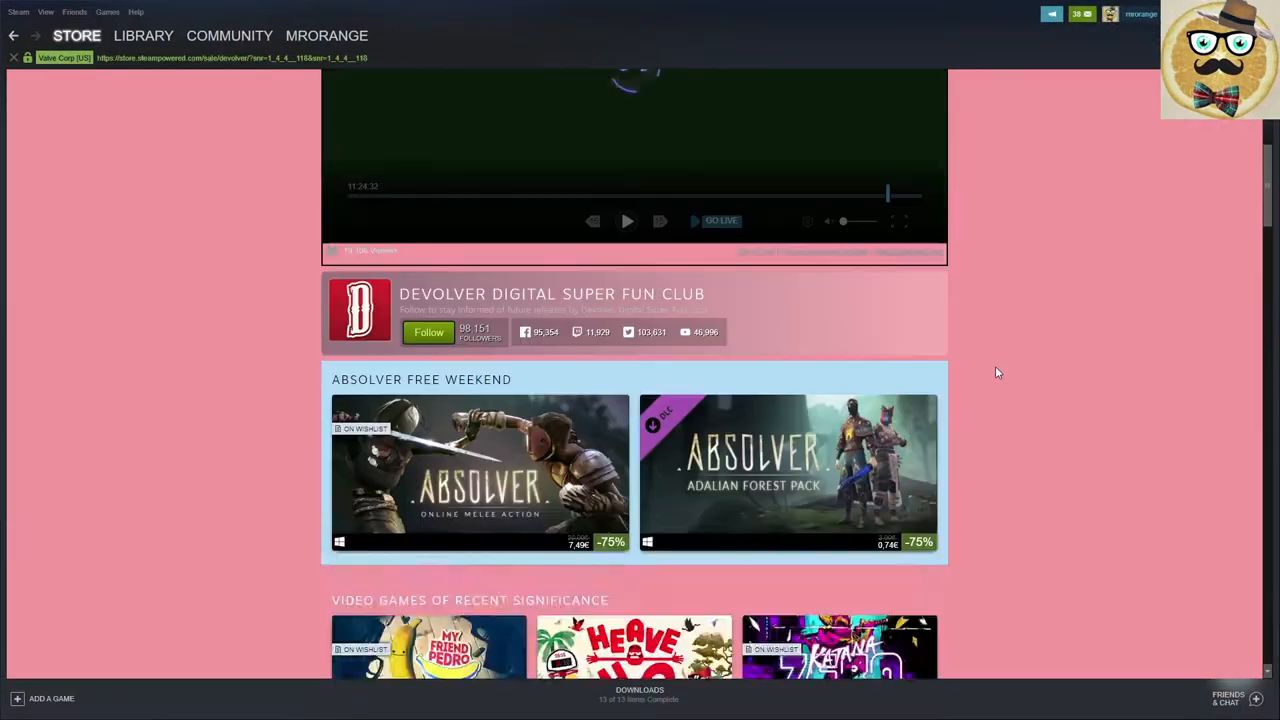
Scroll the Devolver sale page's discounted games grid back in the Chrome window.
{"action": "scroll", "scroll_direction": "down", "scroll_amount": 3}
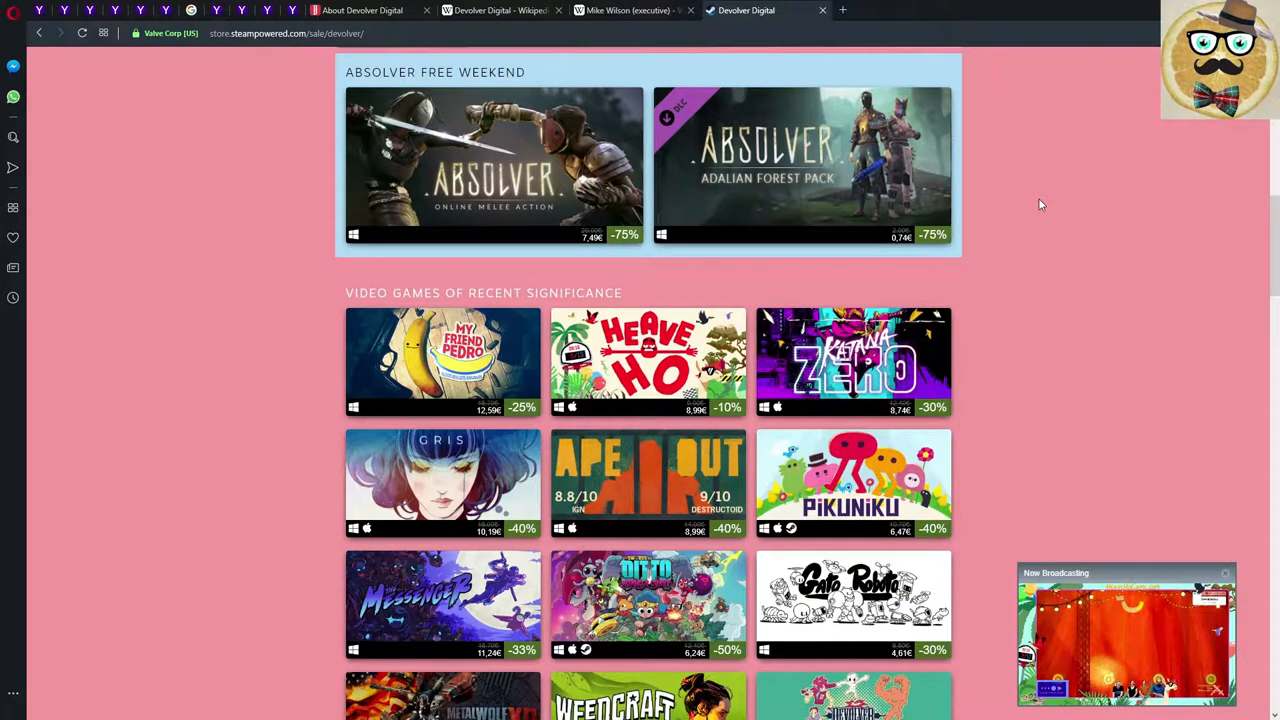
{"action": "scroll", "scroll_direction": "down", "scroll_amount": 3}
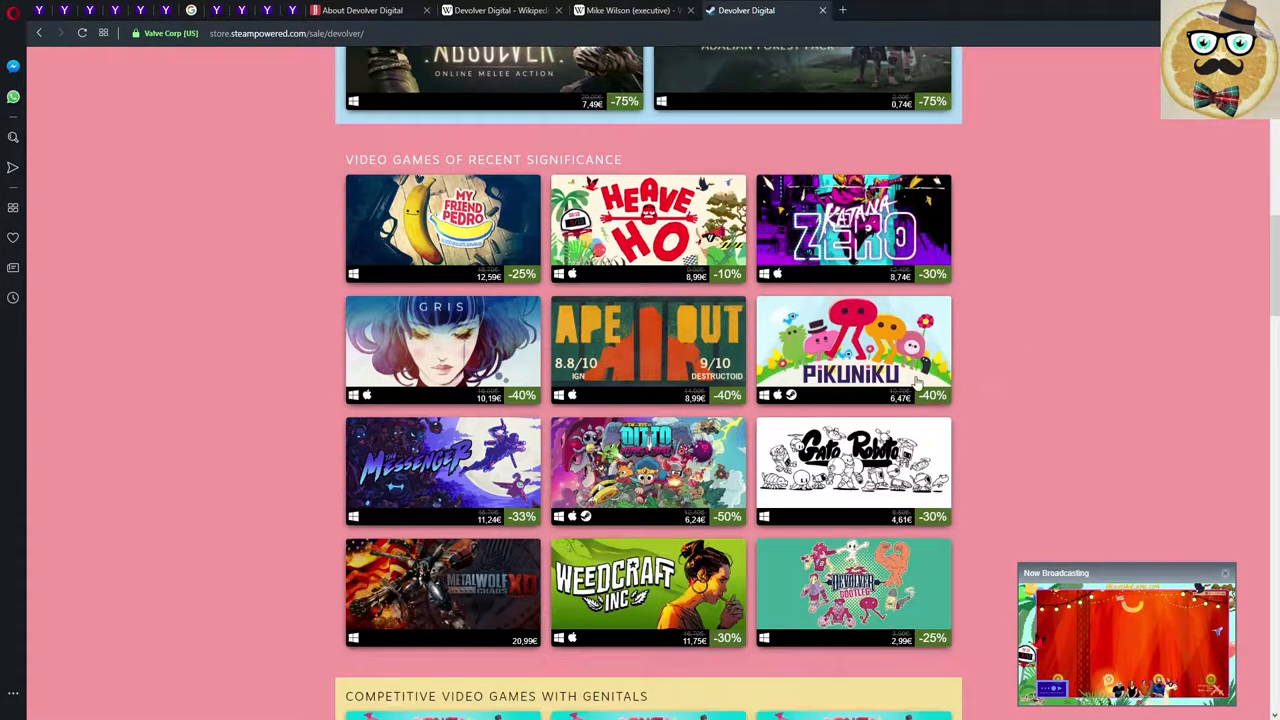
{"action": "mouse_move", "coordinate": [1144, 392]}
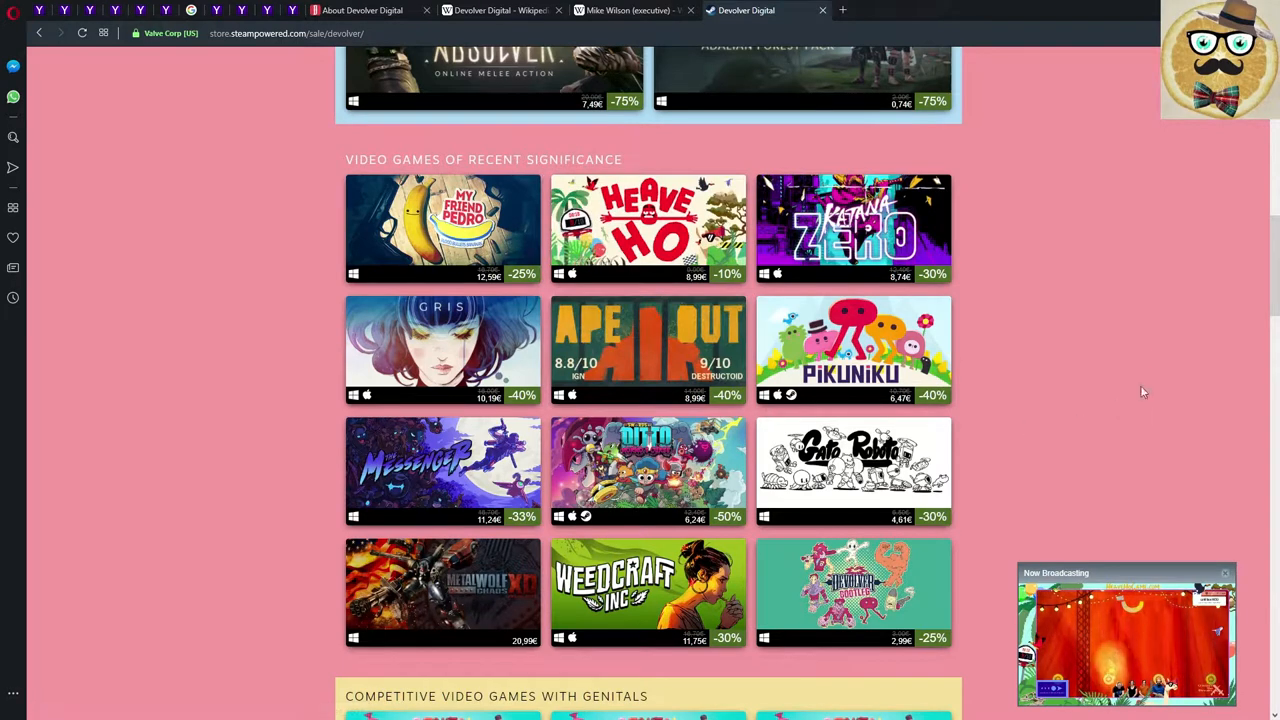
{"action": "mouse_move", "coordinate": [1156, 322]}
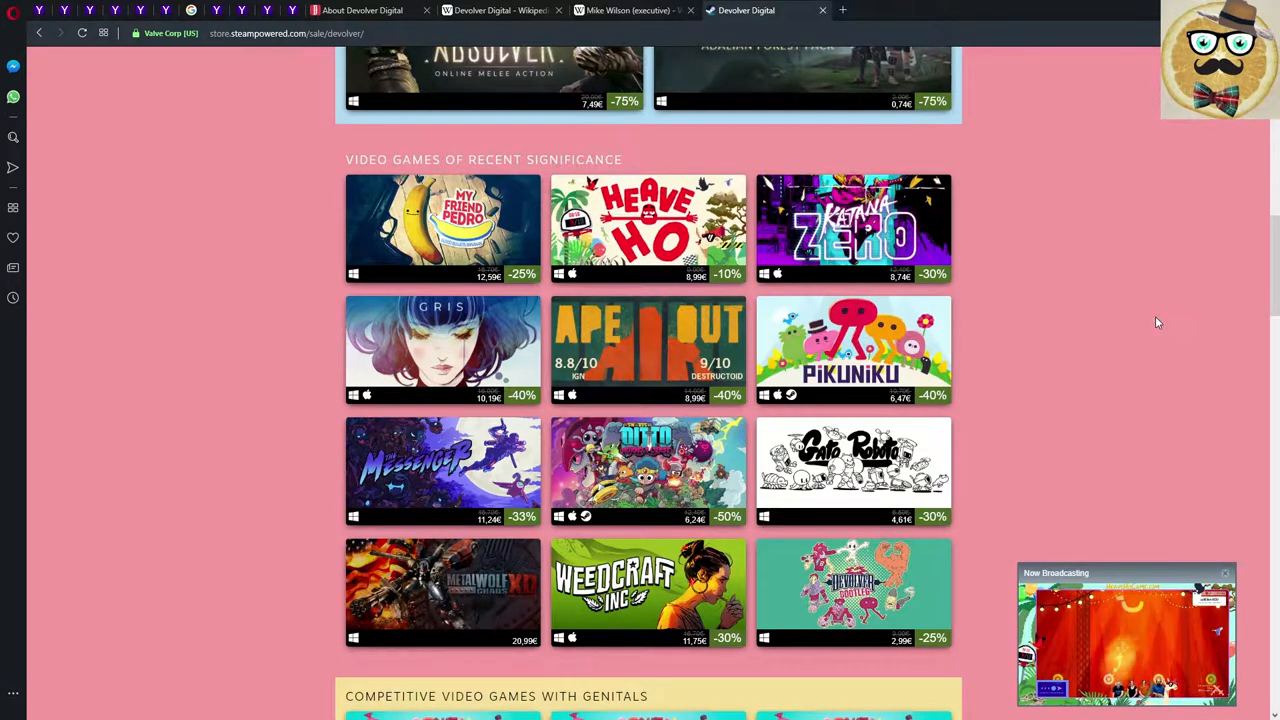
{"action": "mouse_move", "coordinate": [648, 228]}
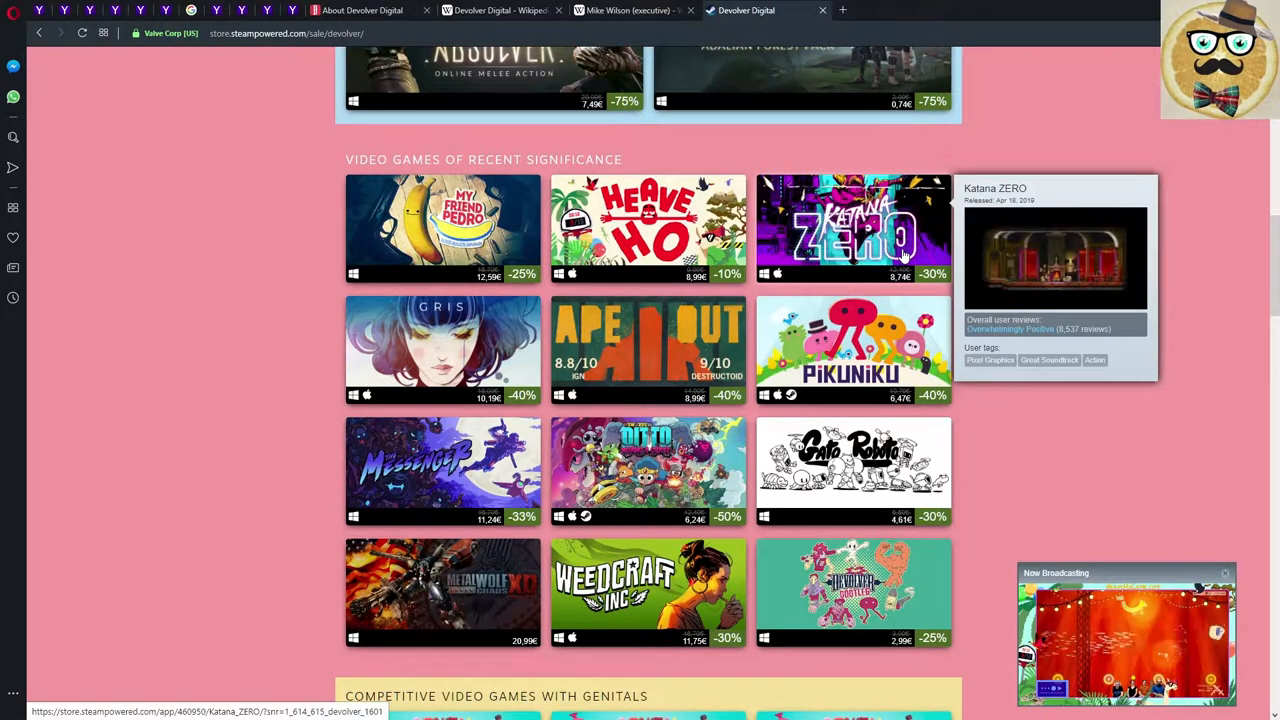
{"action": "mouse_move", "coordinate": [442, 350]}
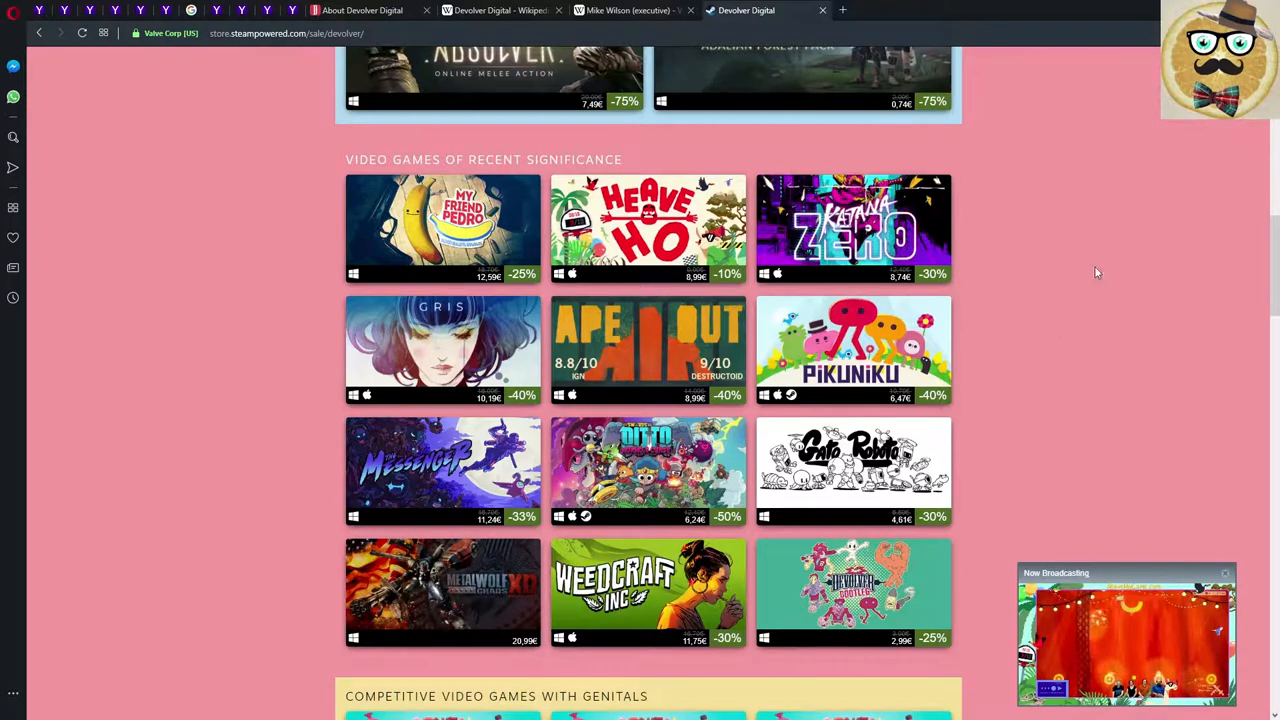
{"action": "mouse_move", "coordinate": [616, 344]}
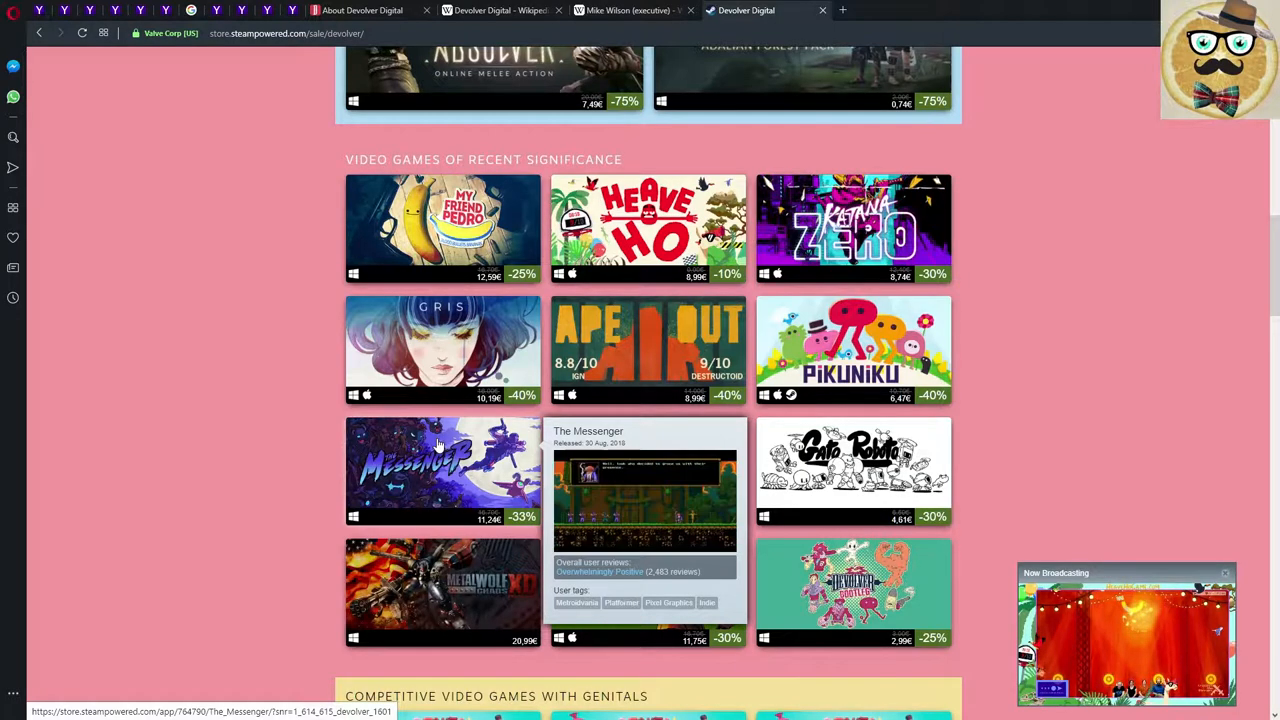
{"action": "scroll", "scroll_direction": "down", "scroll_amount": 3}
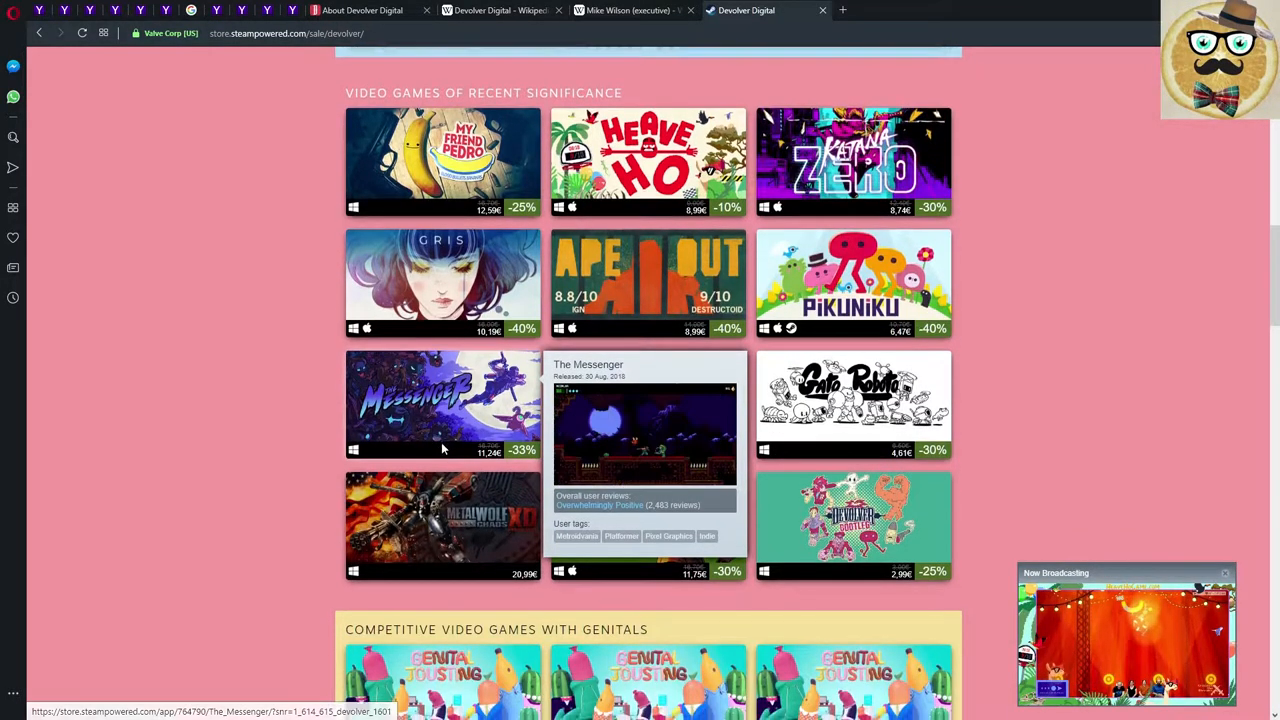
{"action": "scroll", "scroll_direction": "down", "scroll_amount": 3}
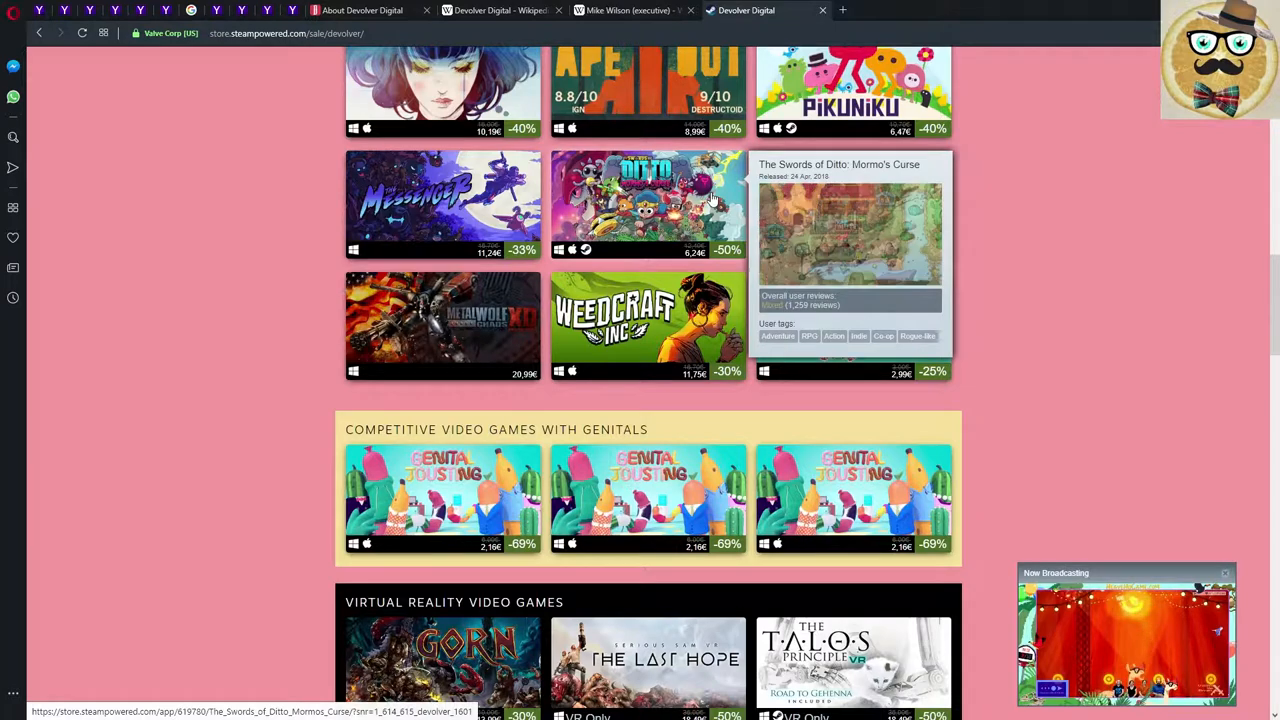
{"action": "mouse_move", "coordinate": [1056, 206]}
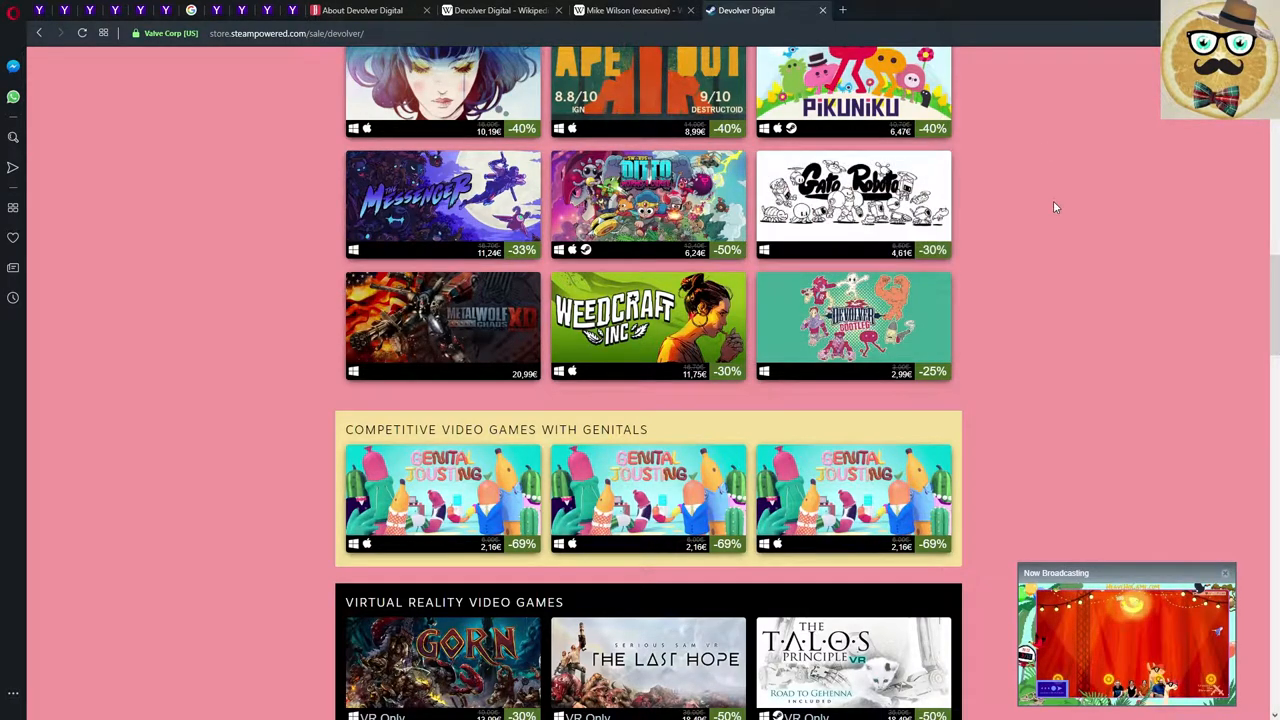
{"action": "mouse_move", "coordinate": [852, 204]}
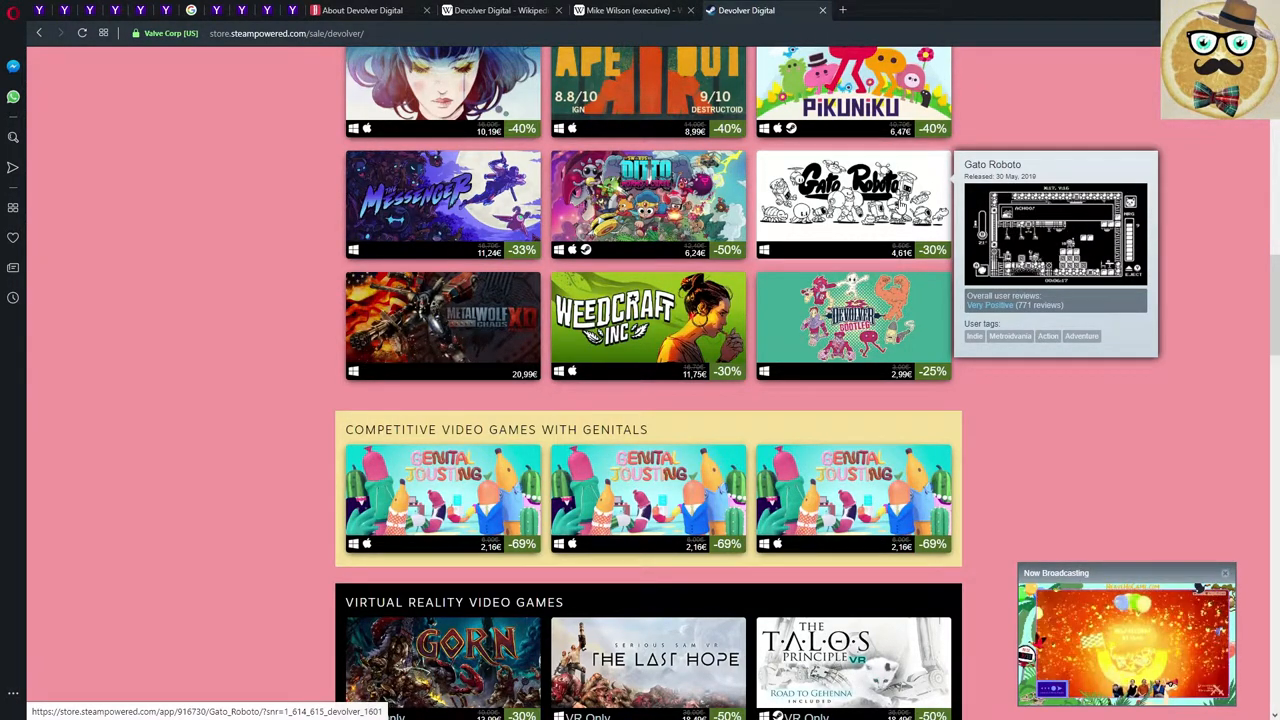
{"action": "mouse_move", "coordinate": [444, 324]}
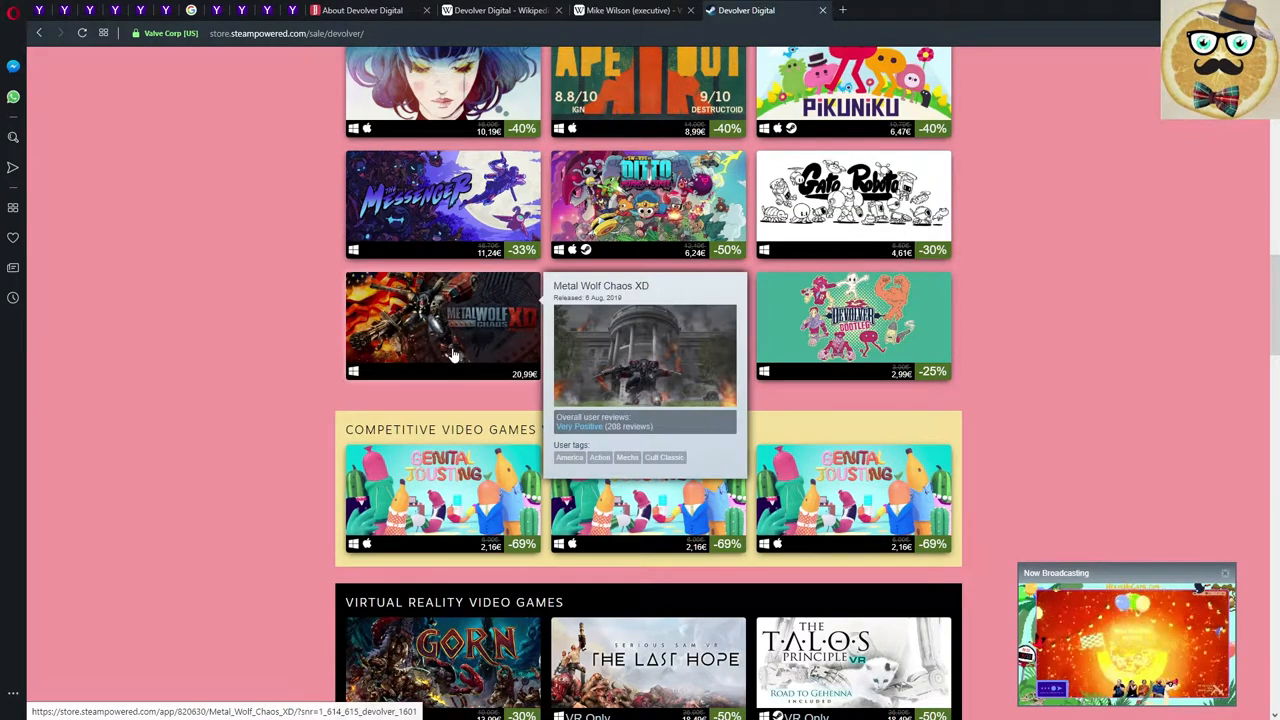
{"action": "mouse_move", "coordinate": [1136, 440]}
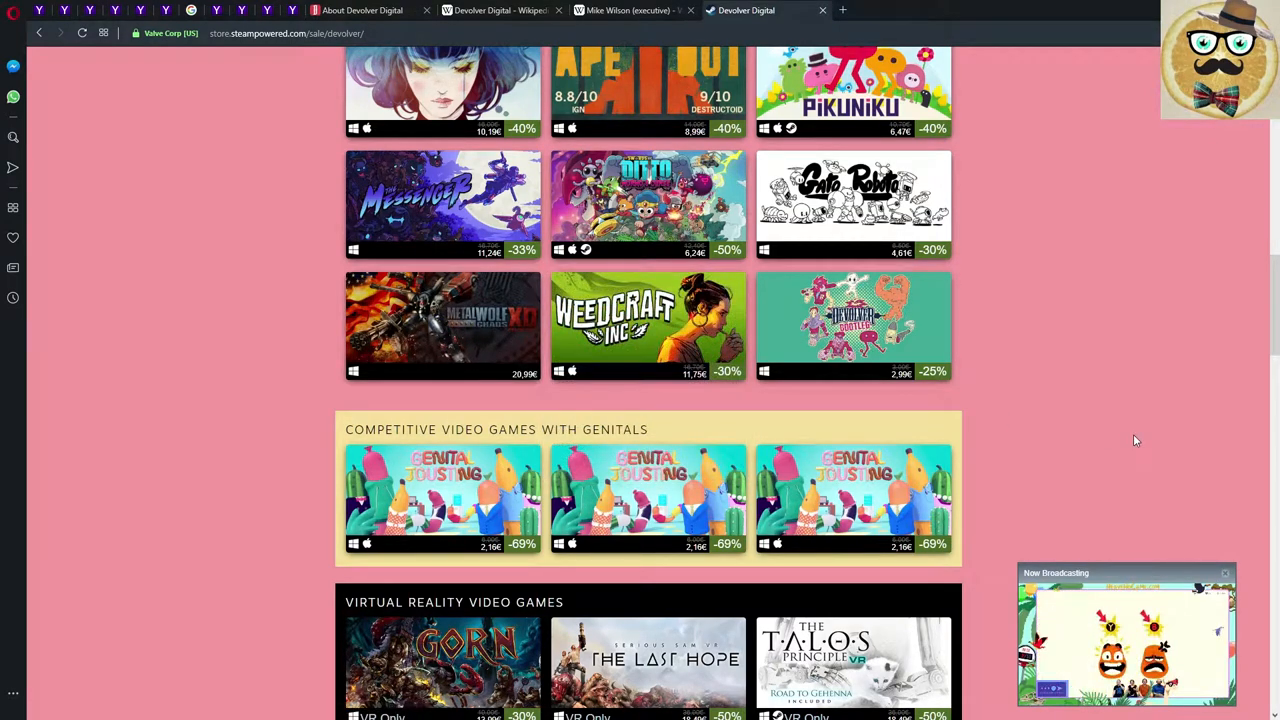
{"action": "mouse_move", "coordinate": [648, 324]}
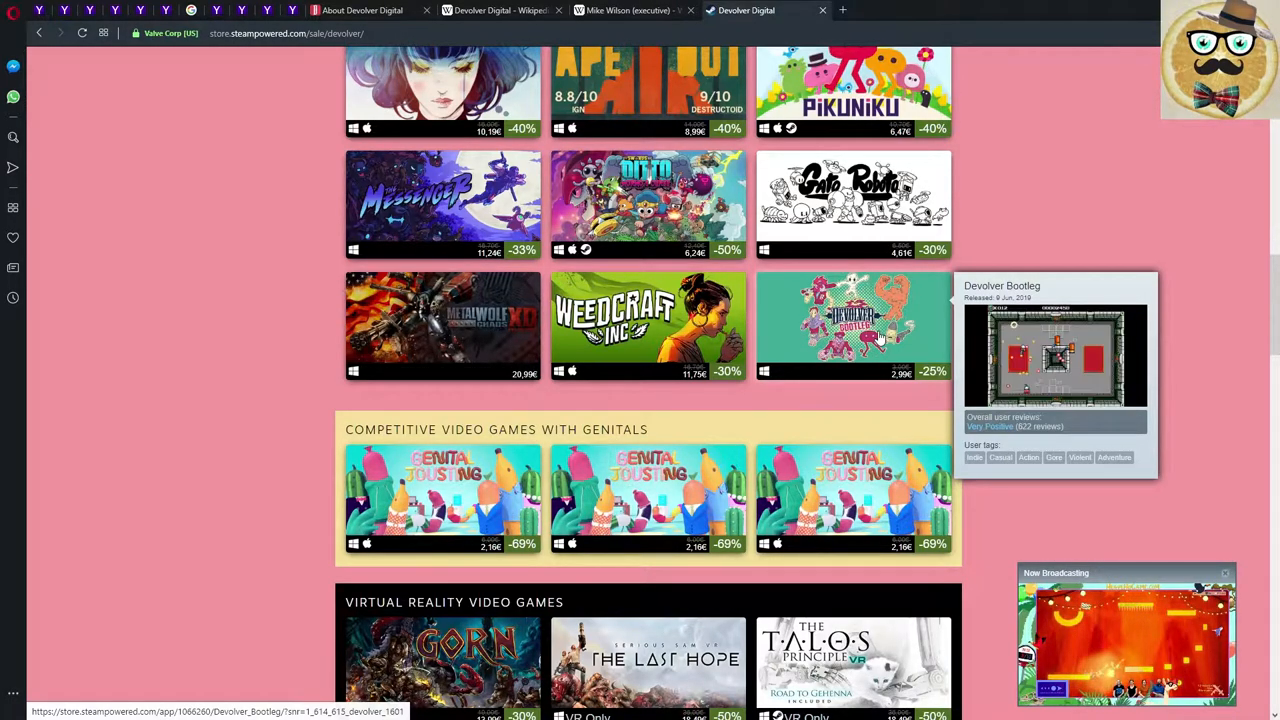
Scroll past the VR games to the 'Video games you really should already own' section.
{"action": "scroll", "scroll_direction": "down", "scroll_amount": 3}
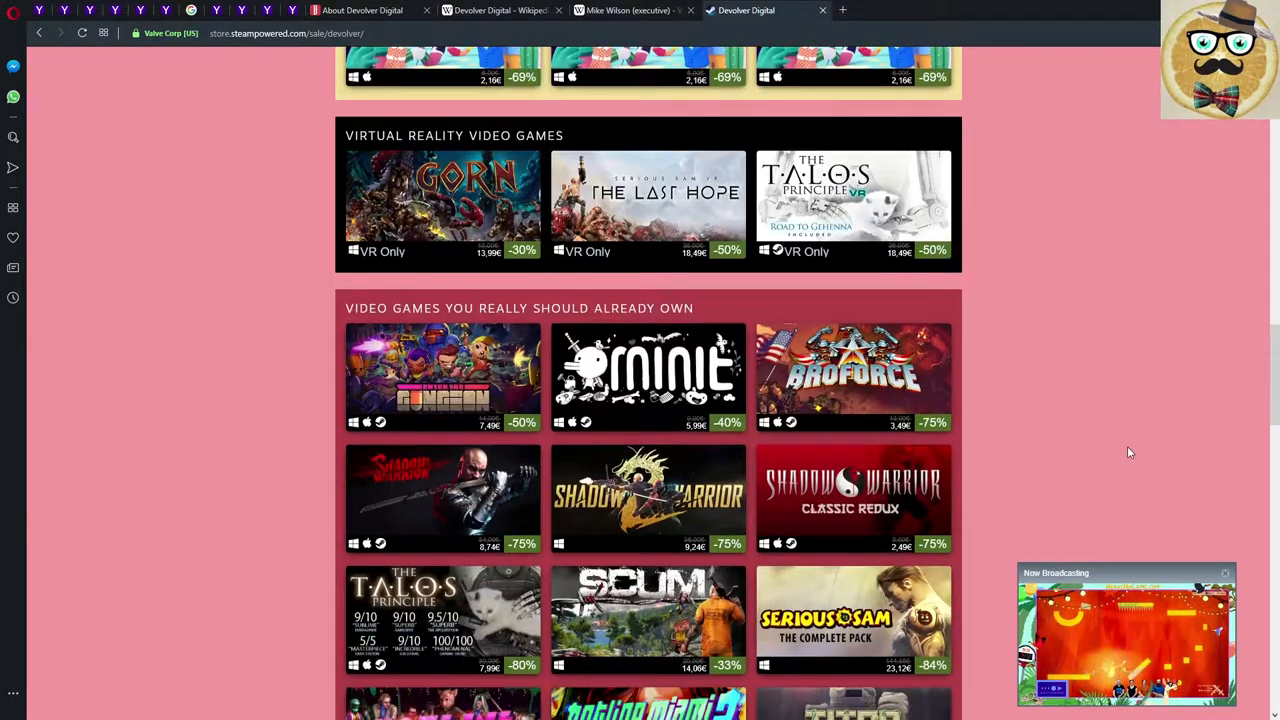
{"action": "mouse_move", "coordinate": [478, 230]}
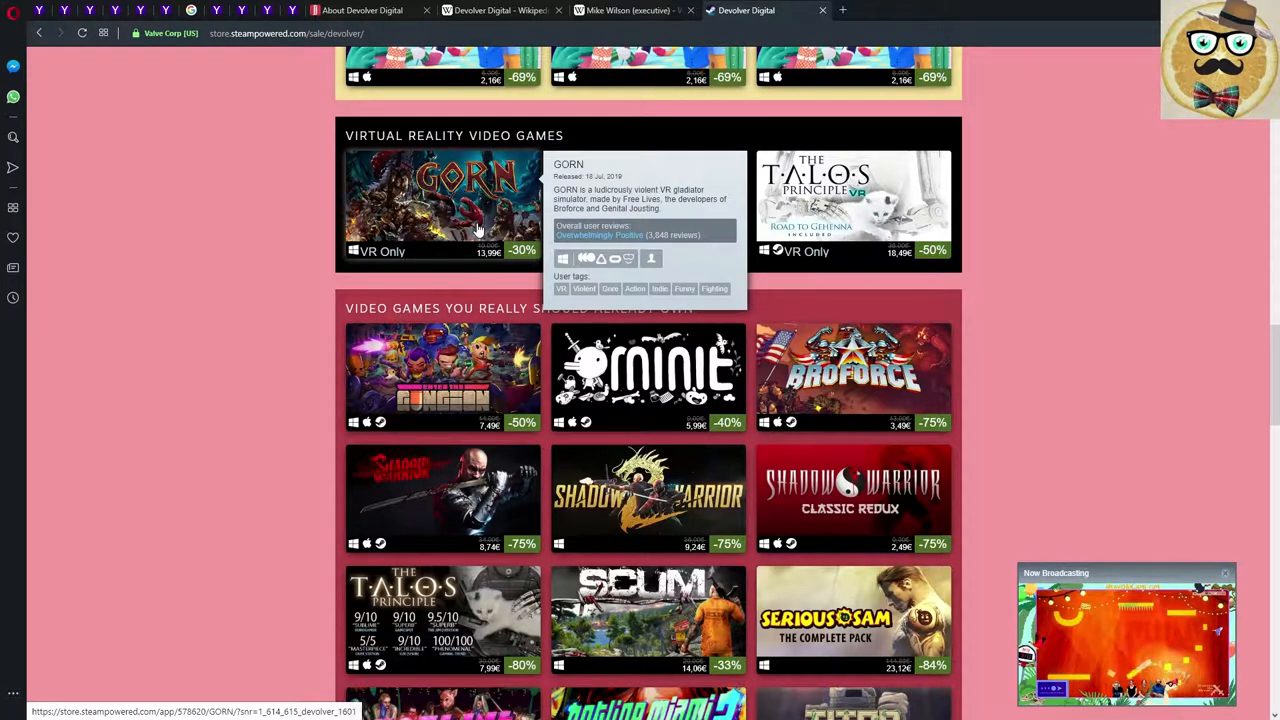
{"action": "mouse_move", "coordinate": [512, 208]}
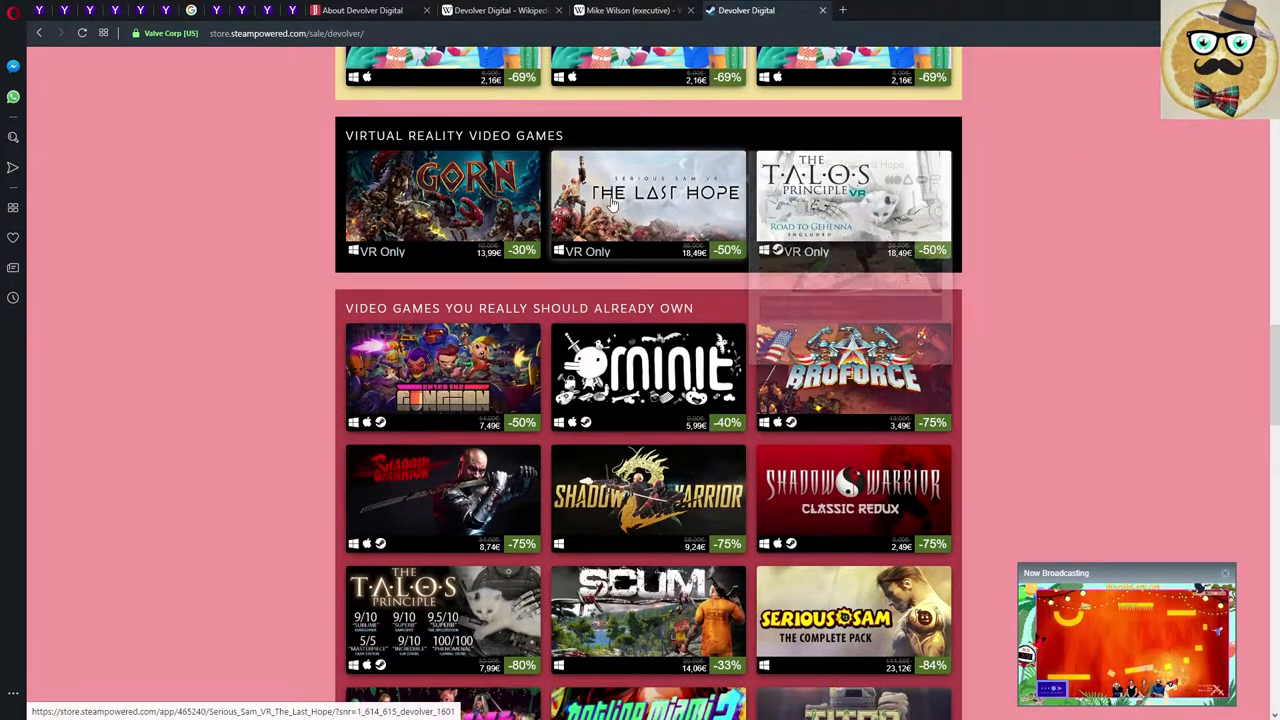
{"action": "mouse_move", "coordinate": [648, 196]}
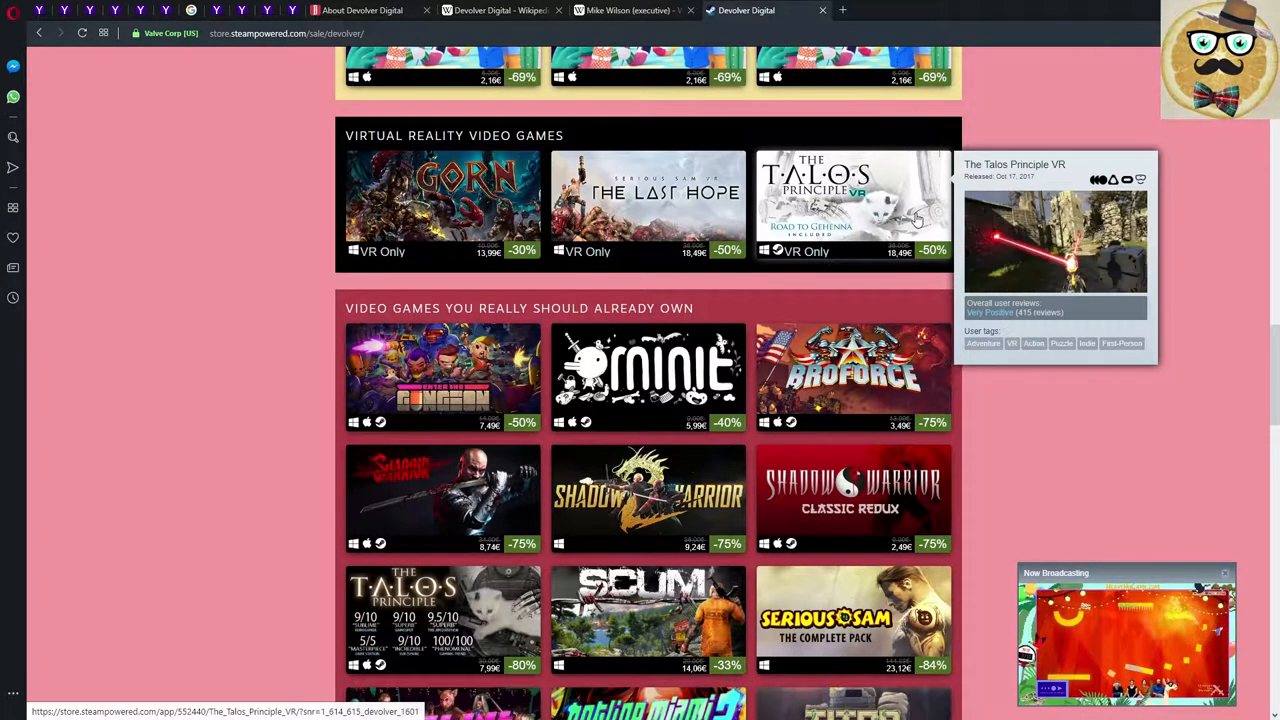
{"action": "scroll", "scroll_direction": "down", "scroll_amount": 3}
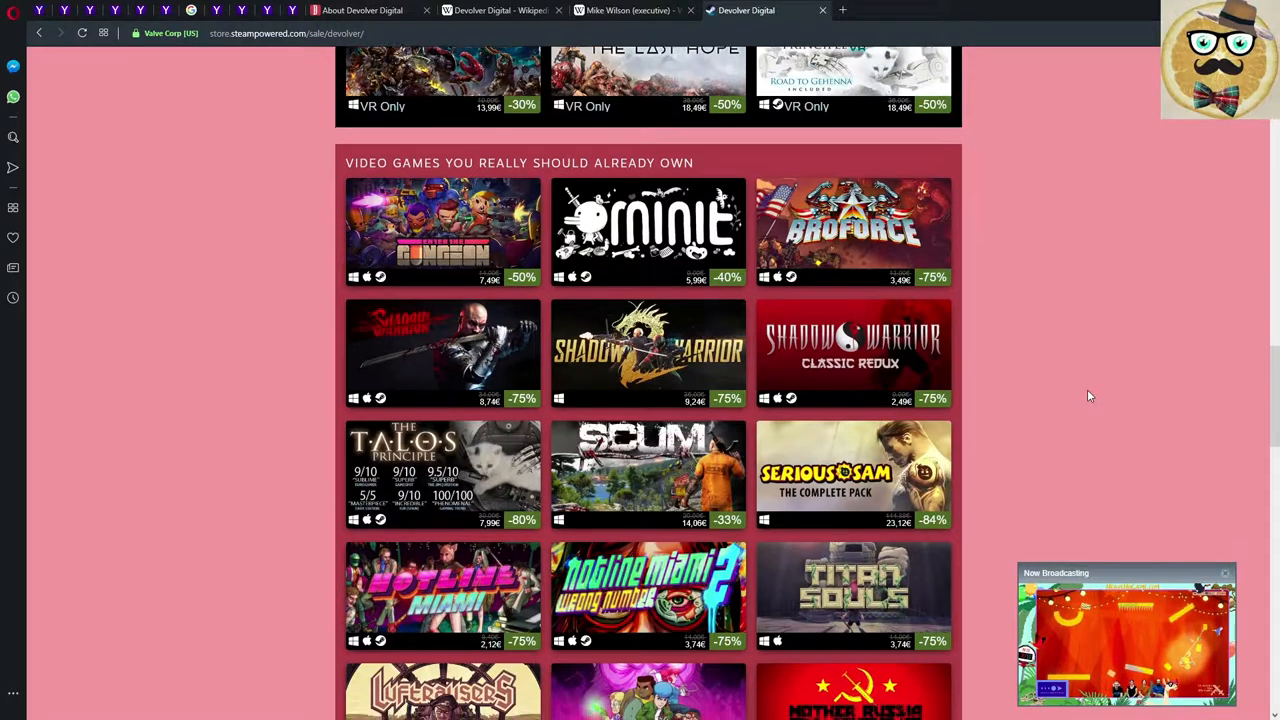
{"action": "scroll", "scroll_direction": "down", "scroll_amount": 3}
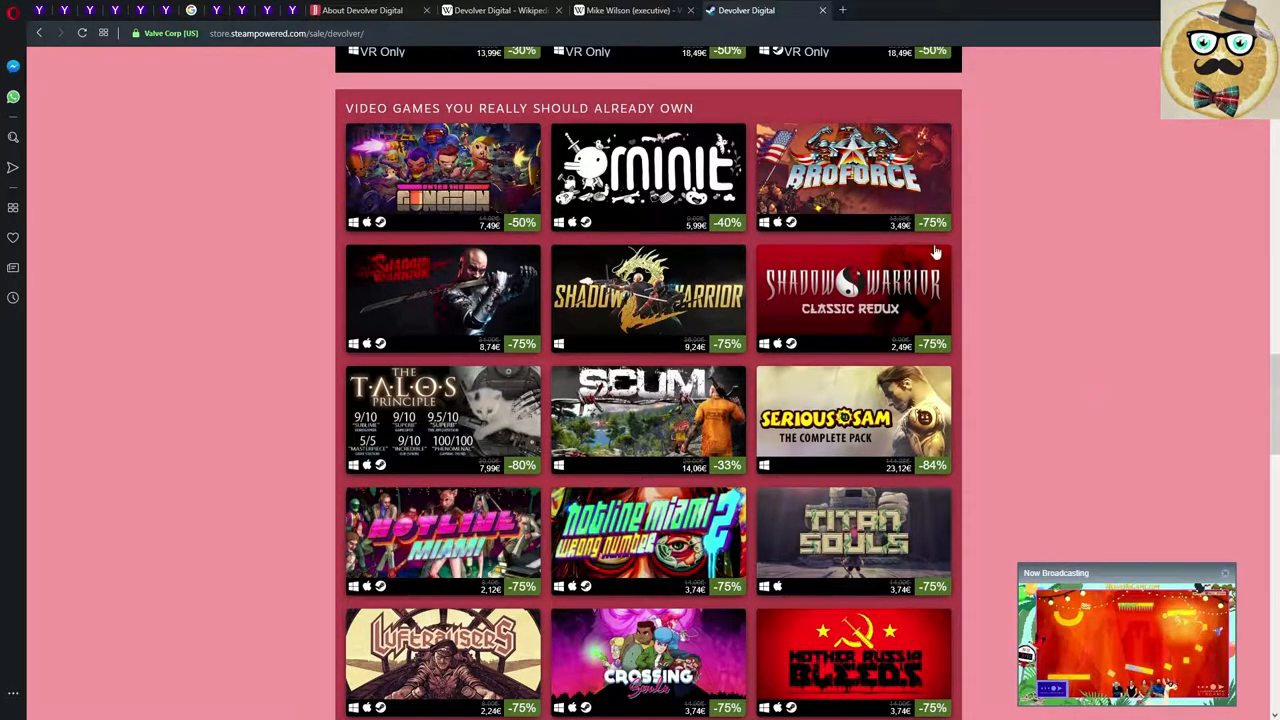
{"action": "mouse_move", "coordinate": [852, 176]}
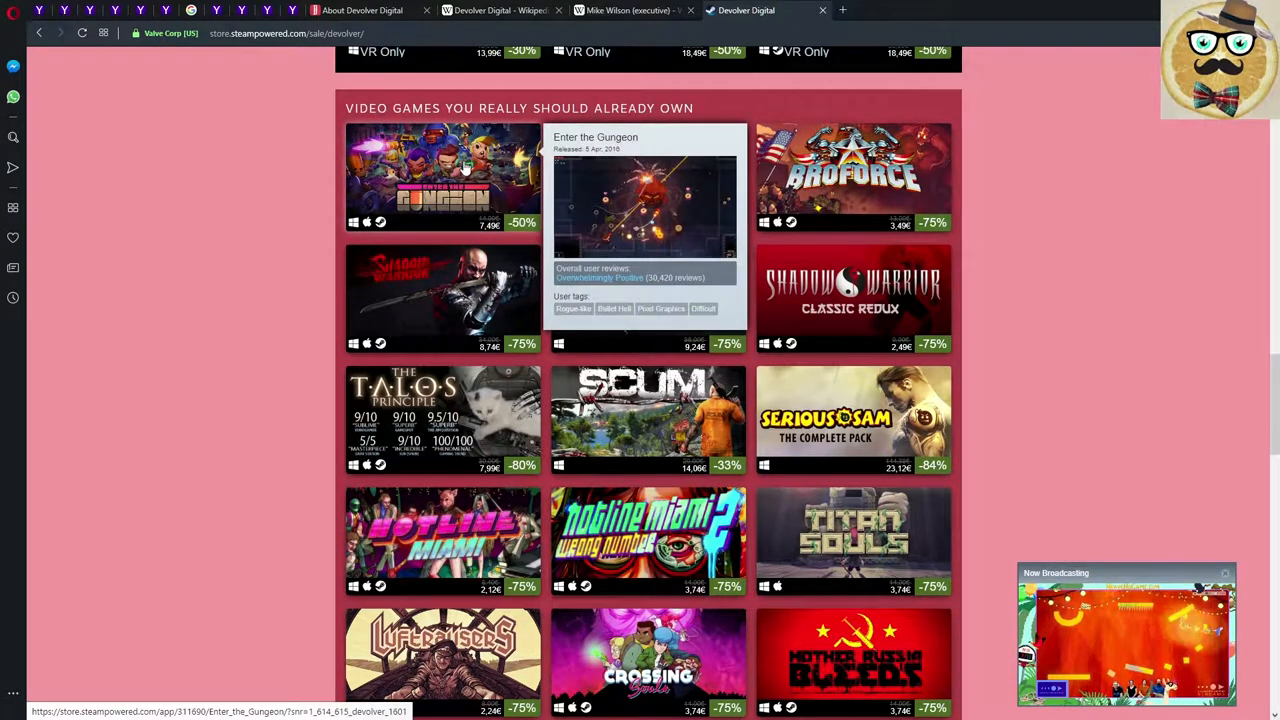
{"action": "scroll", "scroll_direction": "down", "scroll_amount": 3}
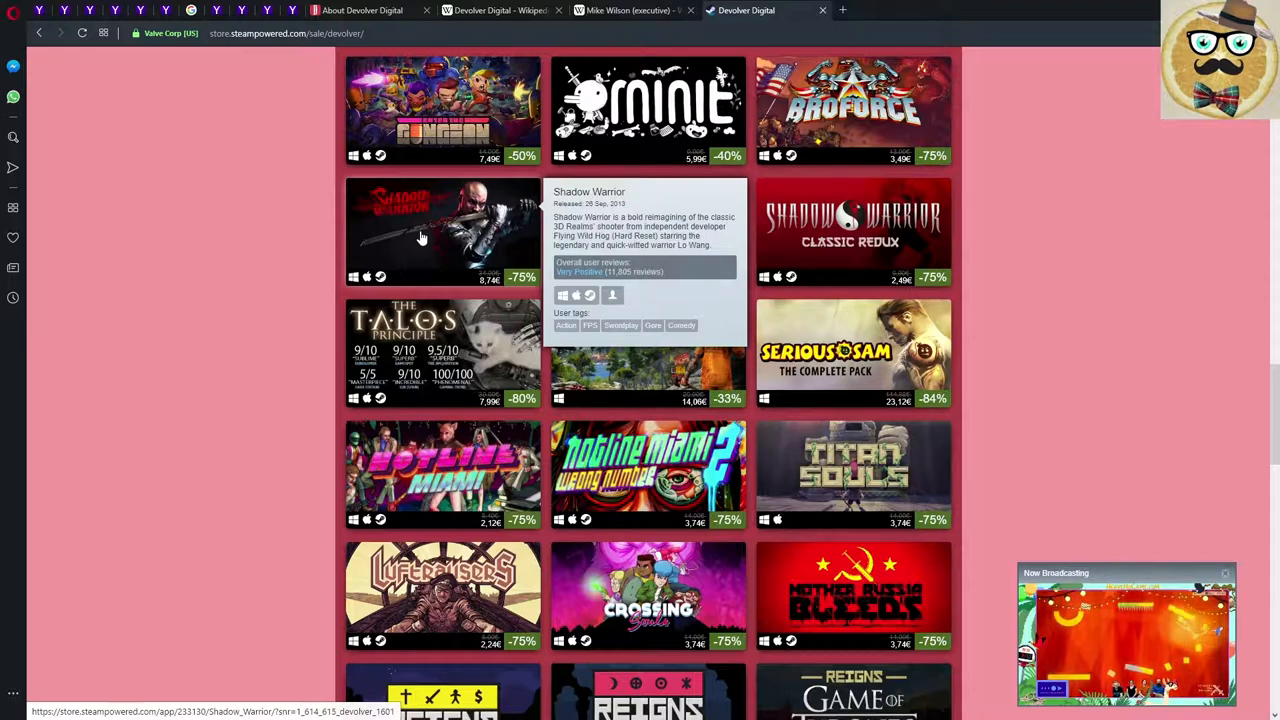
{"action": "mouse_move", "coordinate": [648, 230]}
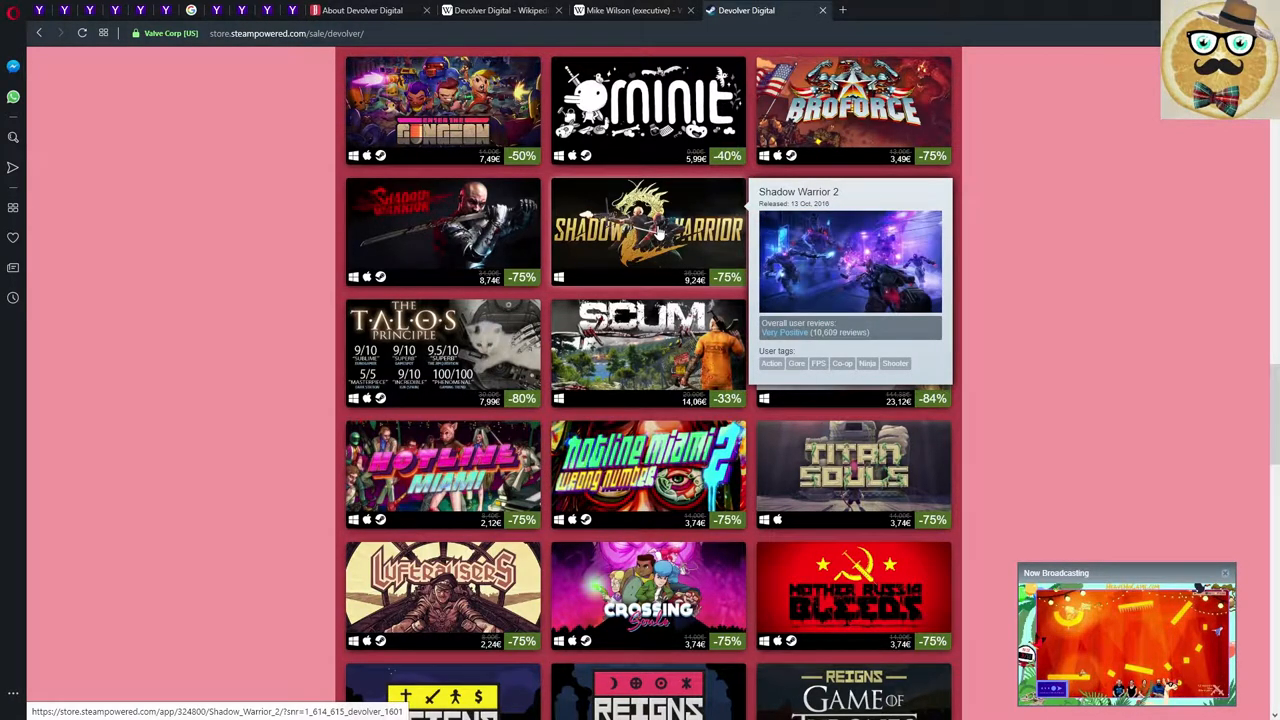
{"action": "mouse_move", "coordinate": [1236, 358]}
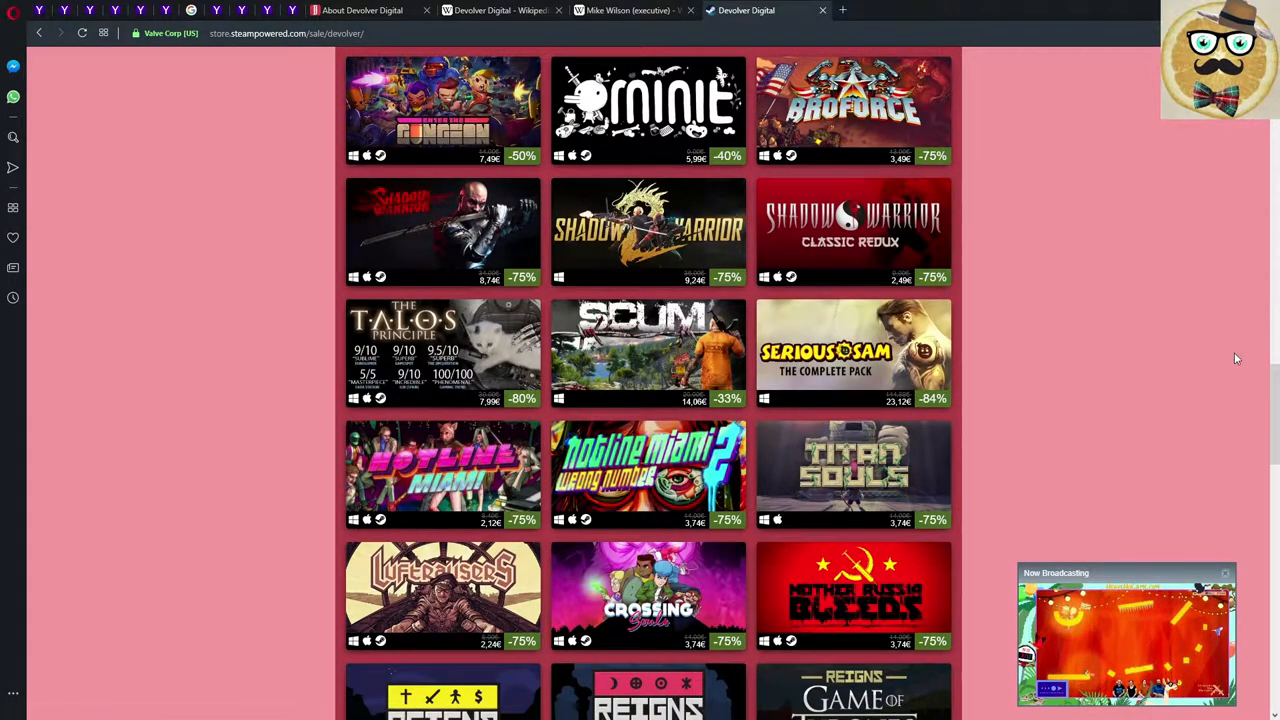
{"action": "mouse_move", "coordinate": [1052, 284]}
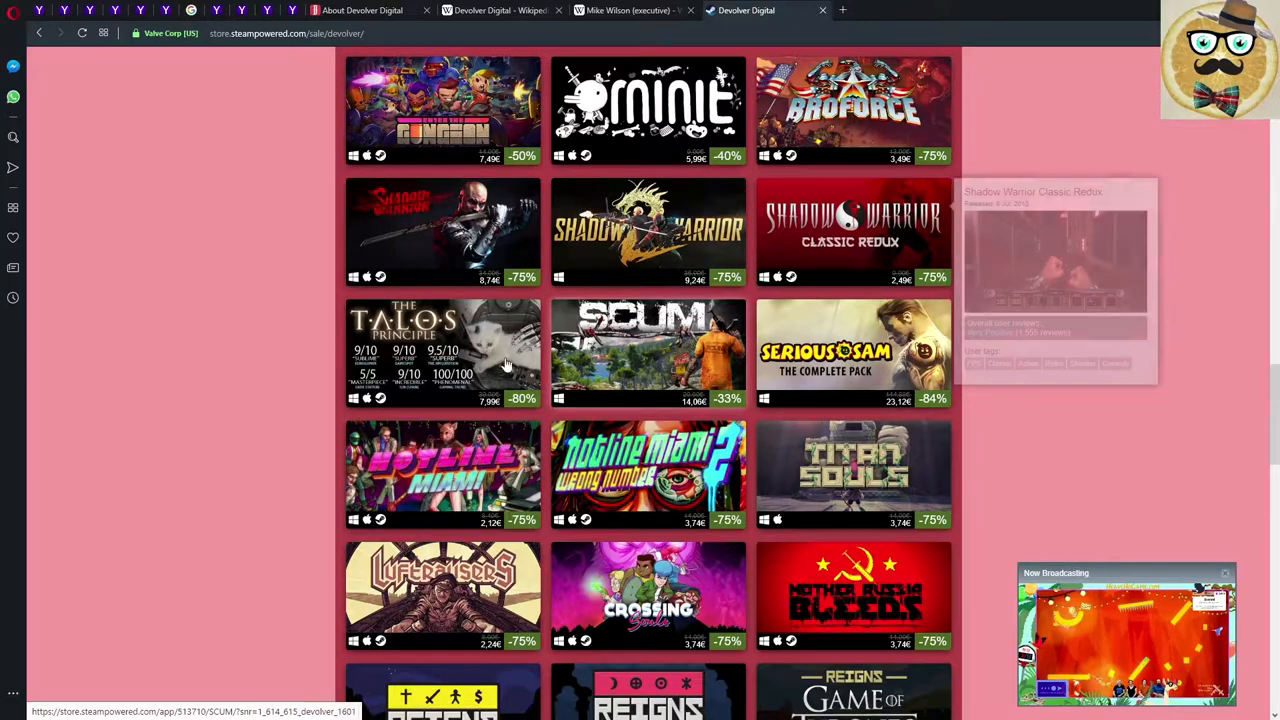
{"action": "mouse_move", "coordinate": [420, 340]}
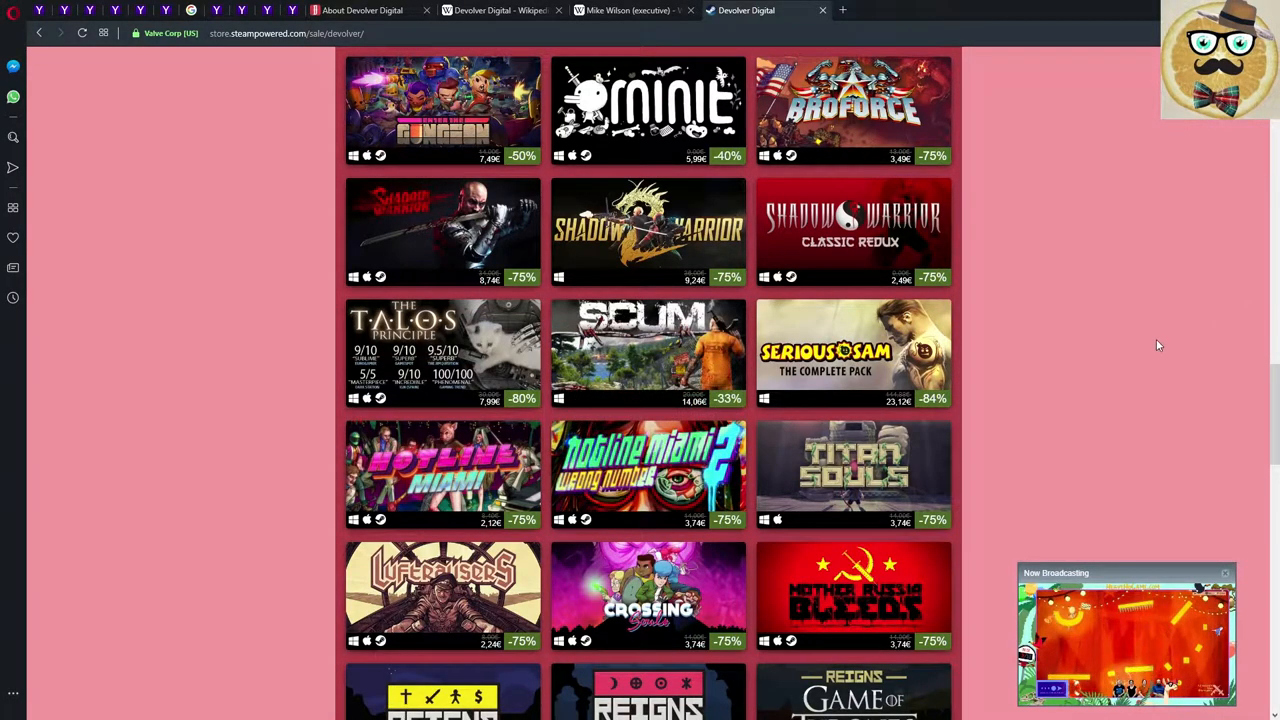
Scroll through the remaining should-already-own tiles until the wishlist section heading appears.
{"action": "scroll", "scroll_direction": "down", "scroll_amount": 3}
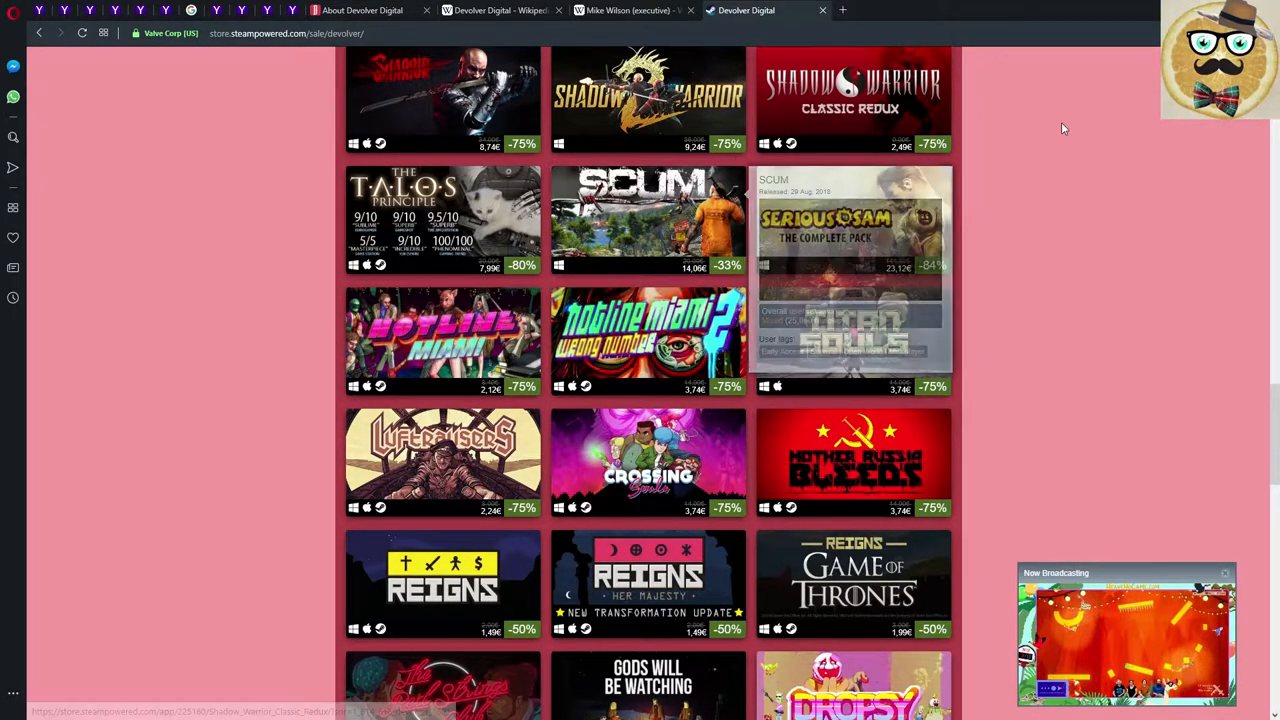
{"action": "scroll", "scroll_direction": "down", "scroll_amount": 3}
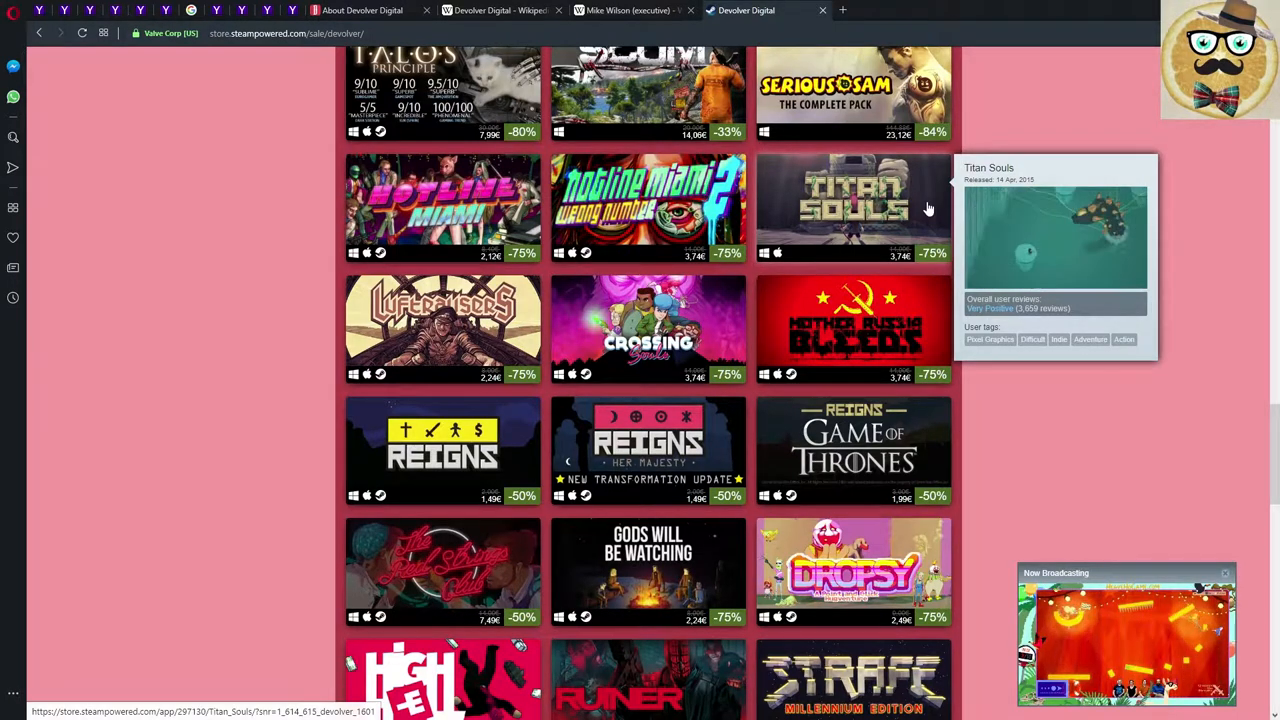
{"action": "mouse_move", "coordinate": [928, 208]}
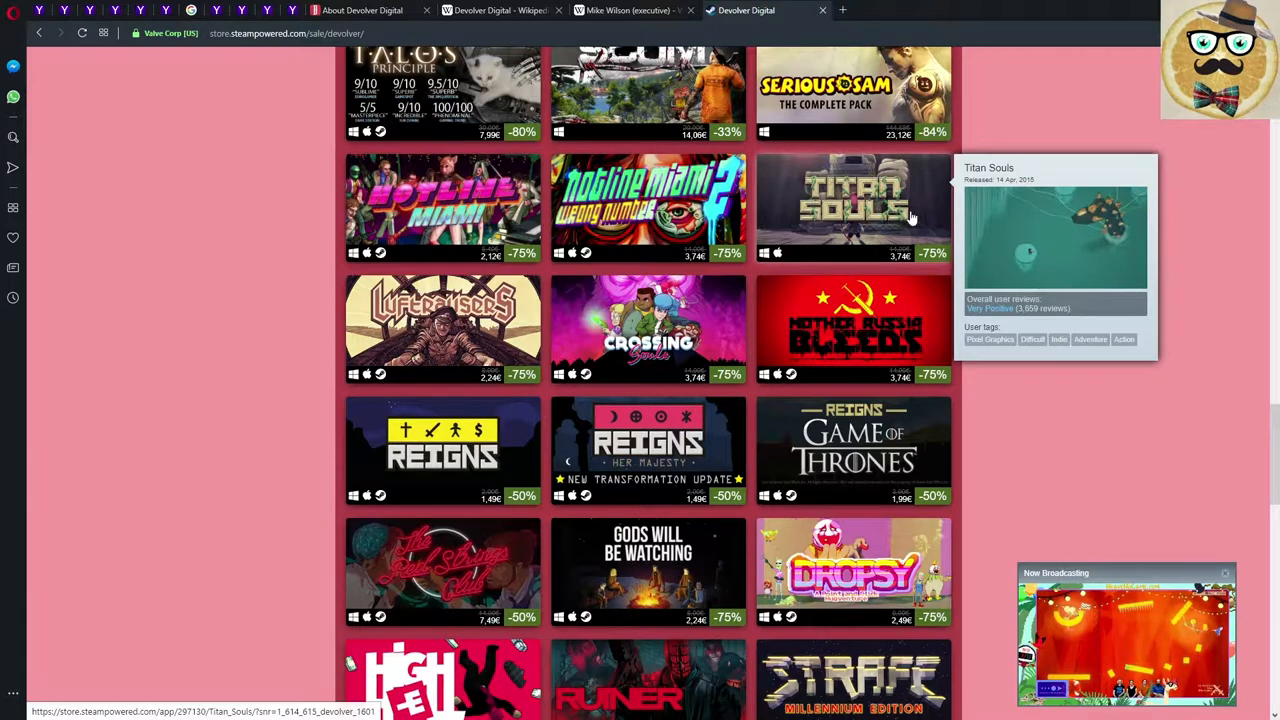
{"action": "mouse_move", "coordinate": [444, 328]}
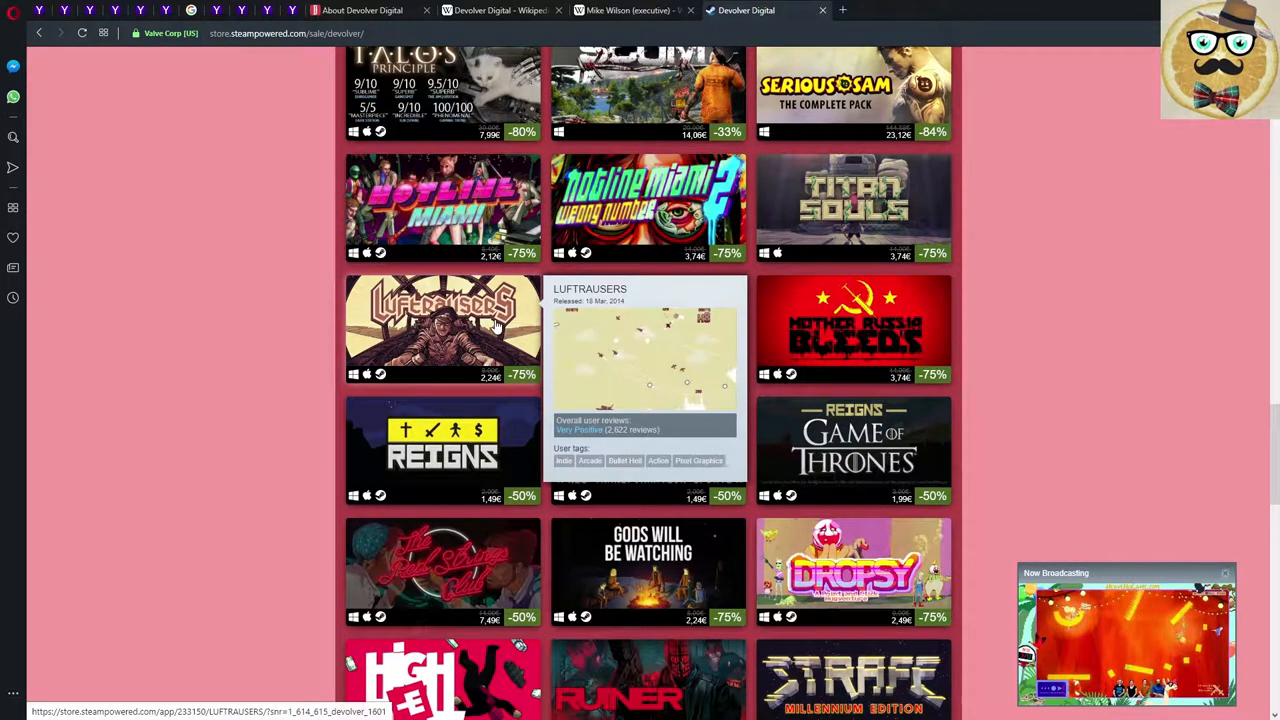
{"action": "scroll", "scroll_direction": "down", "scroll_amount": 3}
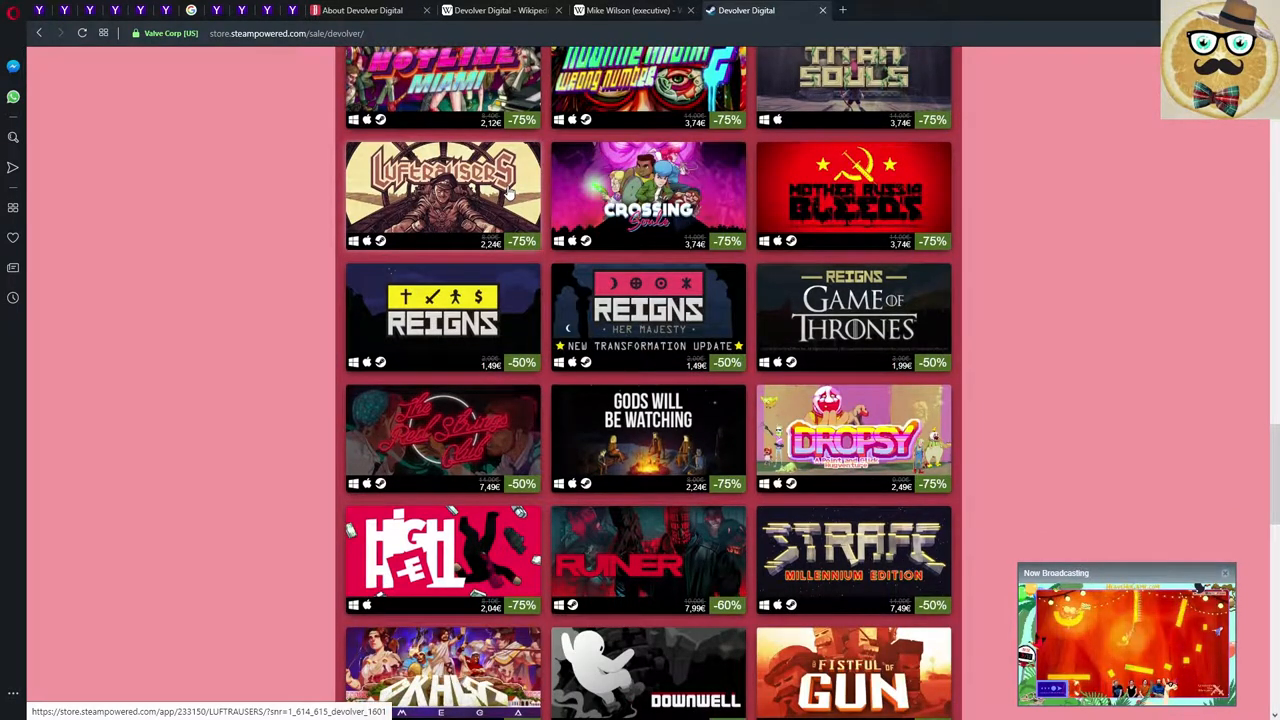
{"action": "mouse_move", "coordinate": [648, 190]}
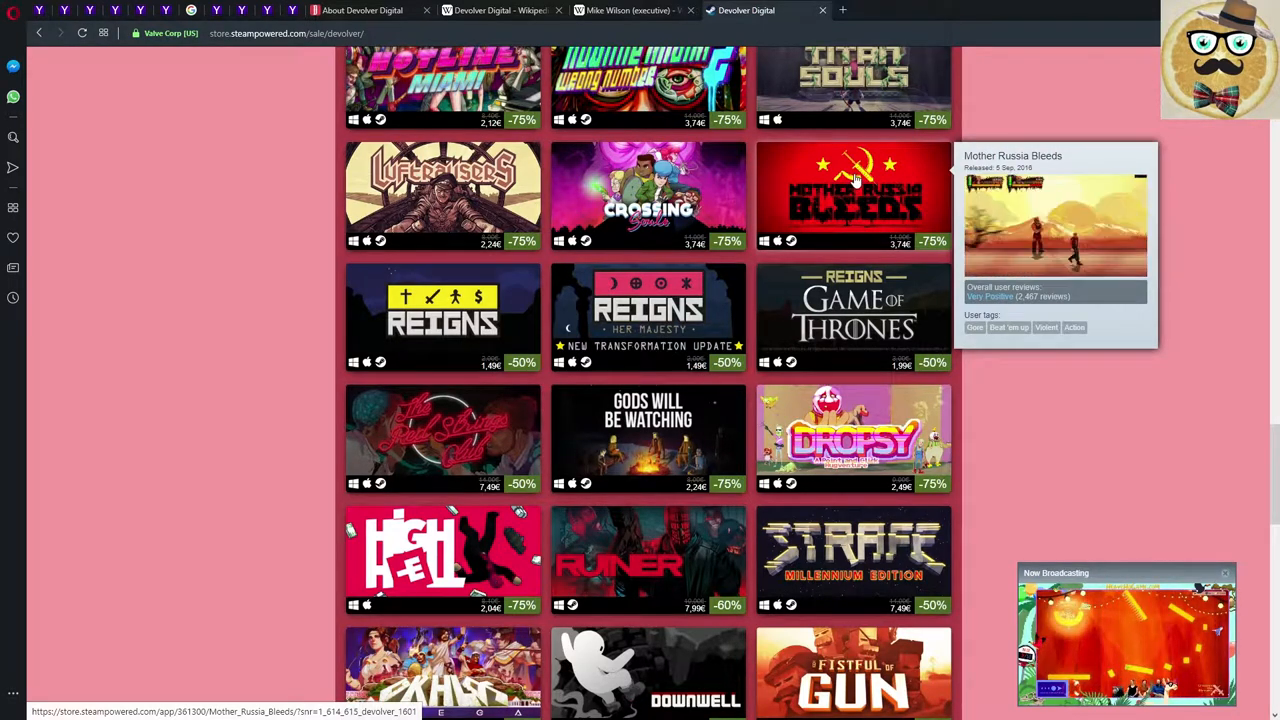
{"action": "mouse_move", "coordinate": [444, 300]}
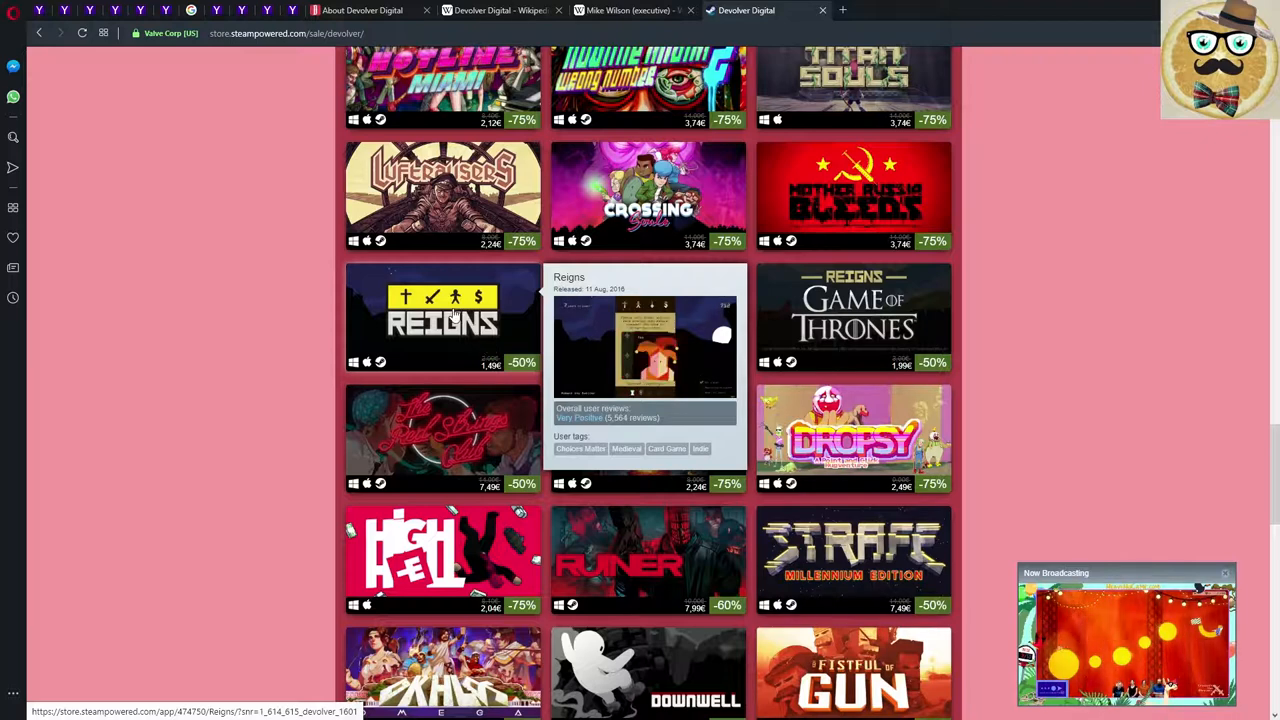
{"action": "mouse_move", "coordinate": [1080, 344]}
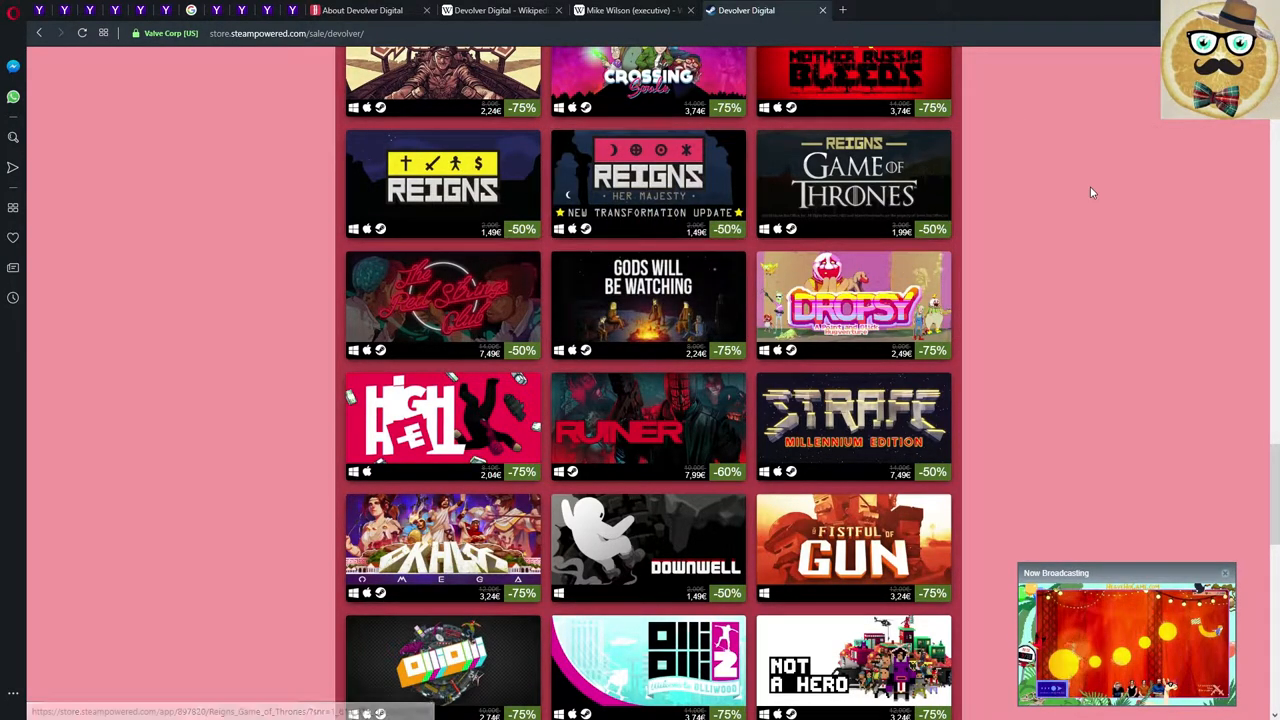
{"action": "scroll", "scroll_direction": "down", "scroll_amount": 3}
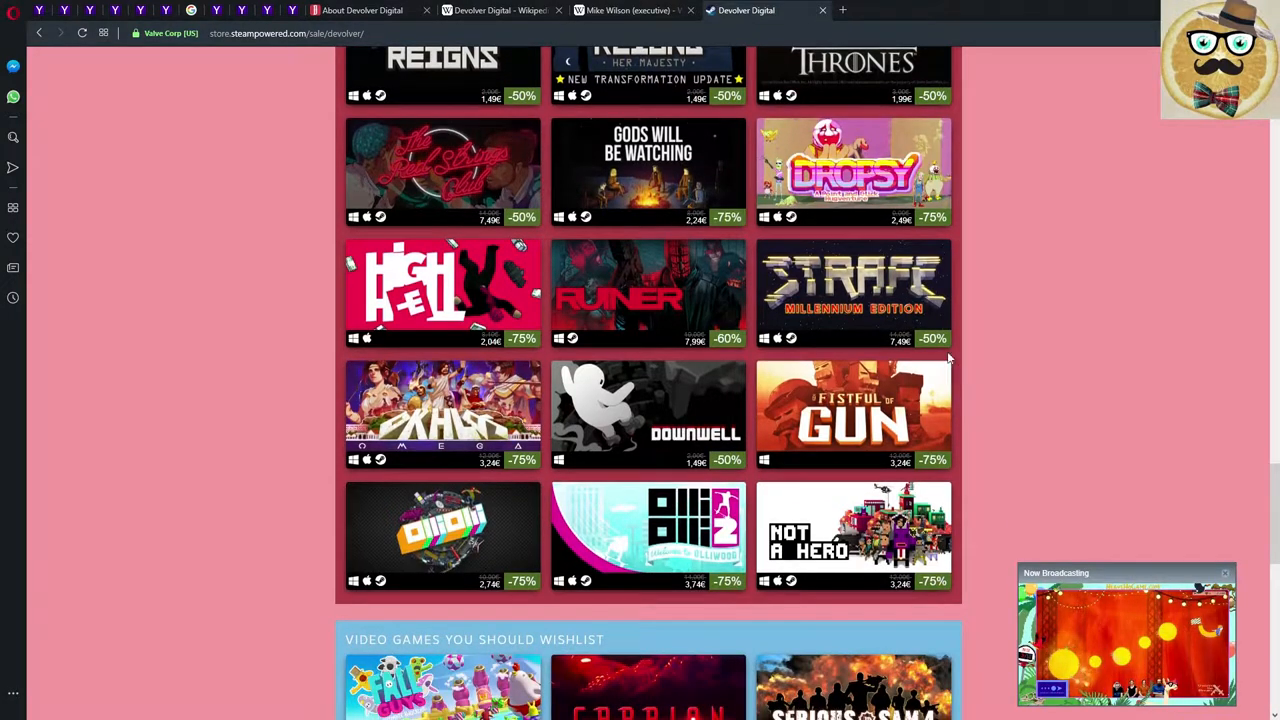
{"action": "mouse_move", "coordinate": [648, 170]}
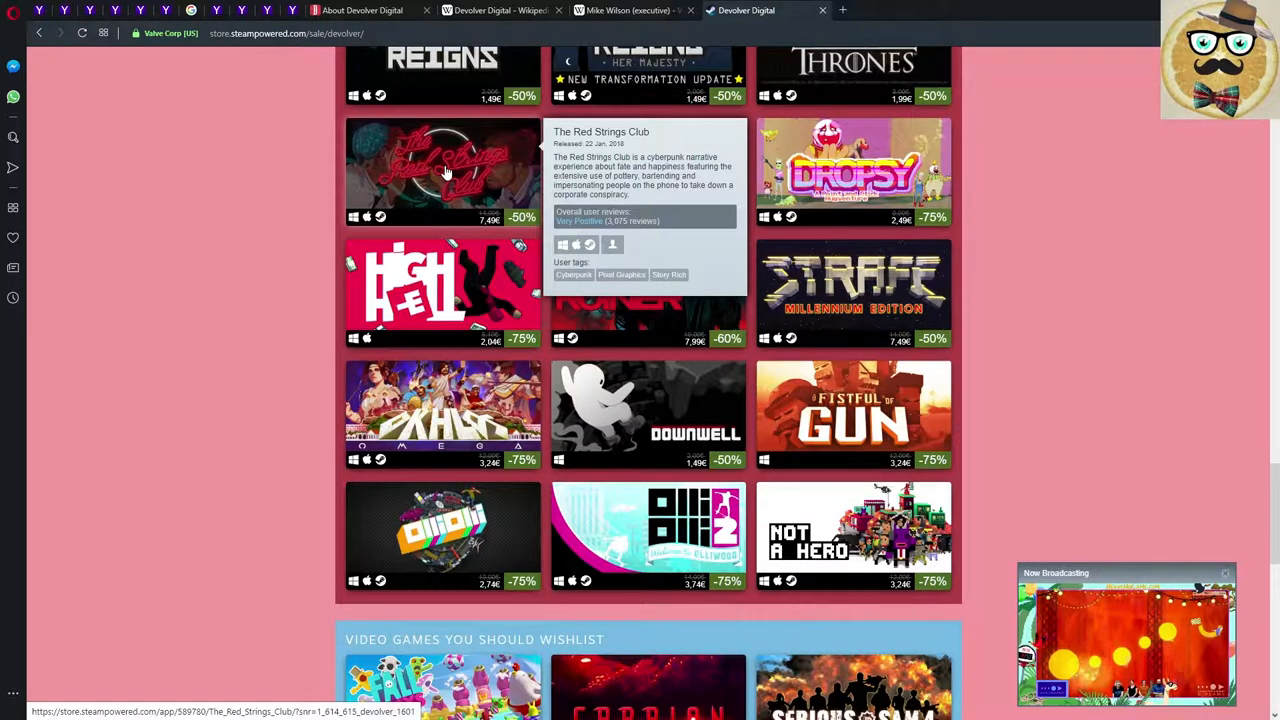
{"action": "mouse_move", "coordinate": [854, 170]}
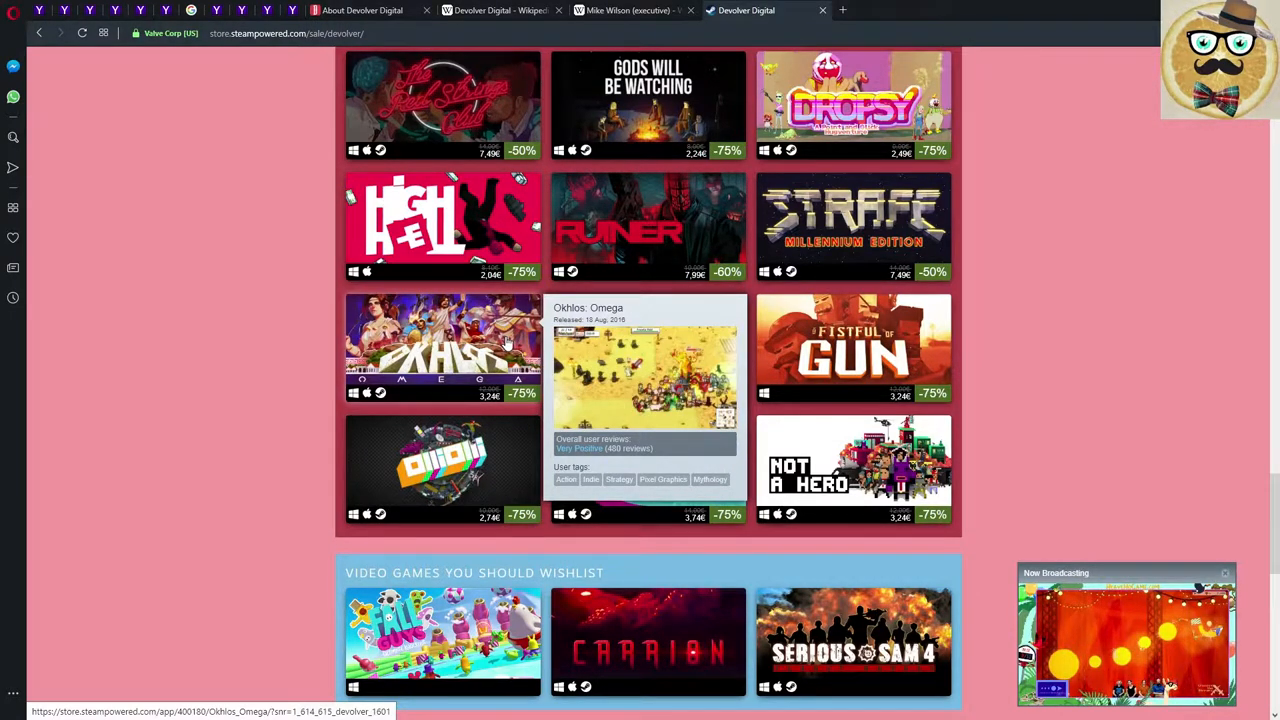
Scroll to Video Games You Should Wishlist and open the Carrion store listing.
{"action": "scroll", "scroll_direction": "down", "scroll_amount": 3}
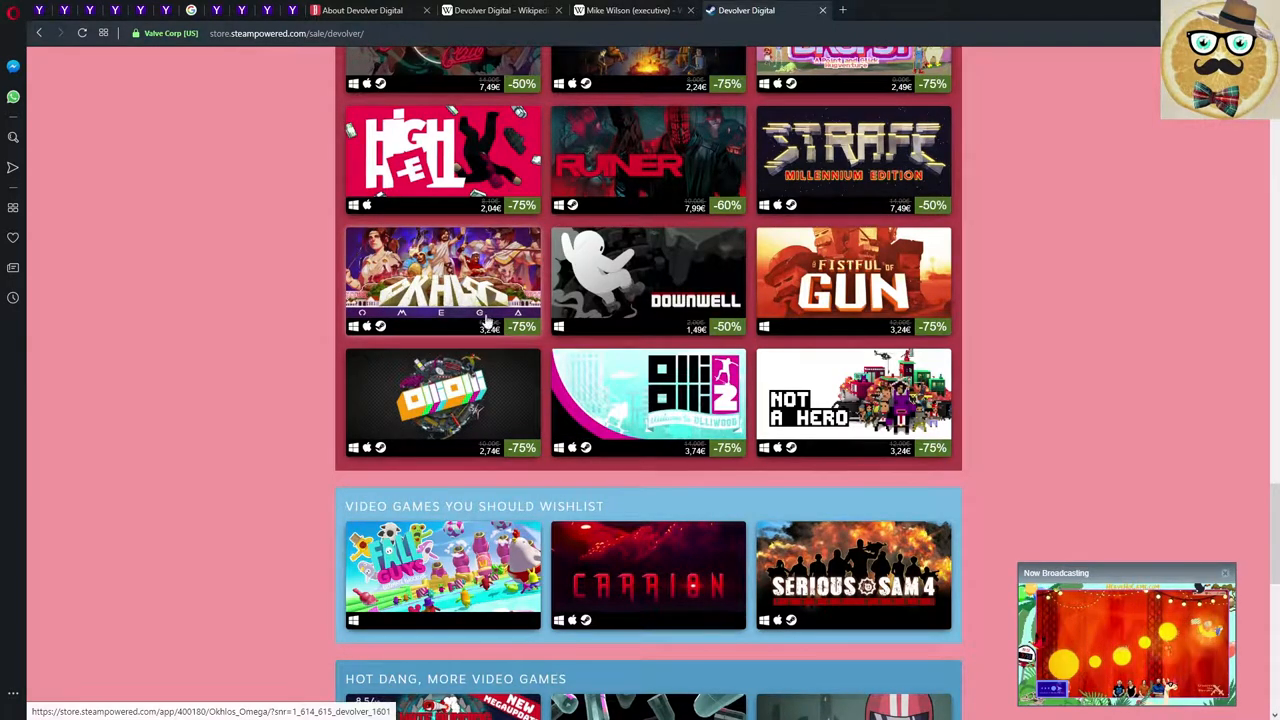
{"action": "mouse_move", "coordinate": [442, 404]}
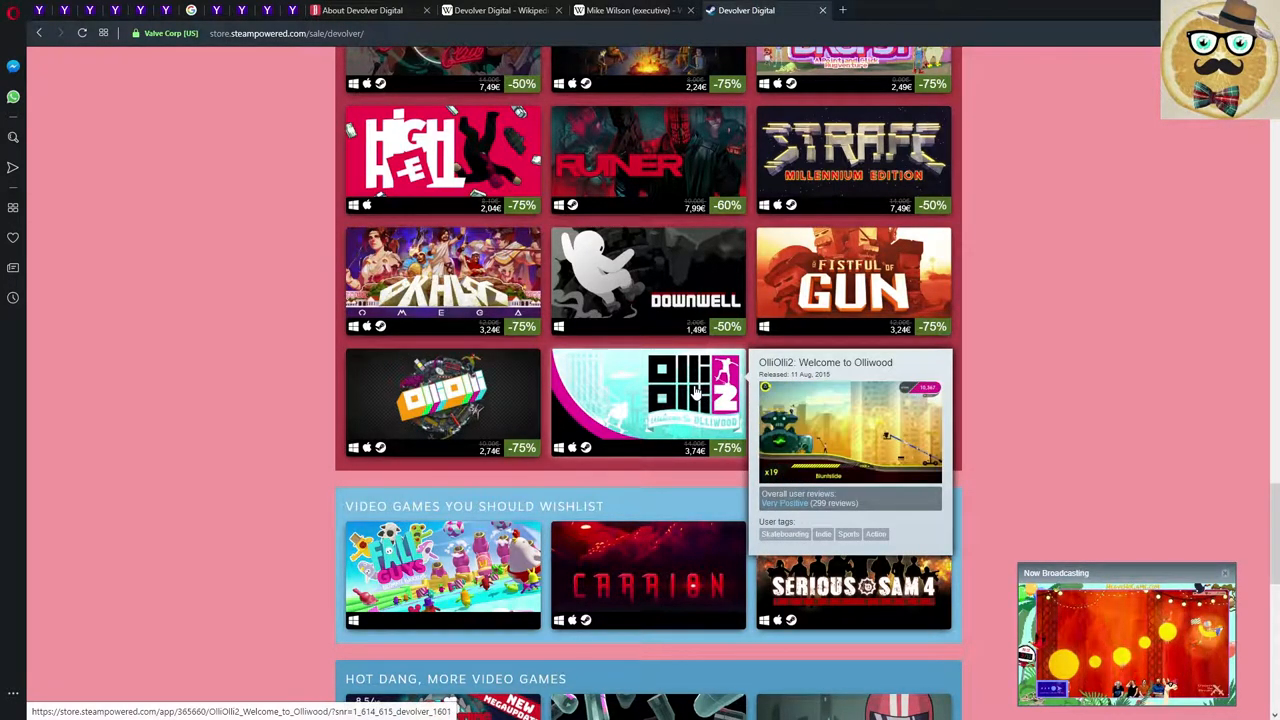
{"action": "mouse_move", "coordinate": [1084, 452]}
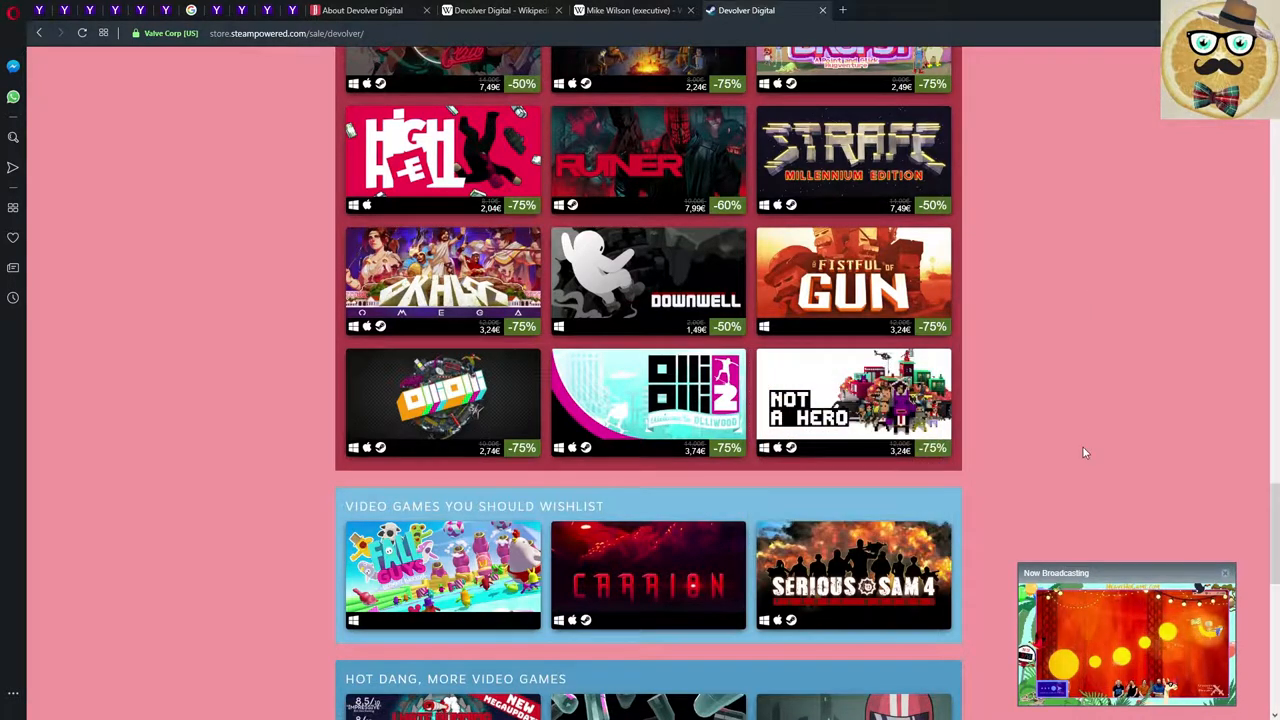
{"action": "mouse_move", "coordinate": [852, 404]}
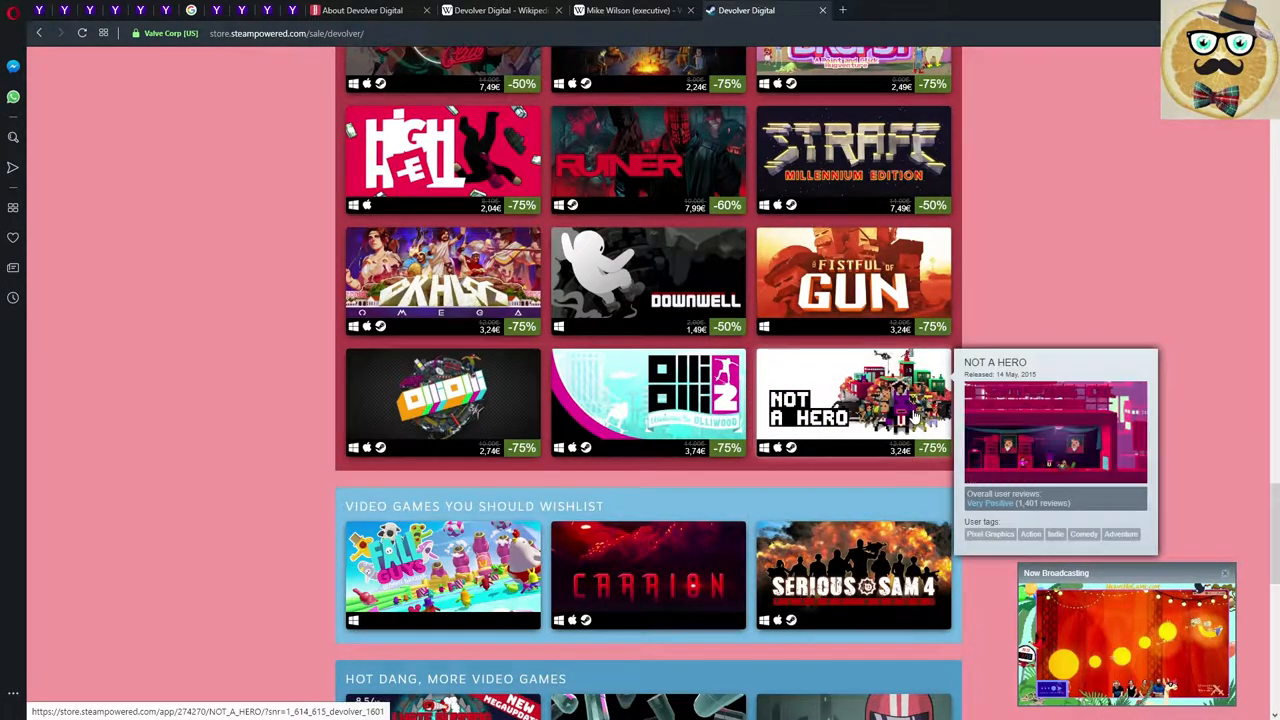
{"action": "scroll", "scroll_direction": "down", "scroll_amount": 3}
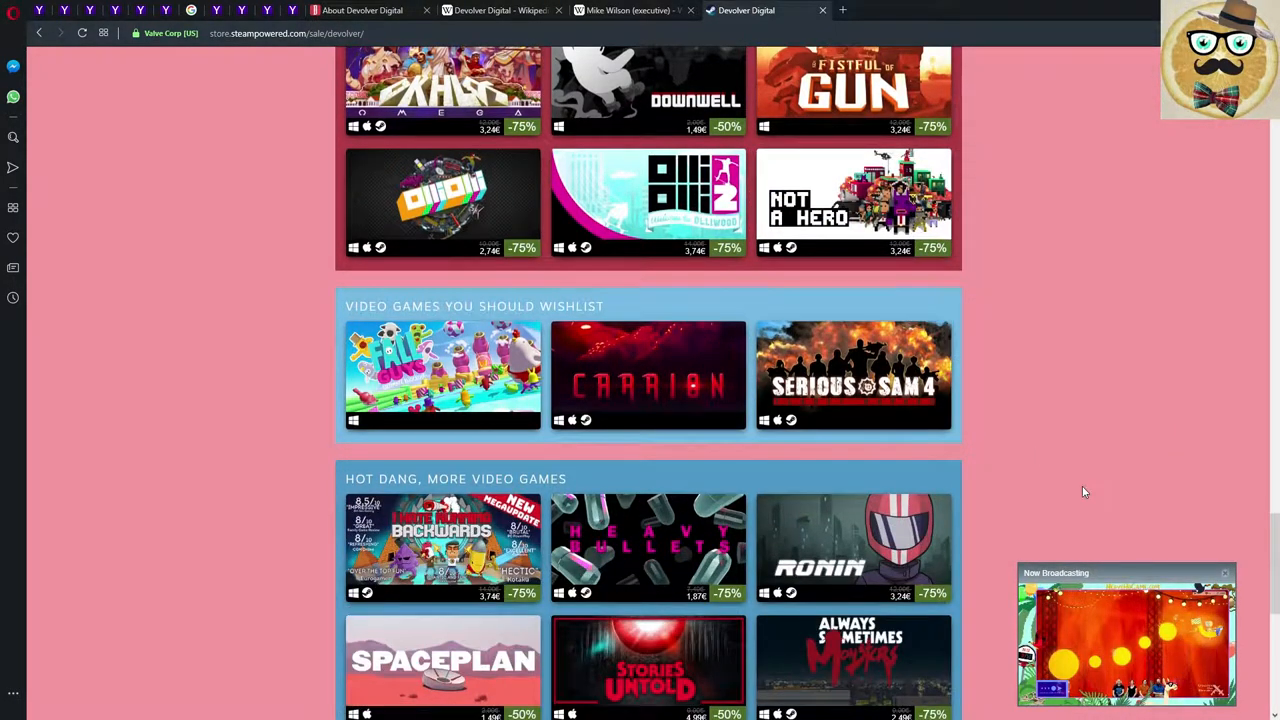
{"action": "mouse_move", "coordinate": [444, 378]}
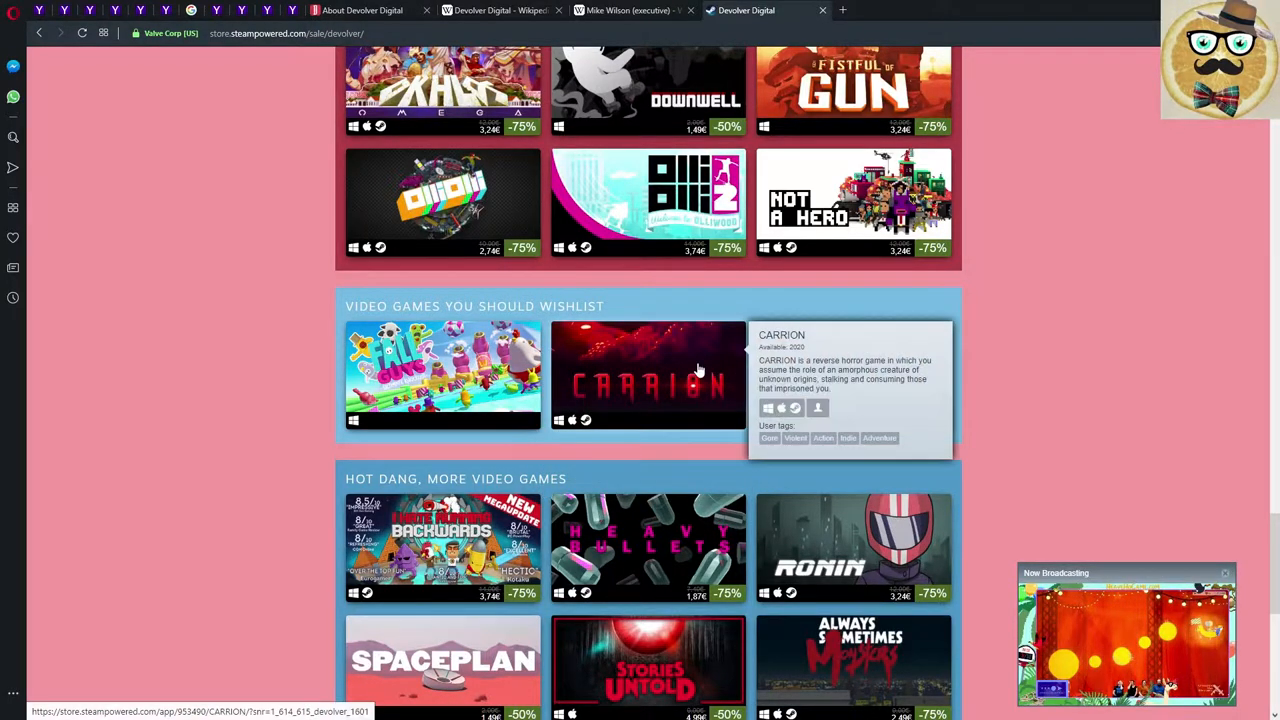
{"action": "mouse_move", "coordinate": [1258, 434]}
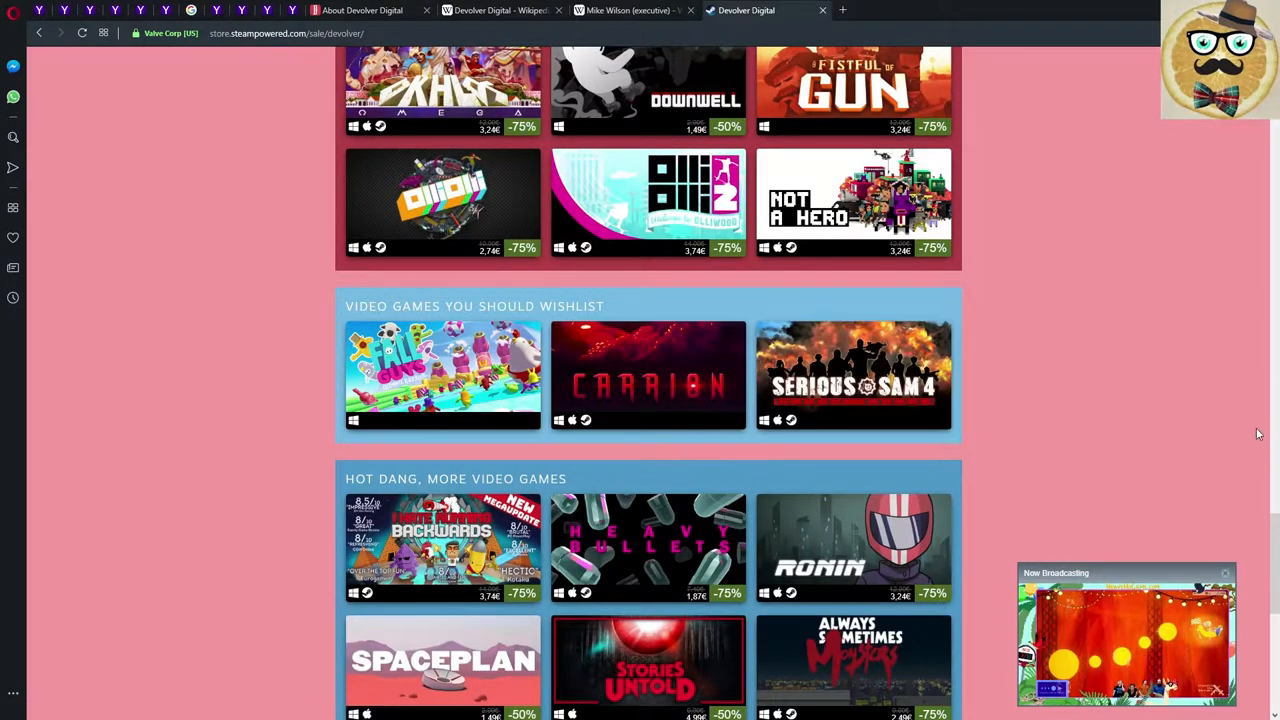
{"action": "left_click", "coordinate": [648, 376]}
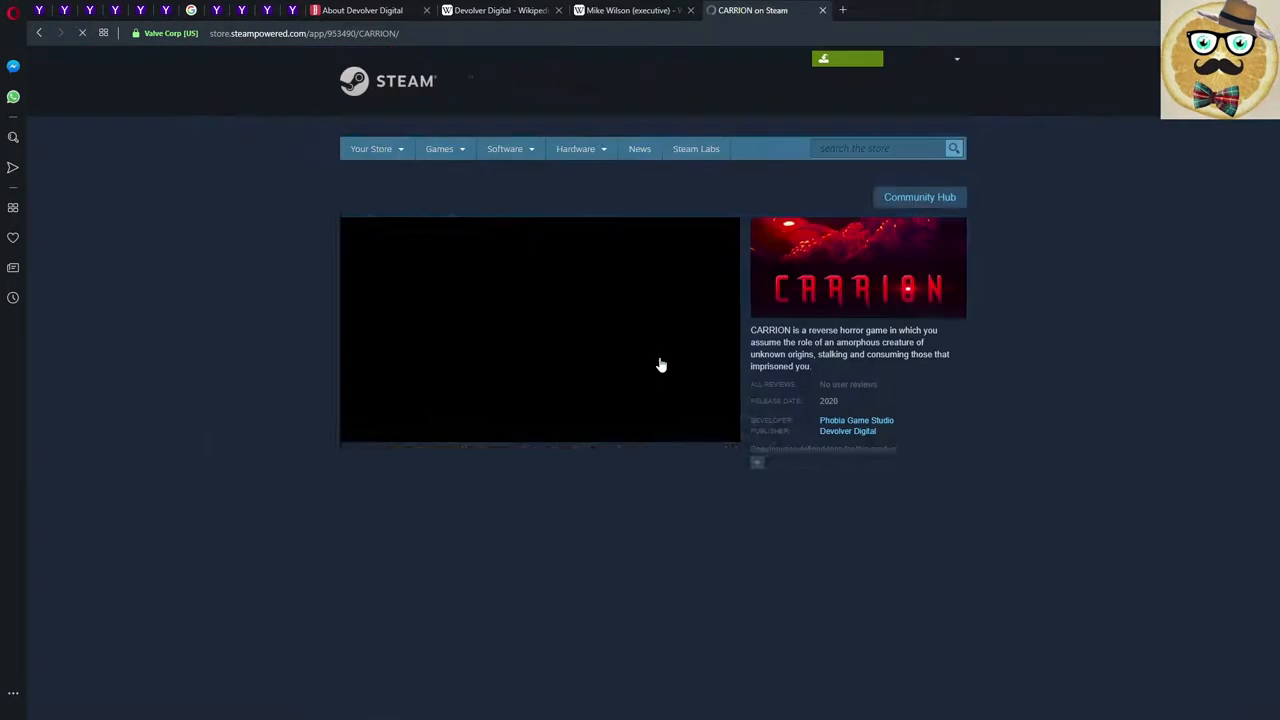
Read Carrion's planned 2020 release date, then go back to the sale's wishlist section.
{"action": "scroll", "scroll_direction": "down", "scroll_amount": 3}
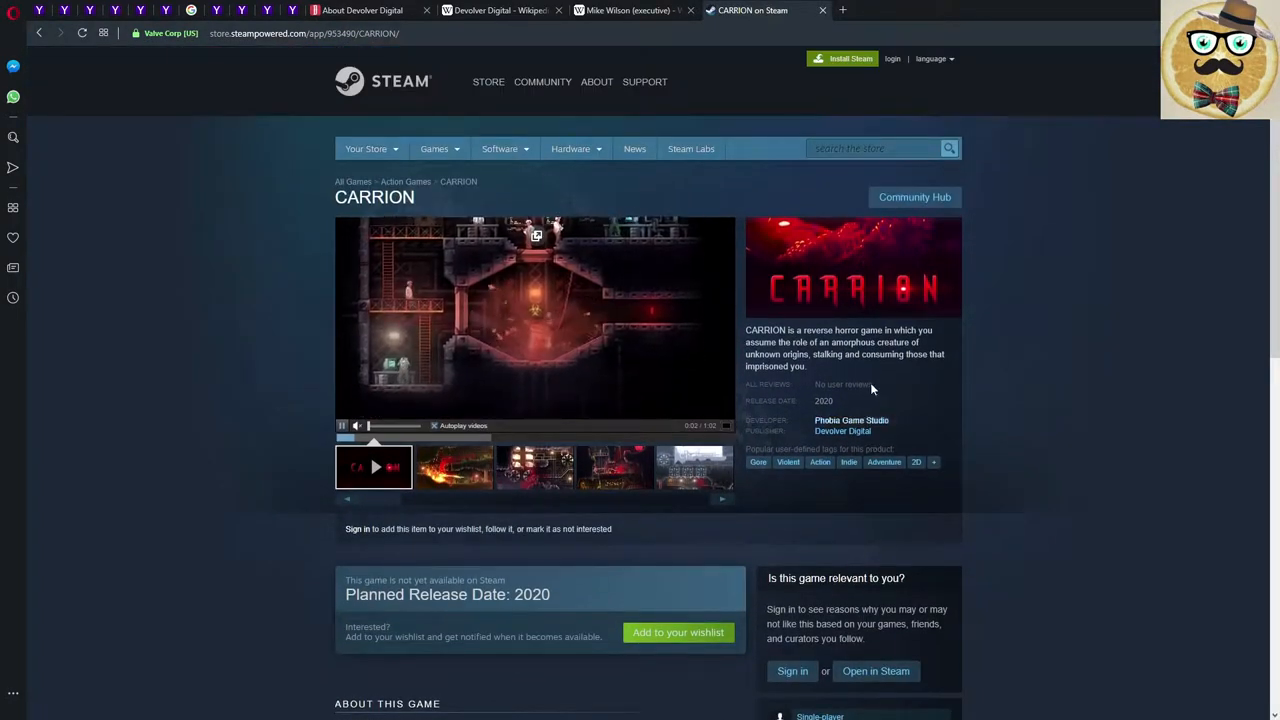
{"action": "mouse_move", "coordinate": [884, 352]}
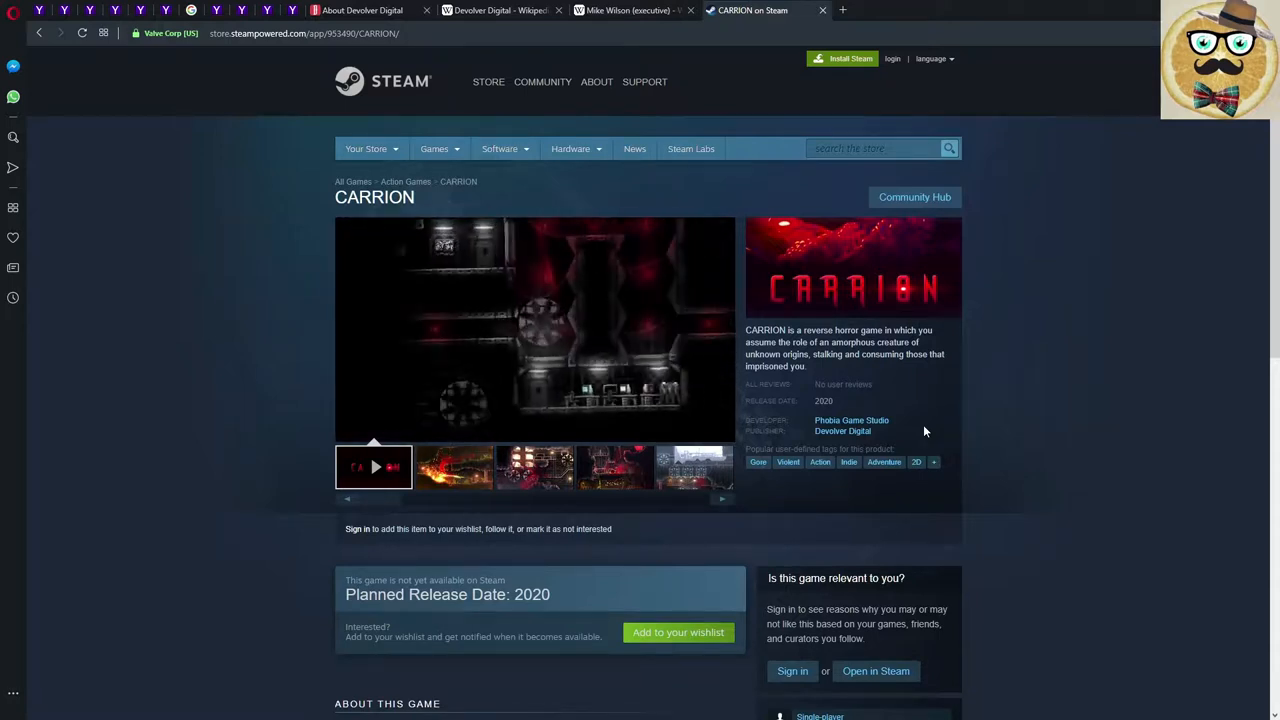
{"action": "left_click", "coordinate": [372, 468]}
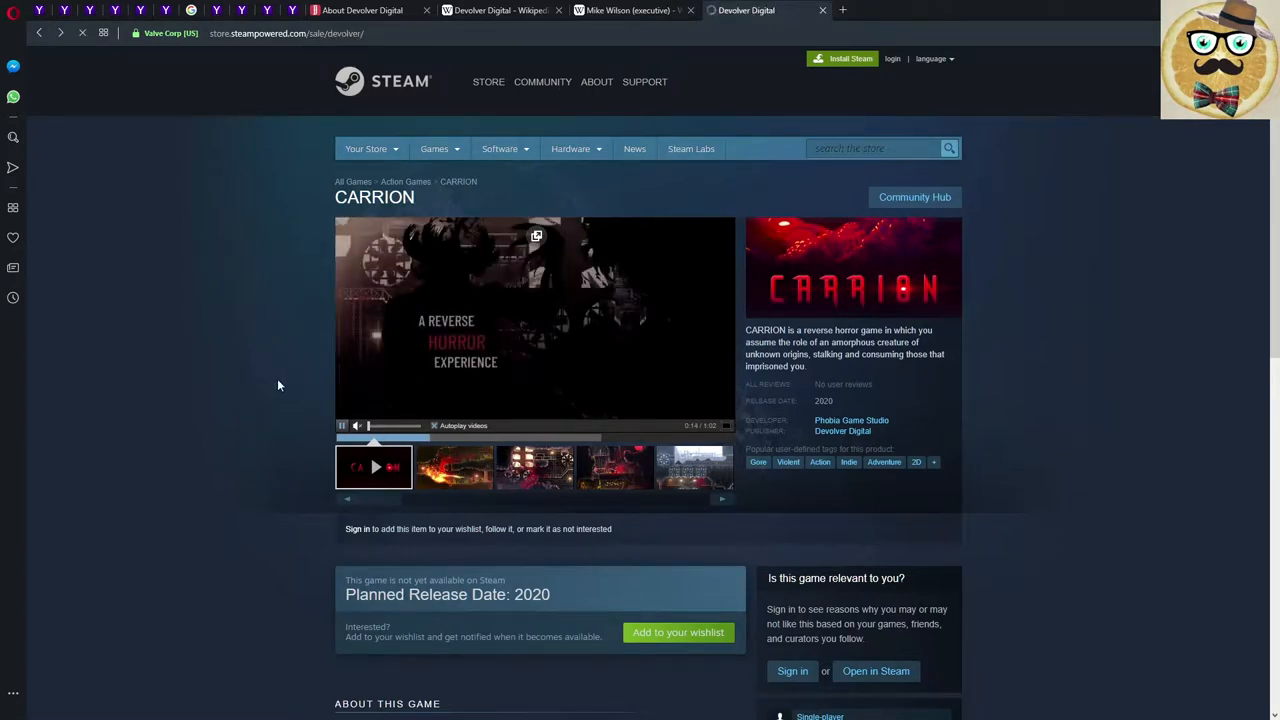
{"action": "scroll", "scroll_direction": "down", "scroll_amount": 3}
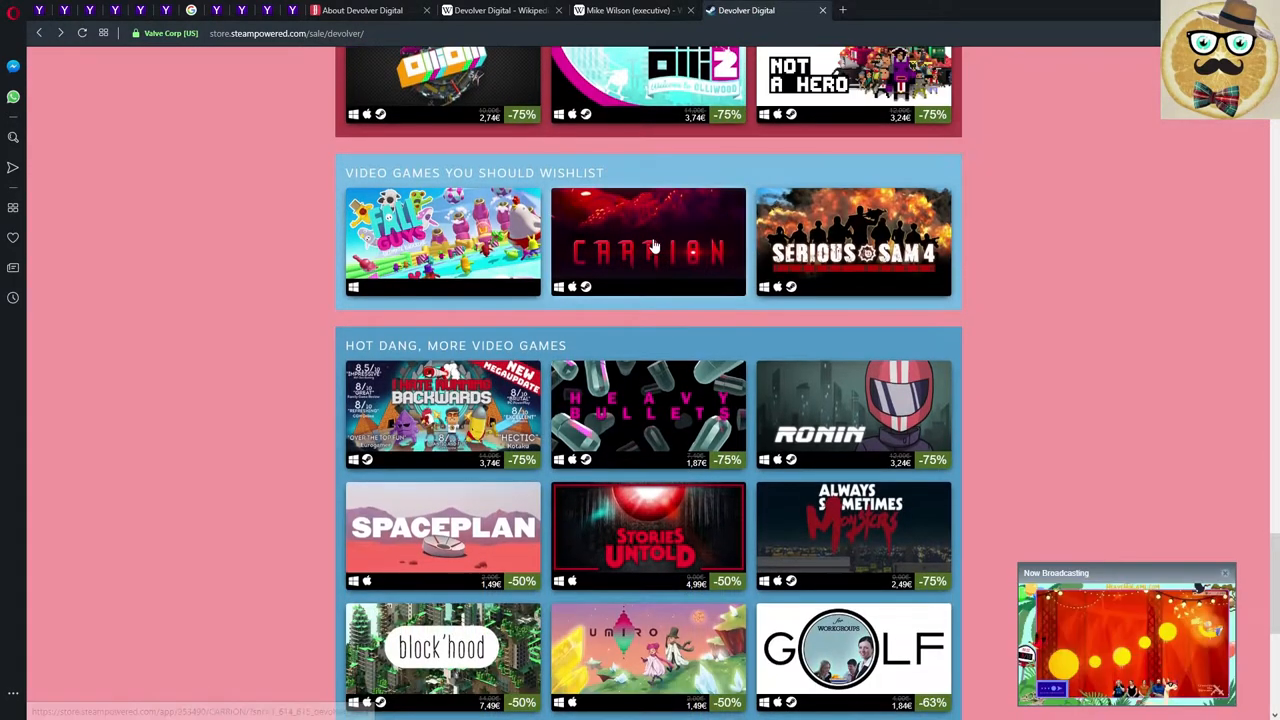
{"action": "mouse_move", "coordinate": [648, 250]}
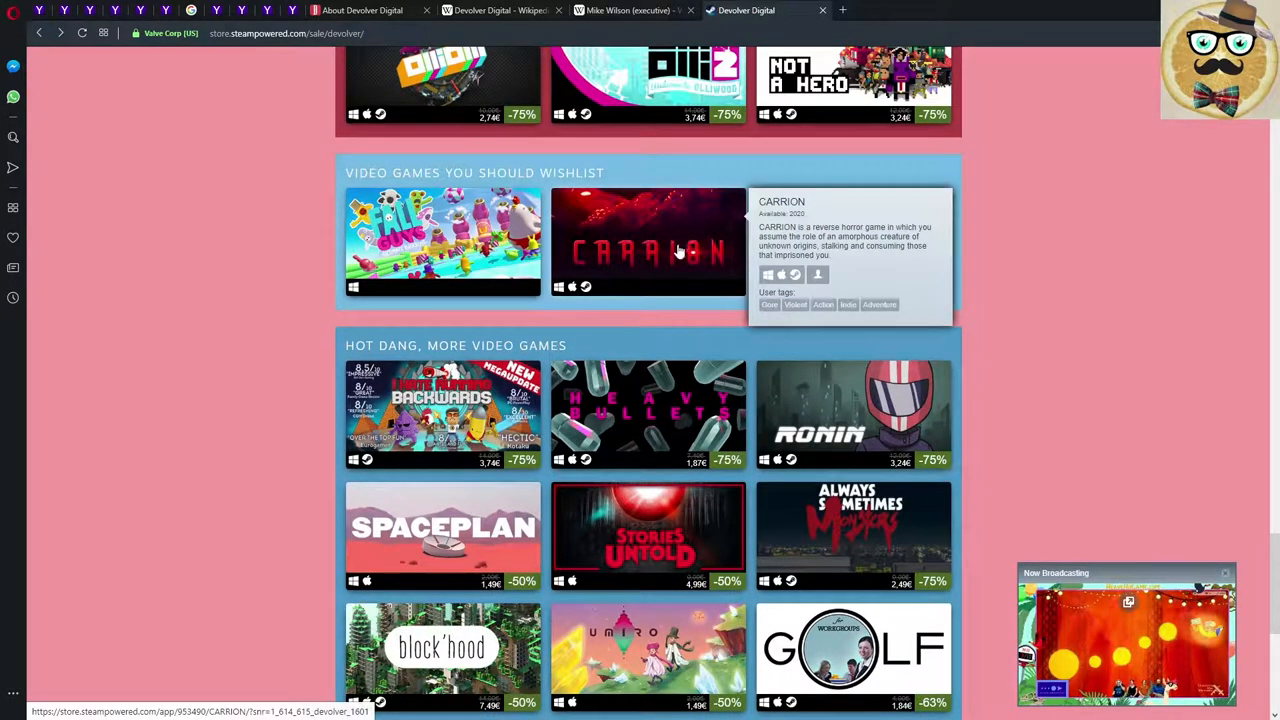
{"action": "mouse_move", "coordinate": [852, 242]}
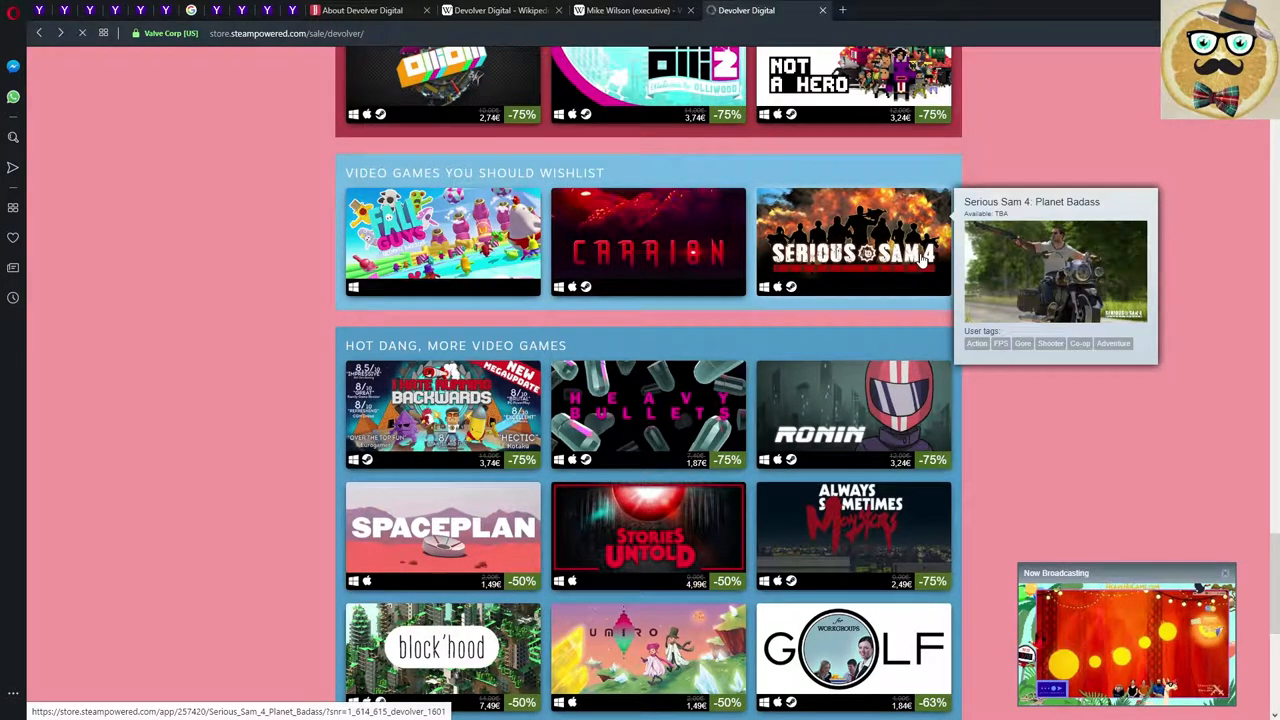
View Serious Sam 4: Planet Badass (TBA release) and its next screenshot, then return to the sale page.
{"action": "left_click", "coordinate": [852, 242]}
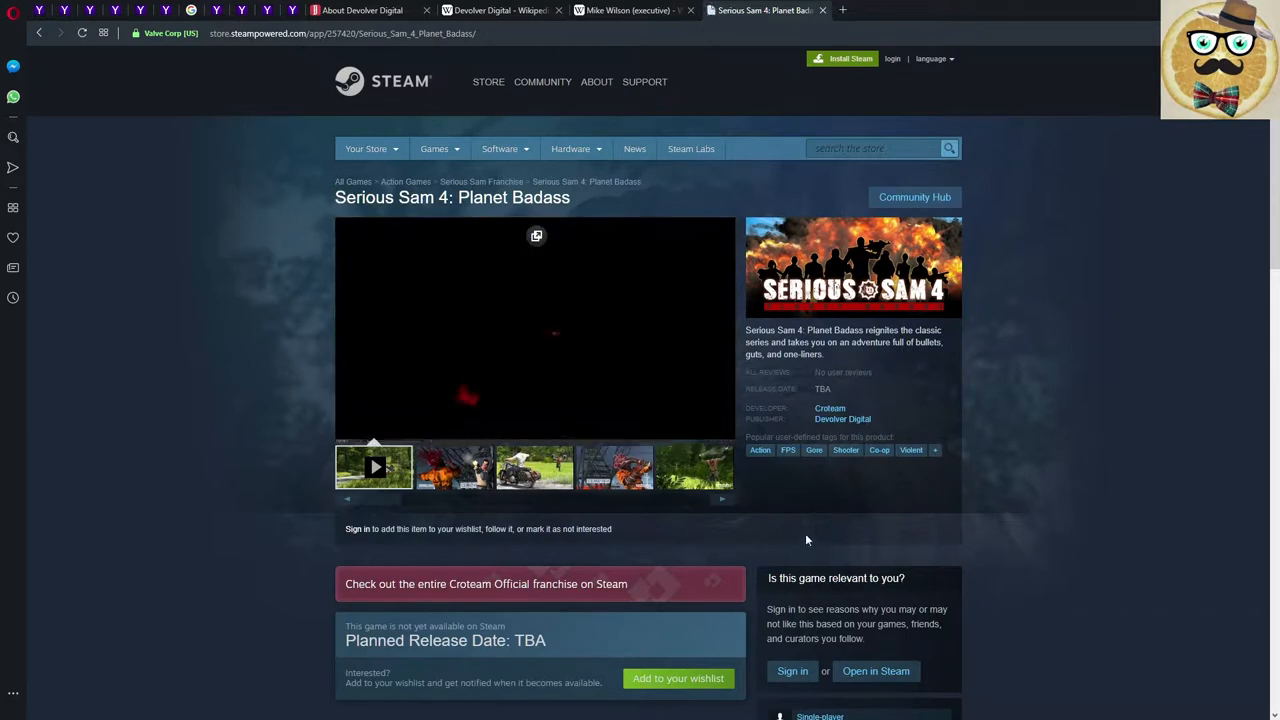
{"action": "scroll", "scroll_direction": "down", "scroll_amount": 3}
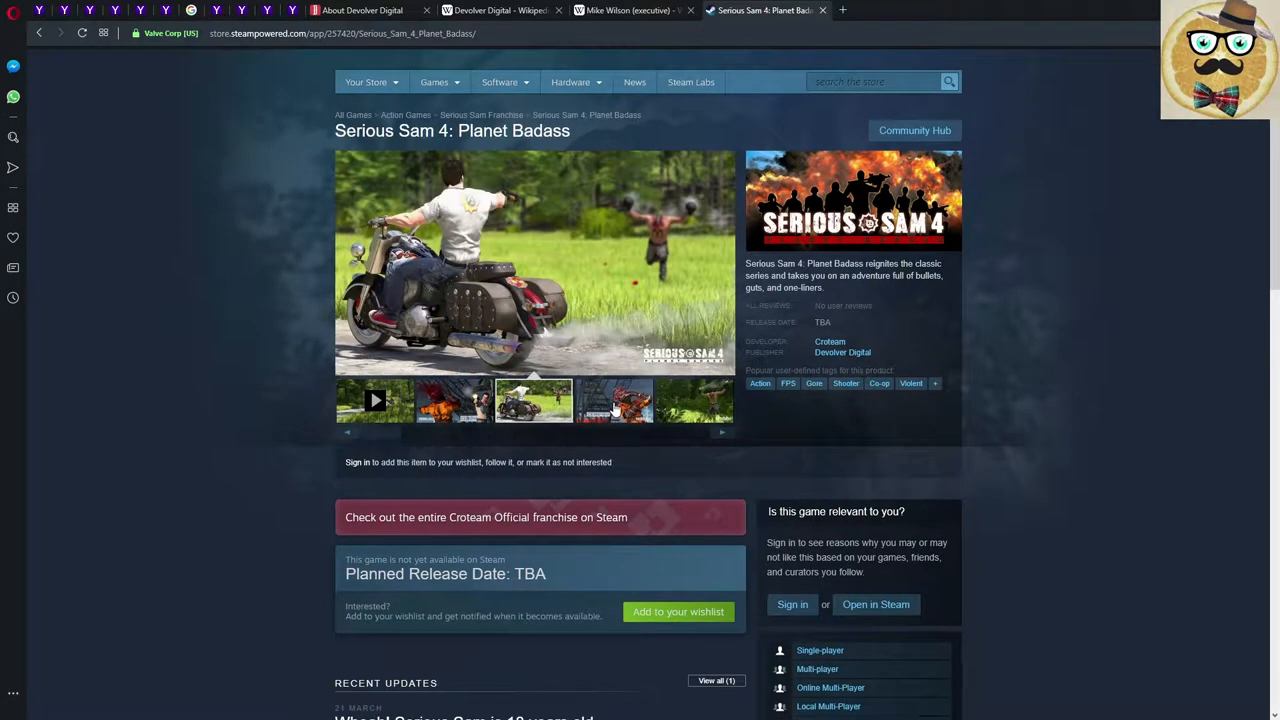
{"action": "left_click", "coordinate": [722, 432]}
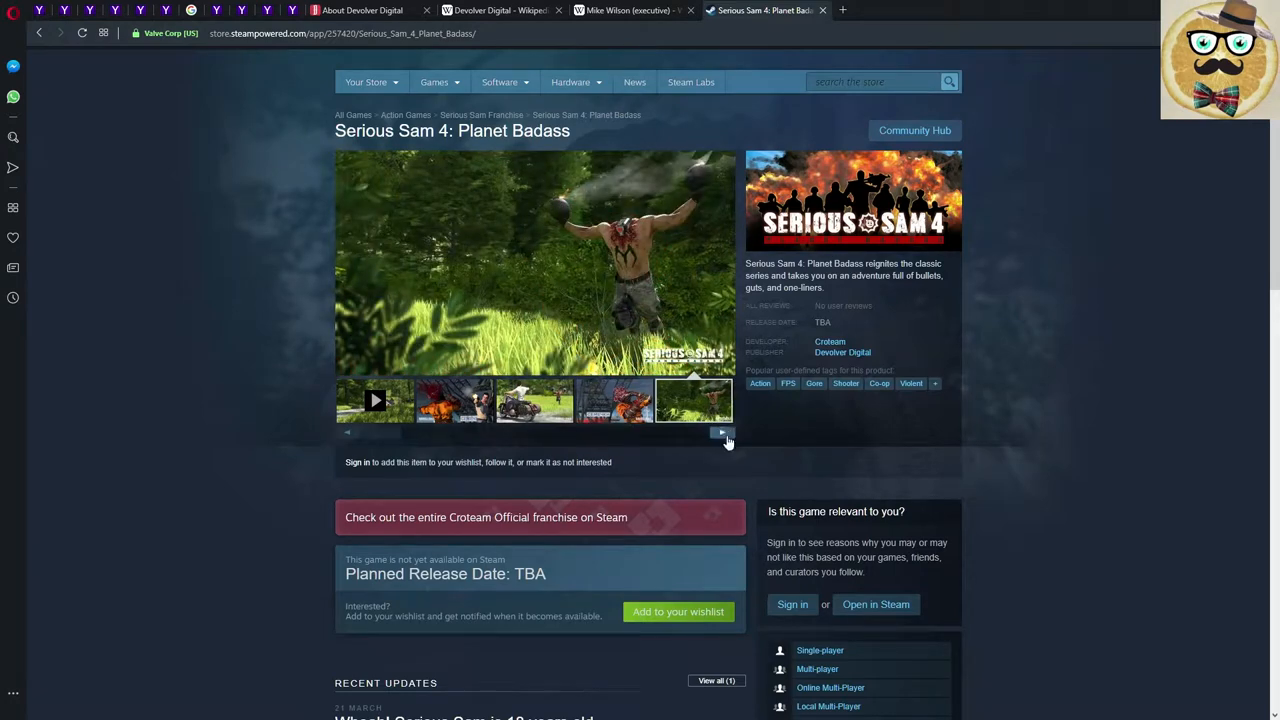
{"action": "left_click", "coordinate": [722, 432]}
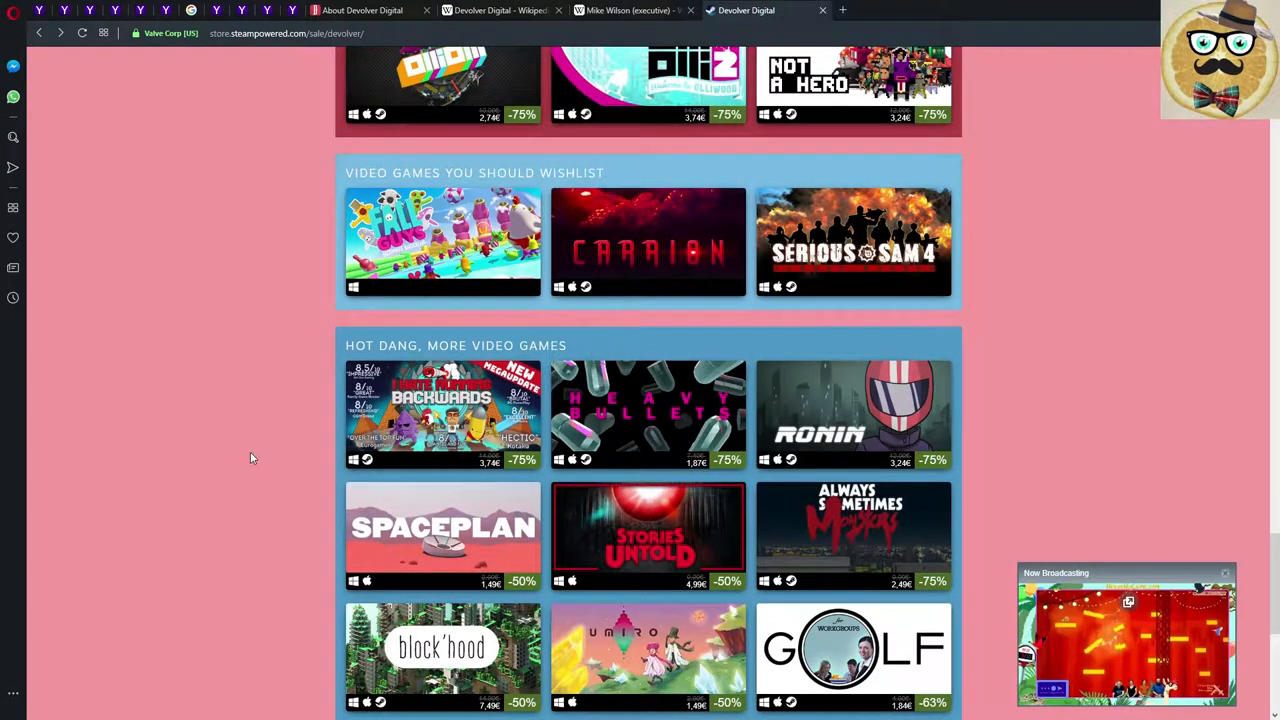
{"action": "scroll", "scroll_direction": "down", "scroll_amount": 3}
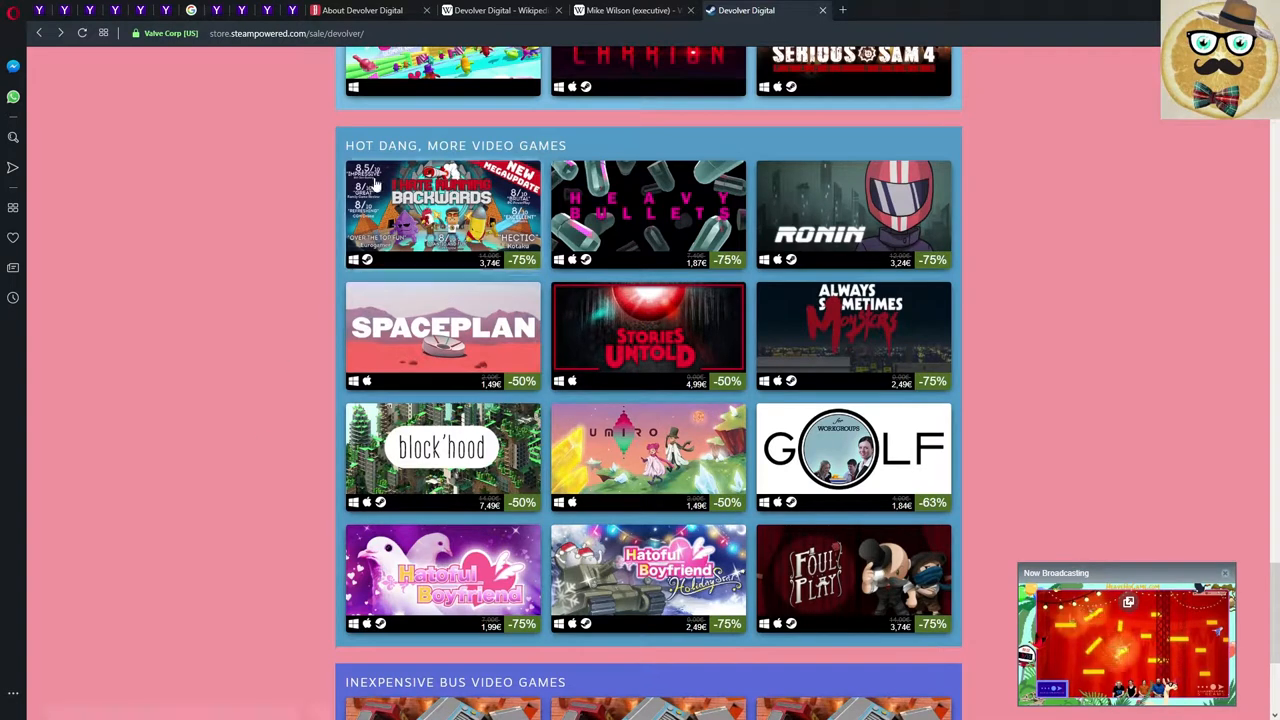
{"action": "mouse_move", "coordinate": [900, 124]}
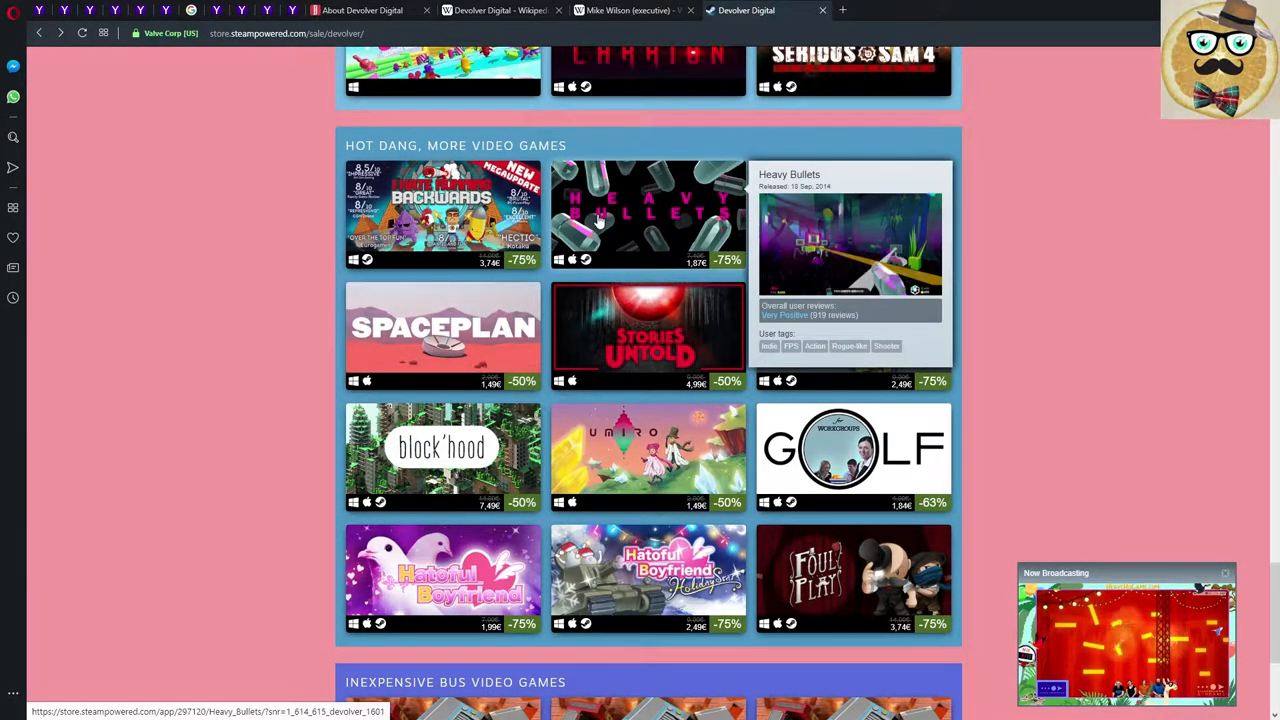
{"action": "mouse_move", "coordinate": [648, 336]}
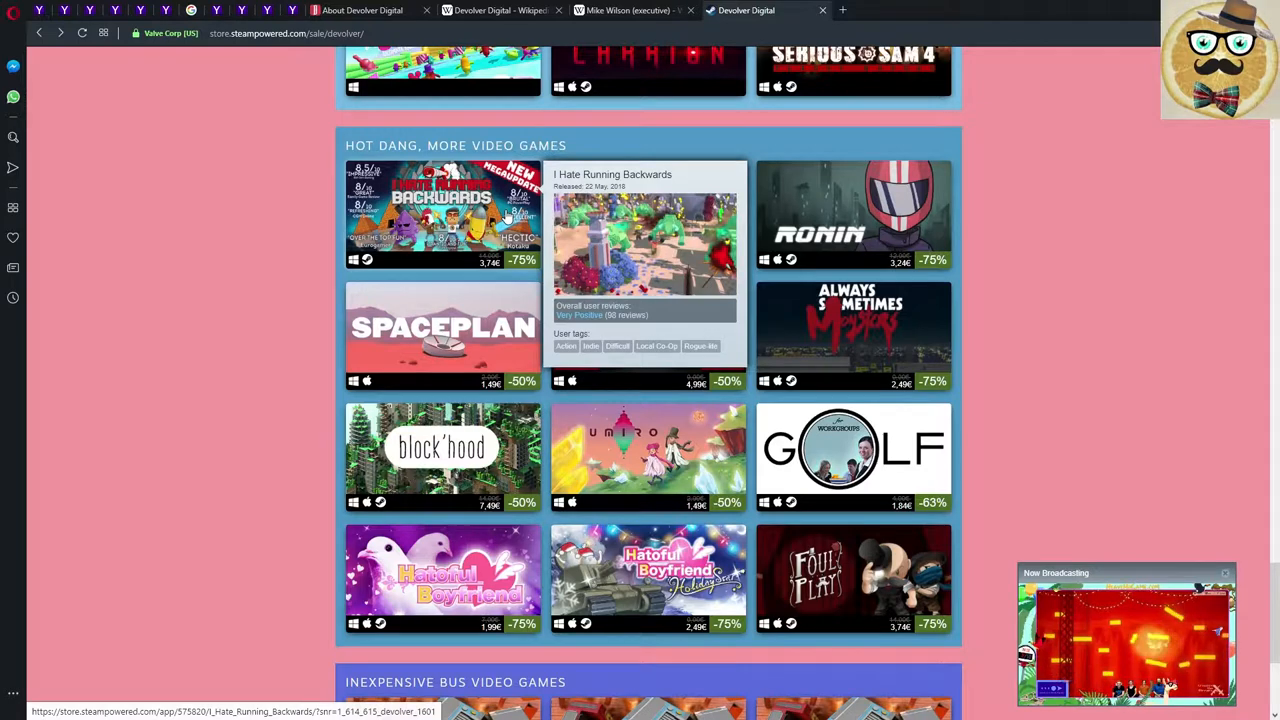
Scroll past Hot Dang to the Inexpensive Bus Video Games row and the page footer.
{"action": "scroll", "scroll_direction": "down", "scroll_amount": 3}
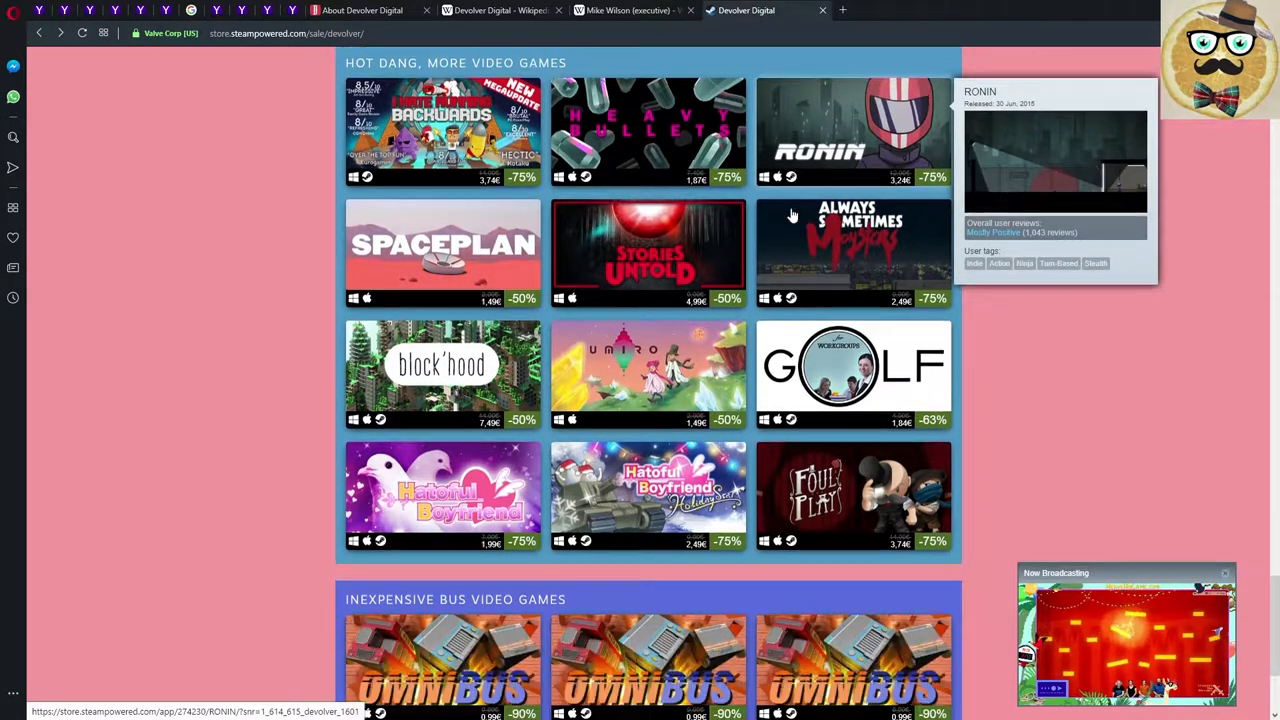
{"action": "scroll", "scroll_direction": "down", "scroll_amount": 3}
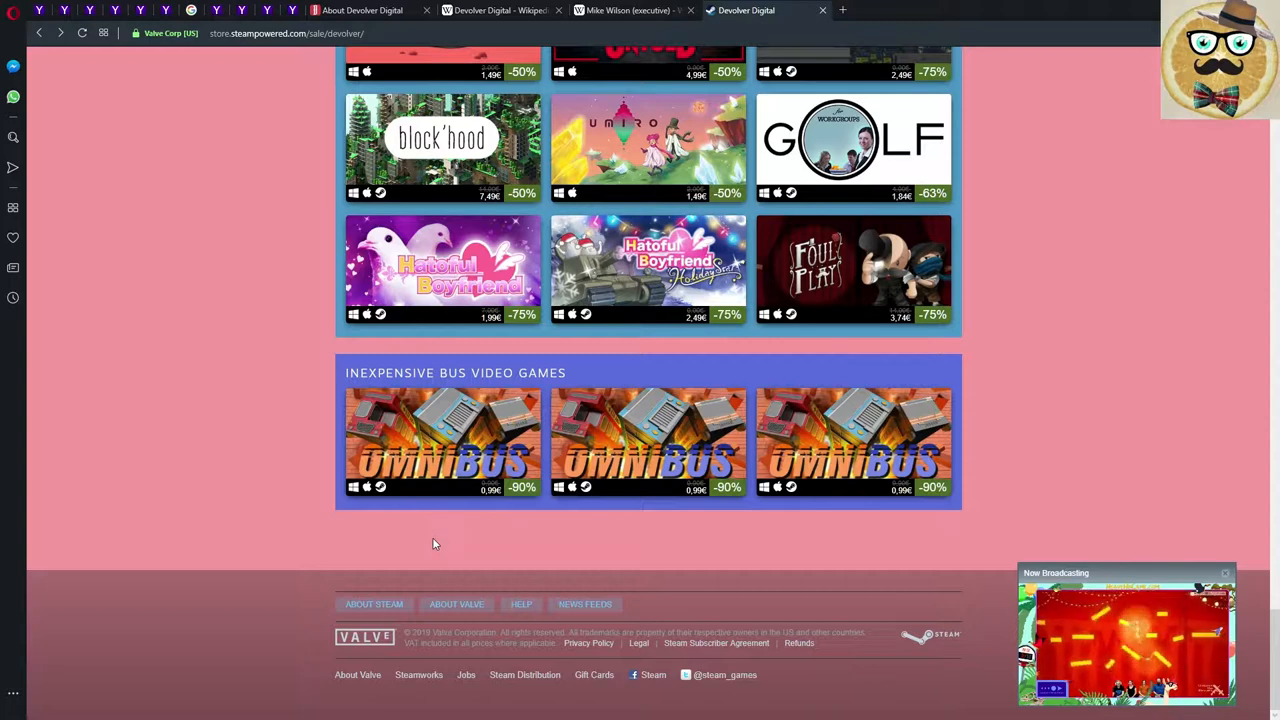
{"action": "mouse_move", "coordinate": [440, 442]}
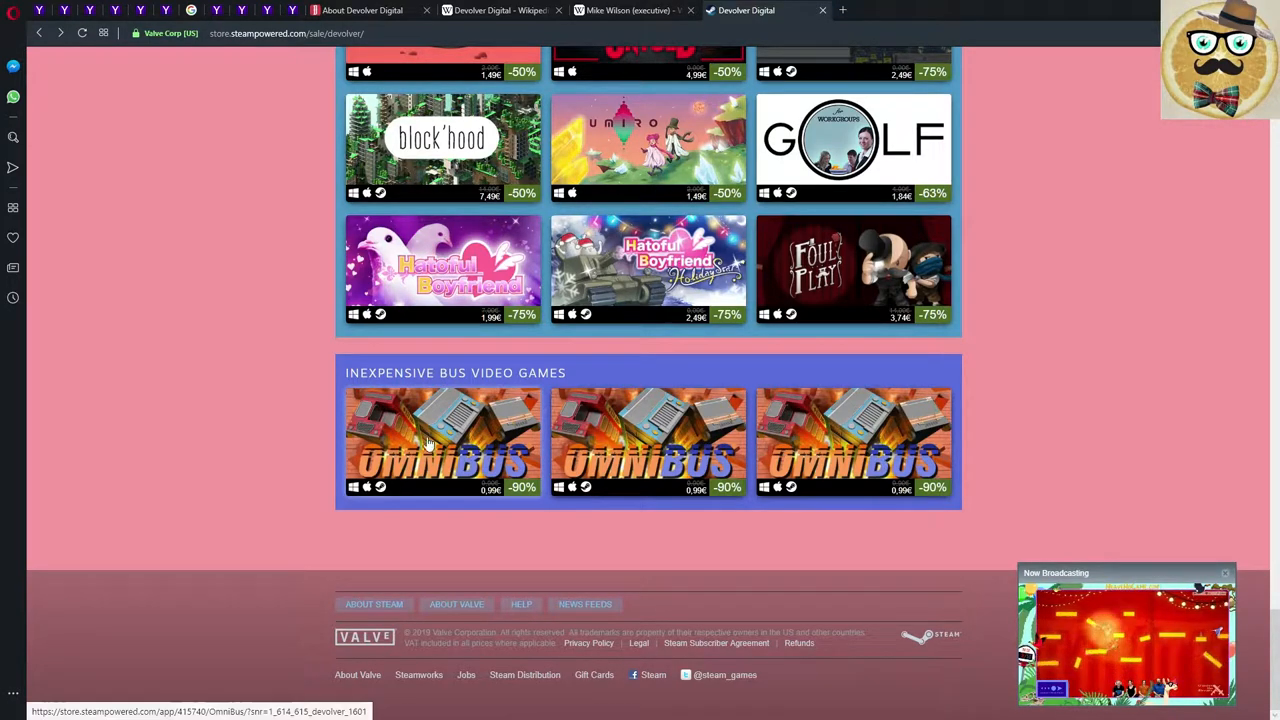
View the OmniBus store listing and scroll to its bundle box.
{"action": "left_click", "coordinate": [442, 444]}
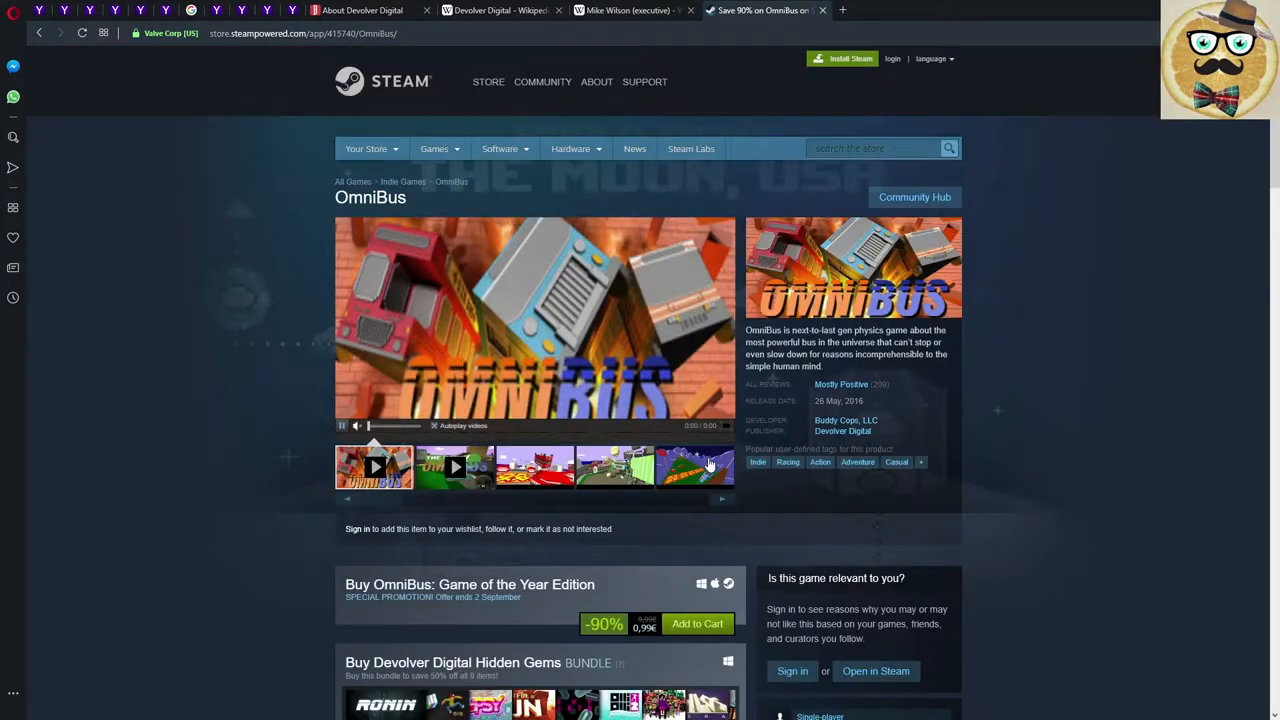
{"action": "scroll", "scroll_direction": "down", "scroll_amount": 3}
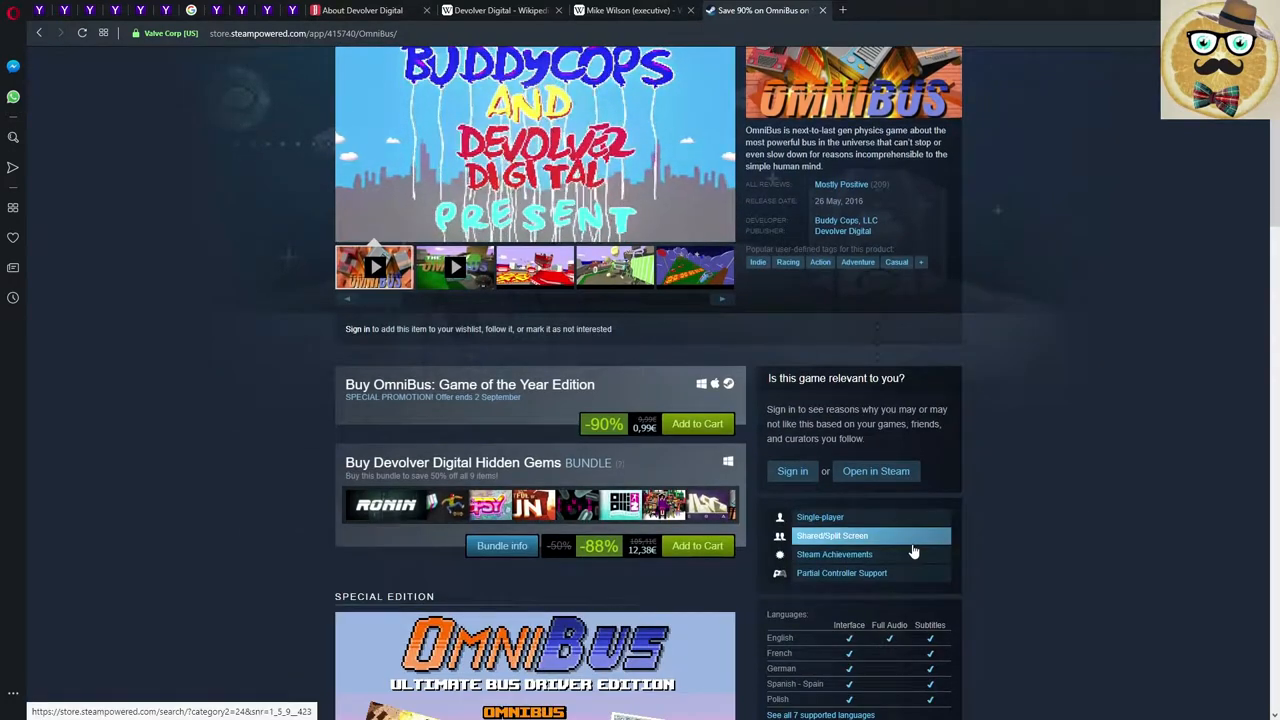
{"action": "scroll", "scroll_direction": "down", "scroll_amount": 3}
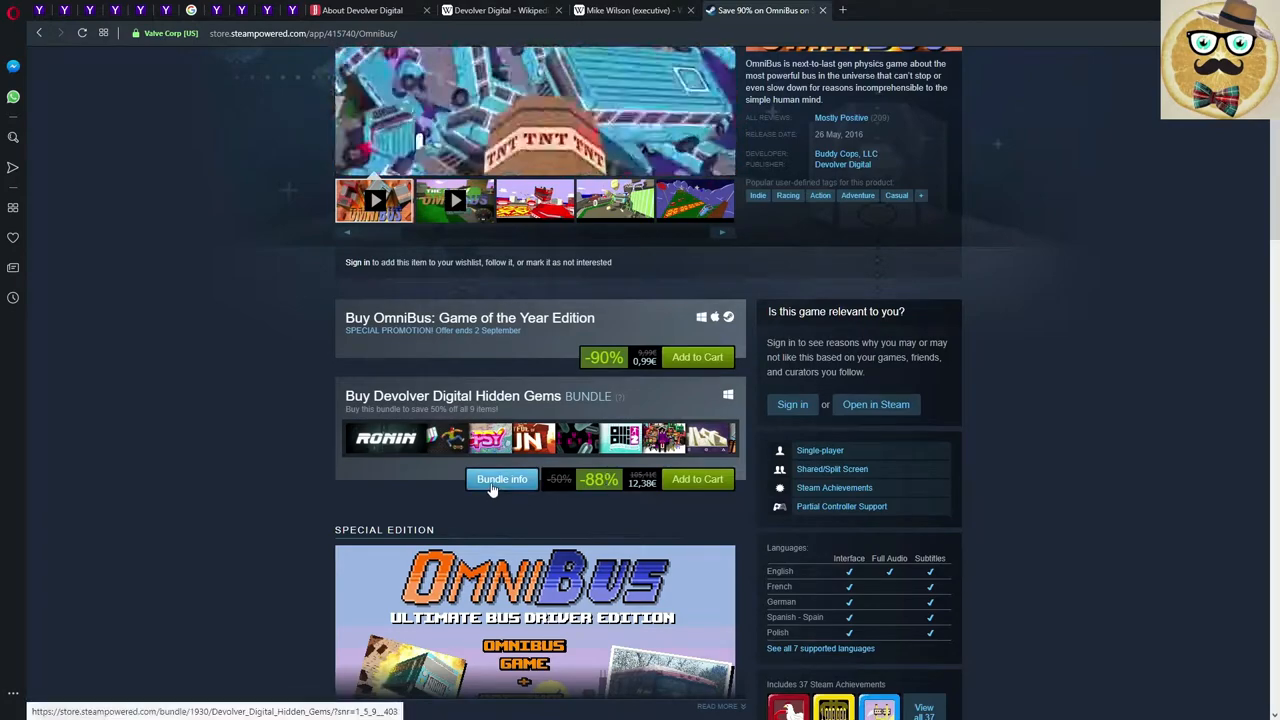
View the Devolver Digital Hidden Gems bundle with its nine games and total price.
{"action": "left_click", "coordinate": [500, 480]}
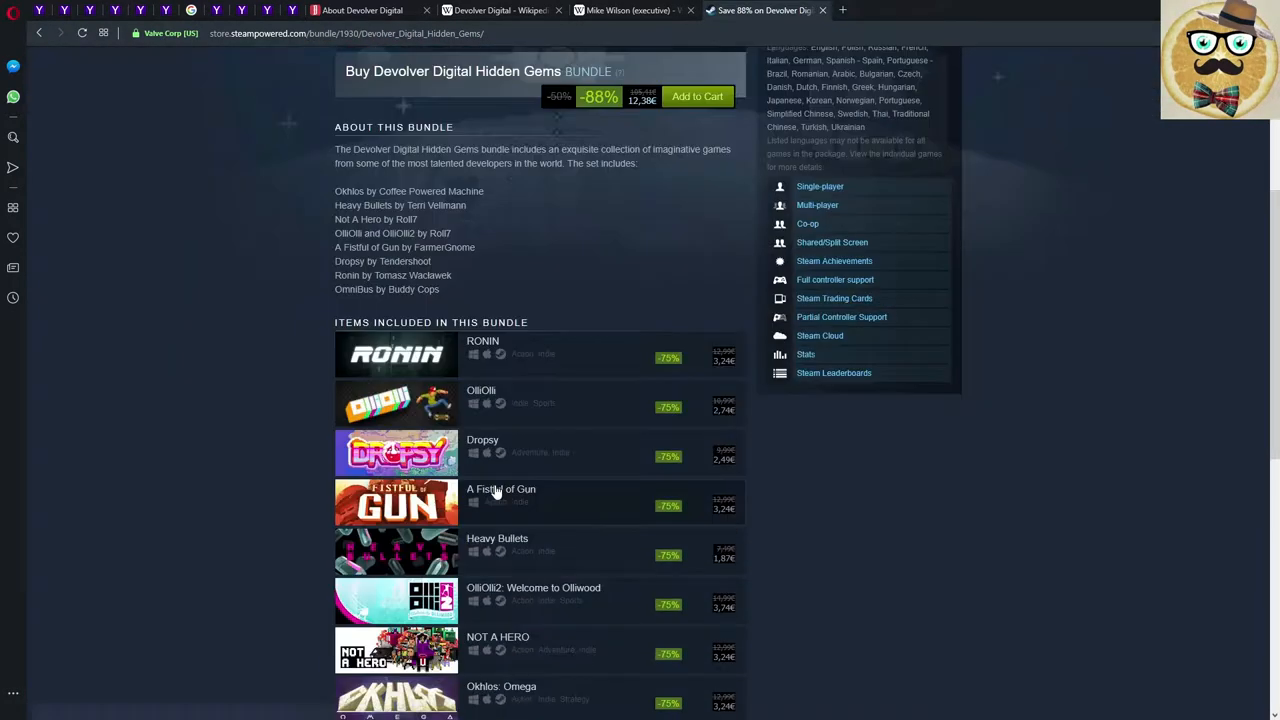
{"action": "scroll", "scroll_direction": "down", "scroll_amount": 3}
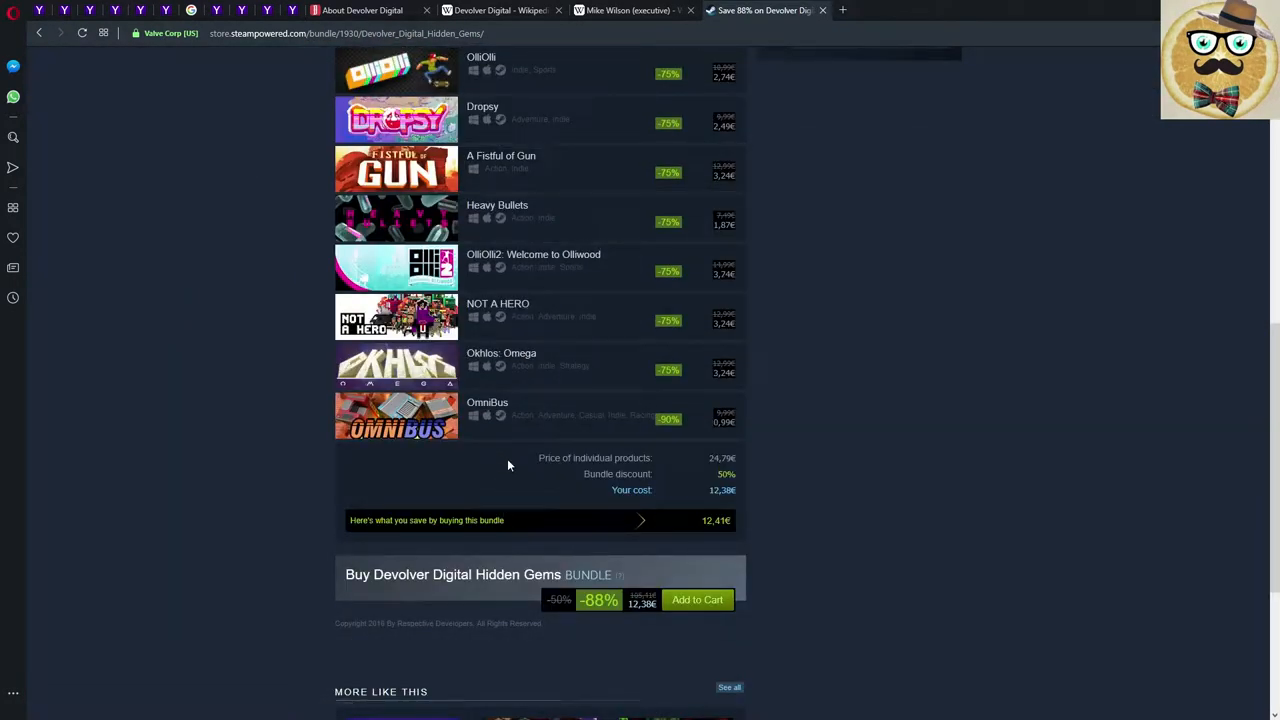
{"action": "mouse_move", "coordinate": [516, 496]}
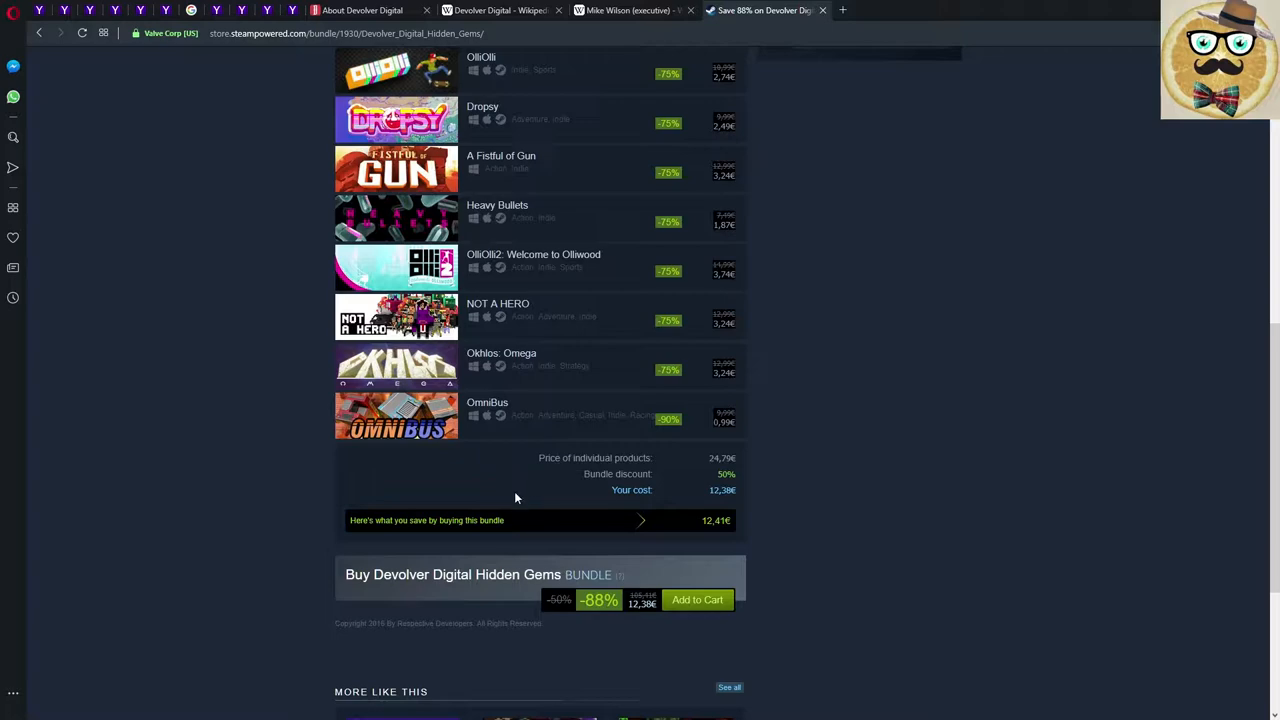